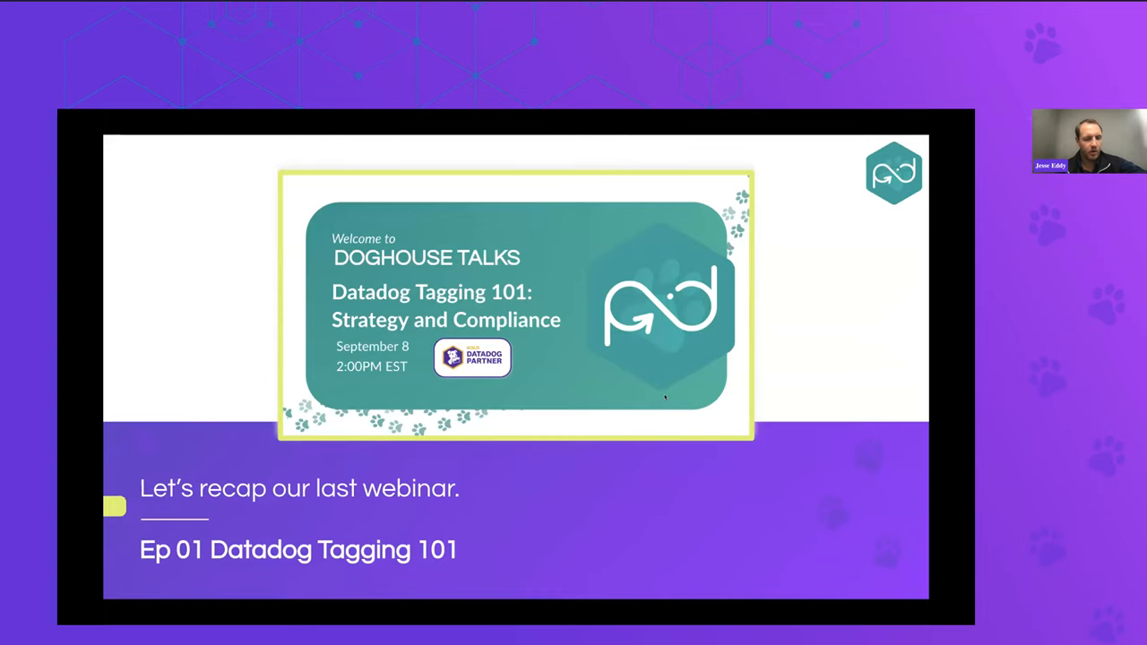
mouse_move(868, 269)
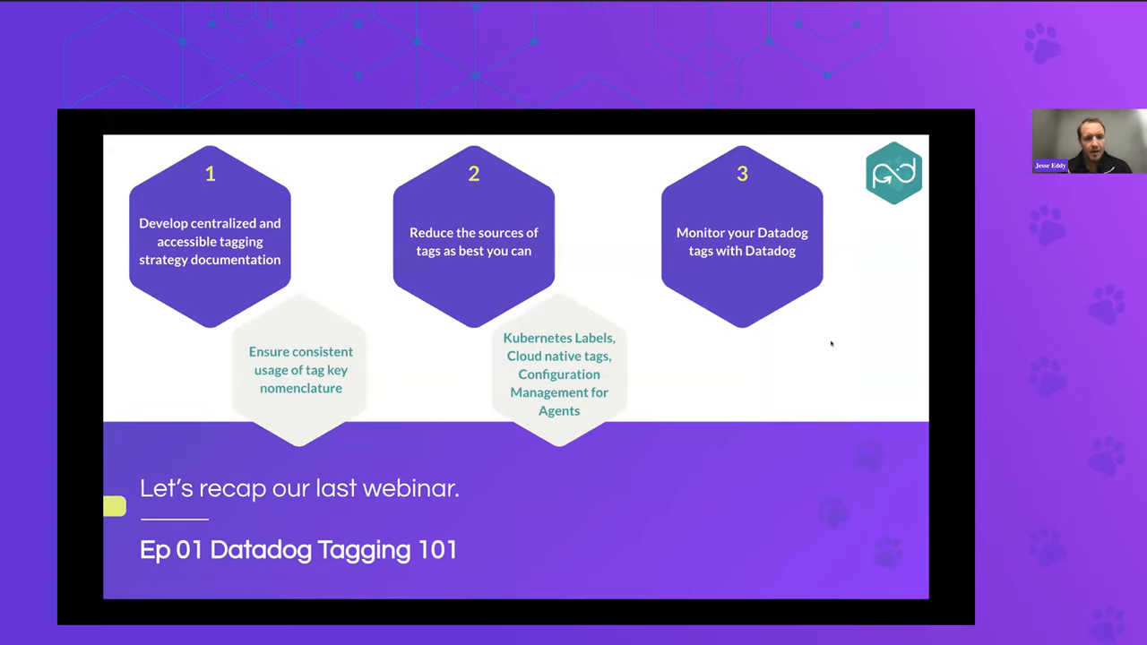
mouse_move(656, 426)
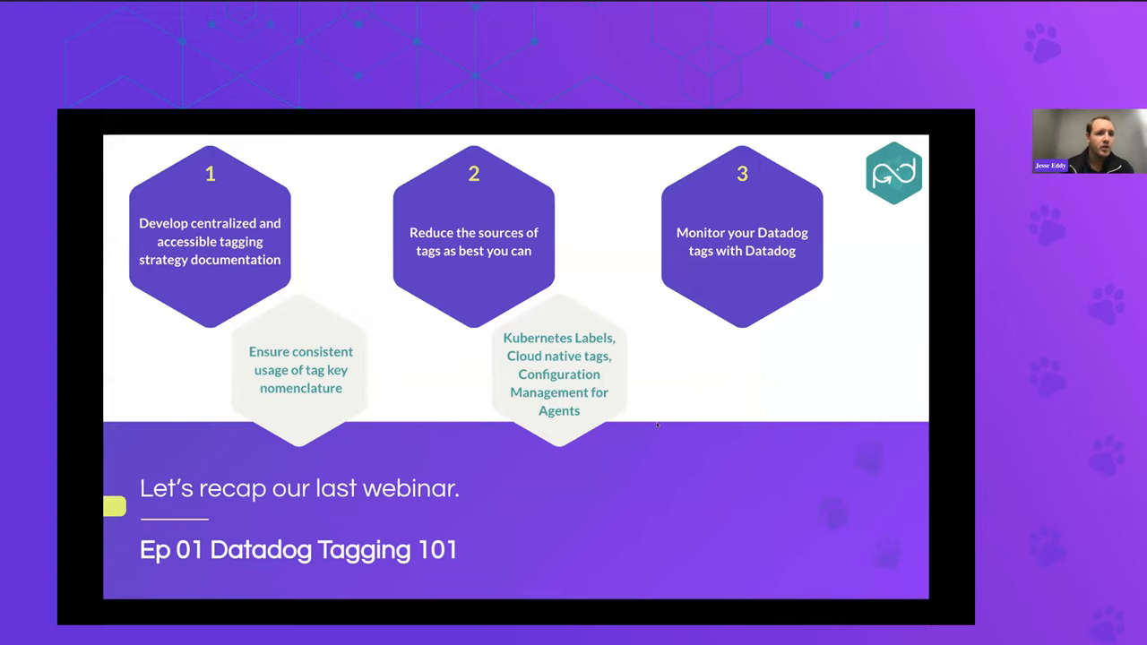
mouse_move(878, 360)
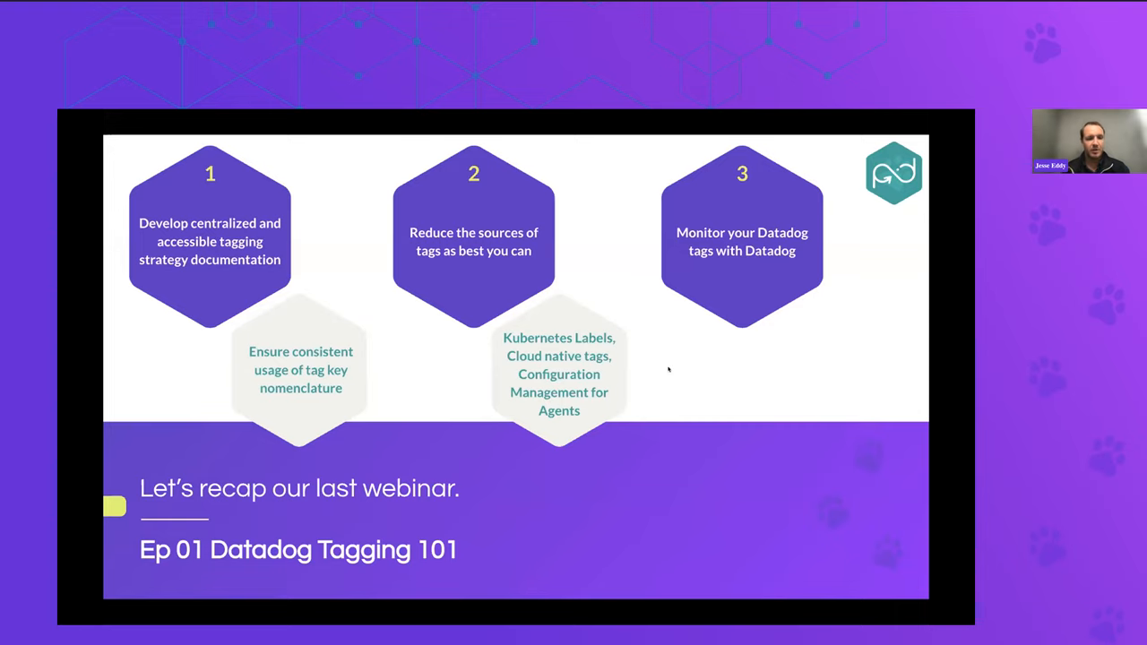
mouse_move(880, 343)
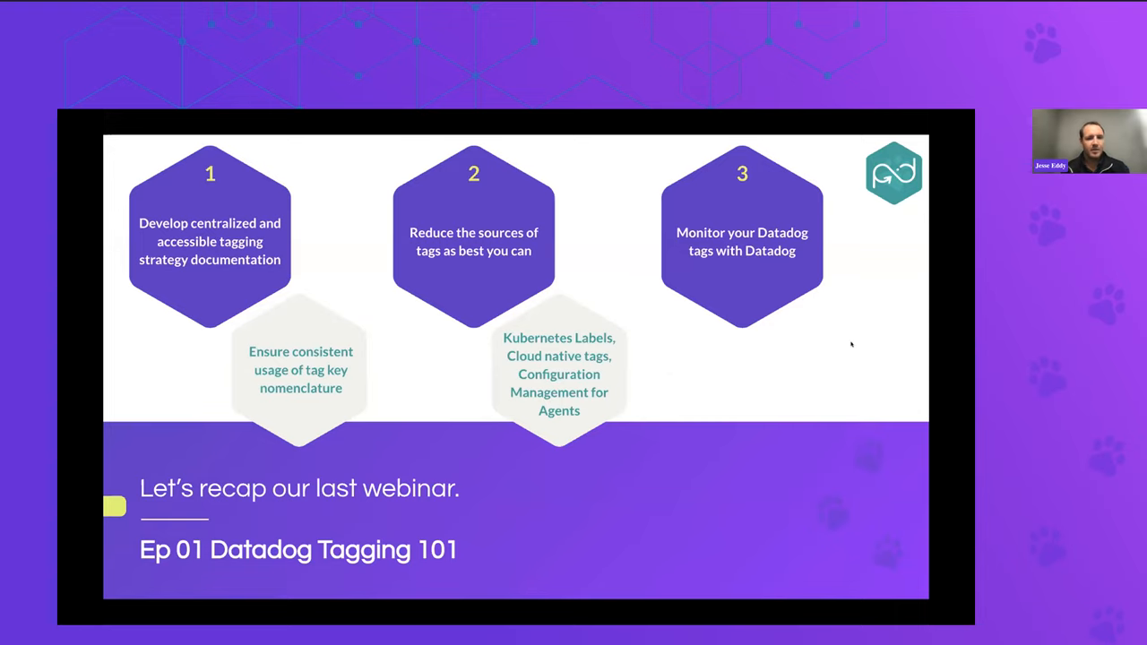
mouse_move(648, 392)
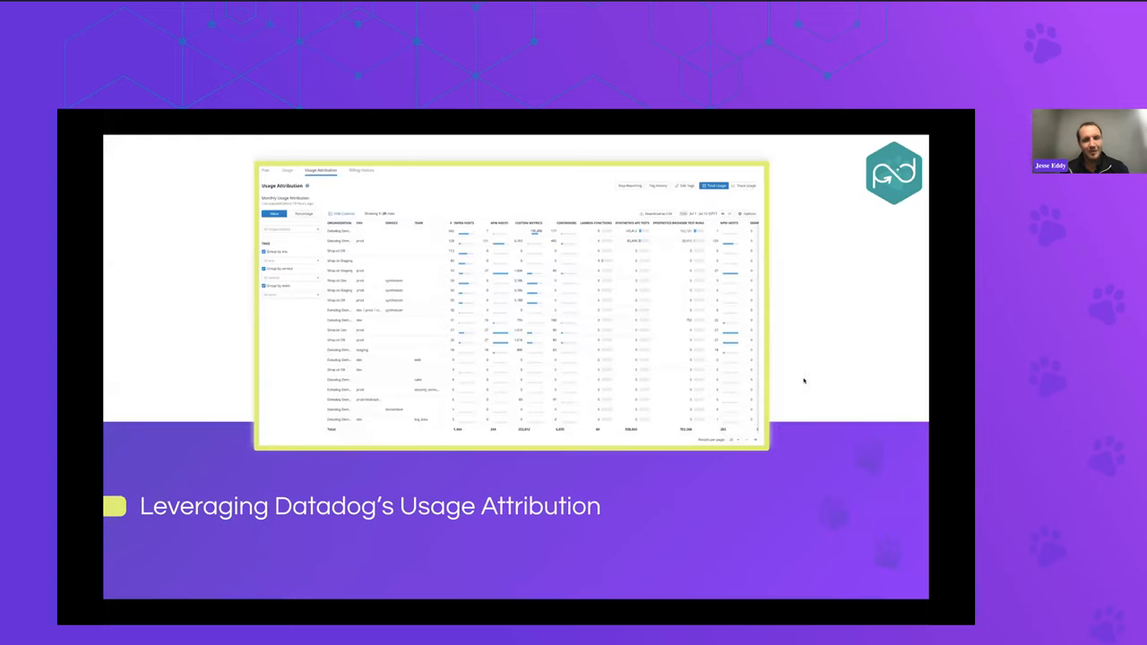
mouse_move(886, 315)
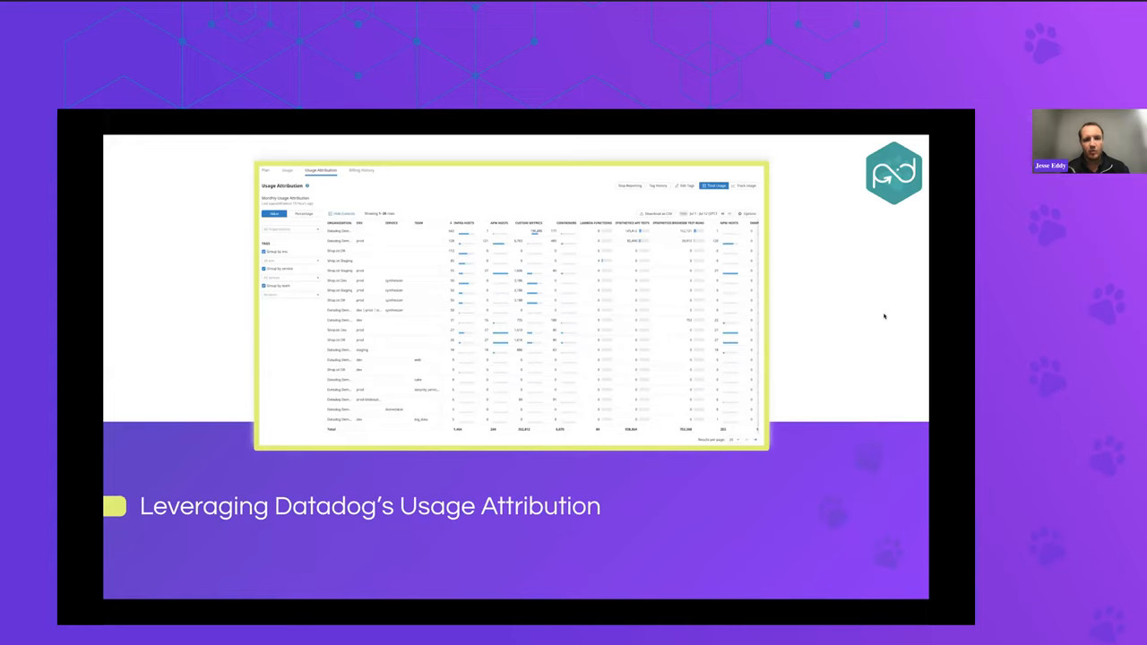
mouse_move(584, 168)
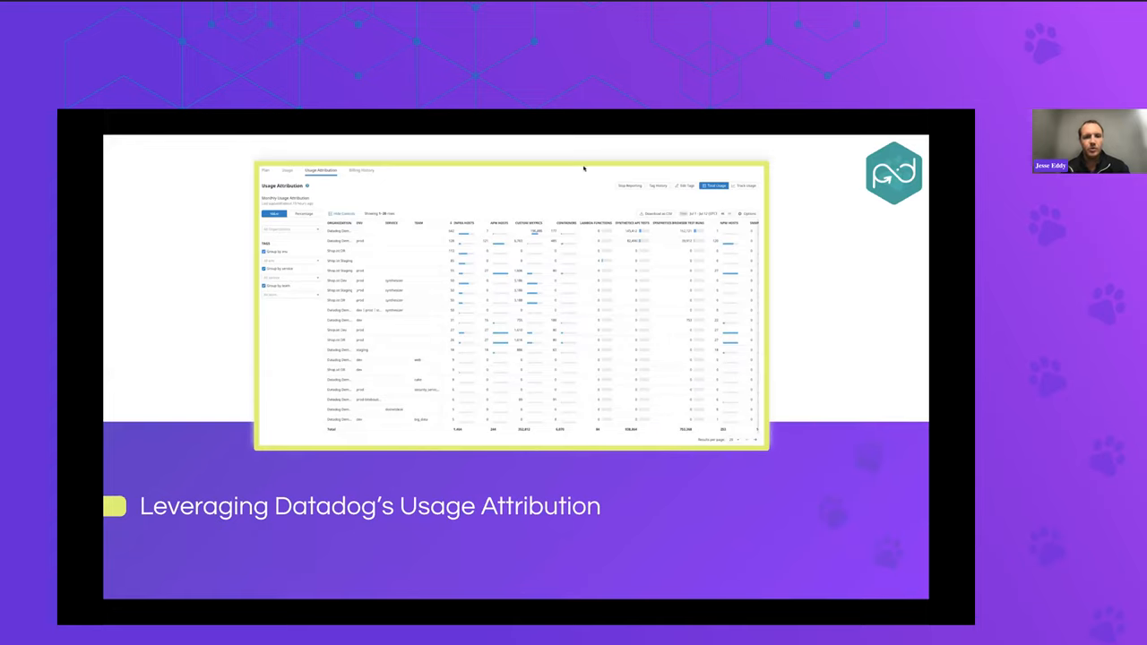
mouse_move(738, 153)
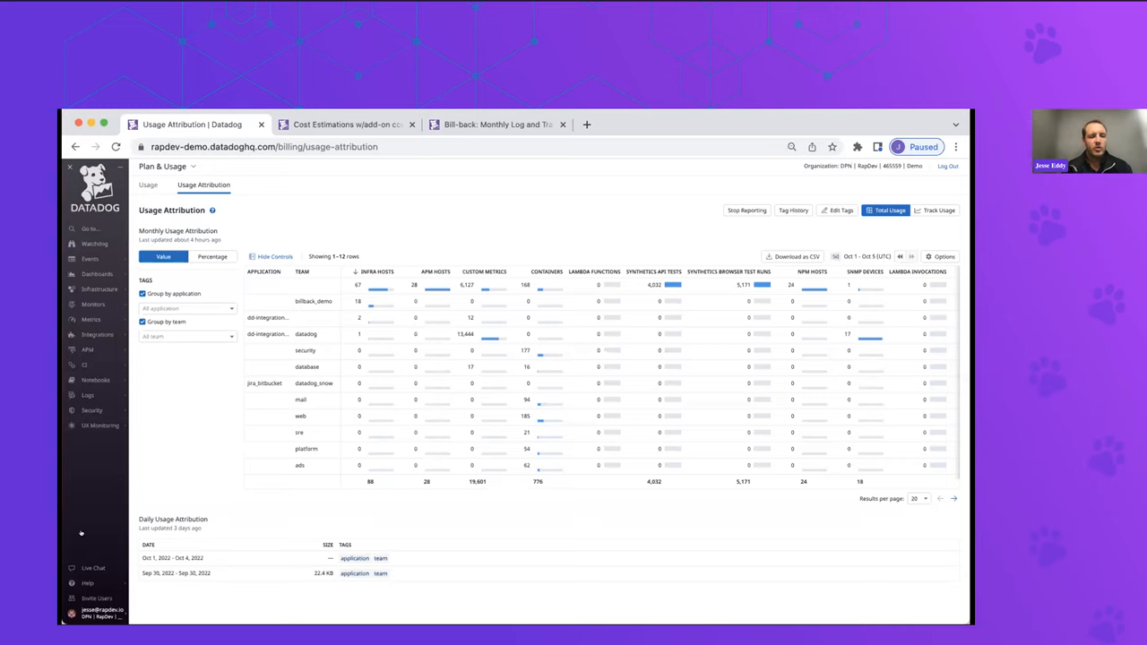
left_click(72, 612)
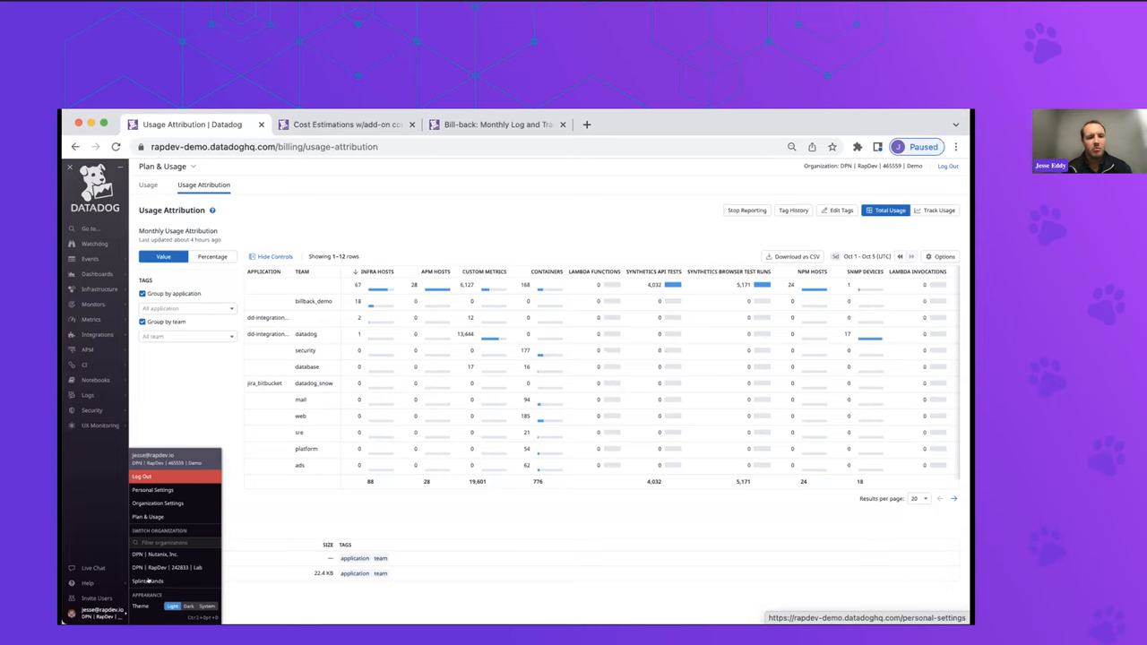
mouse_move(147, 516)
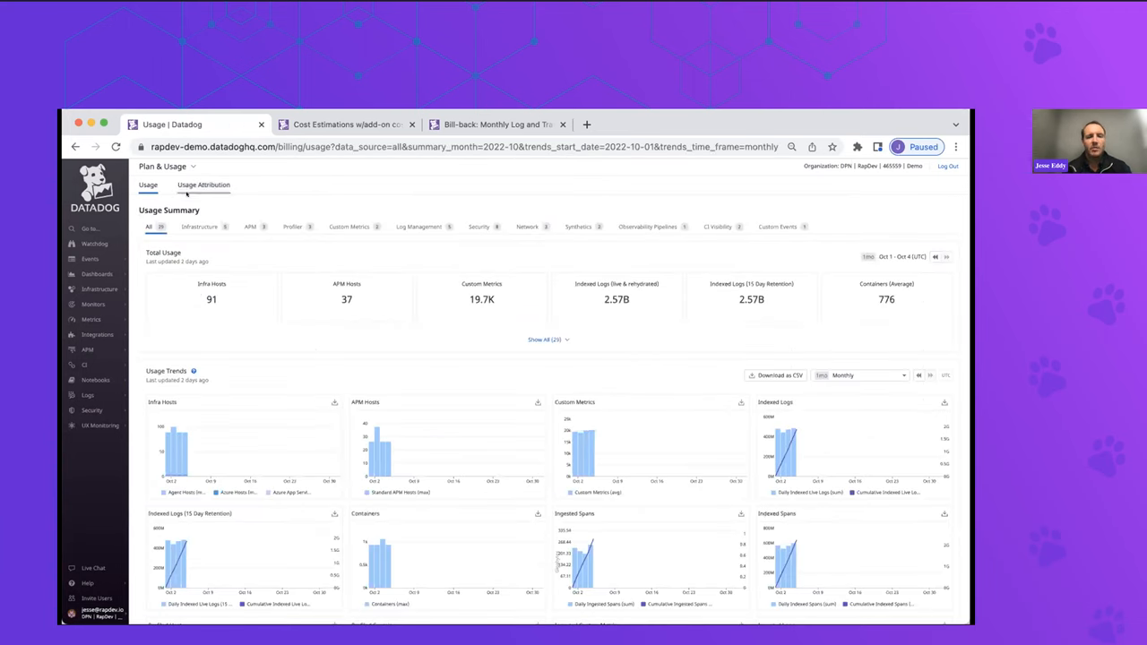
mouse_move(204, 184)
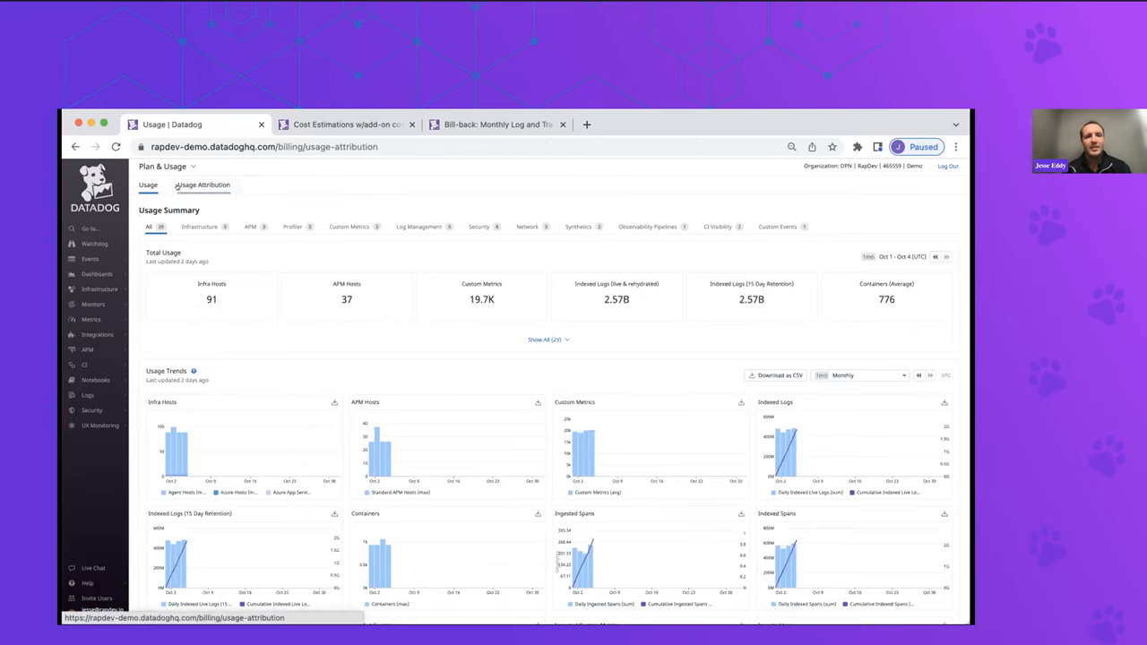
left_click(204, 185)
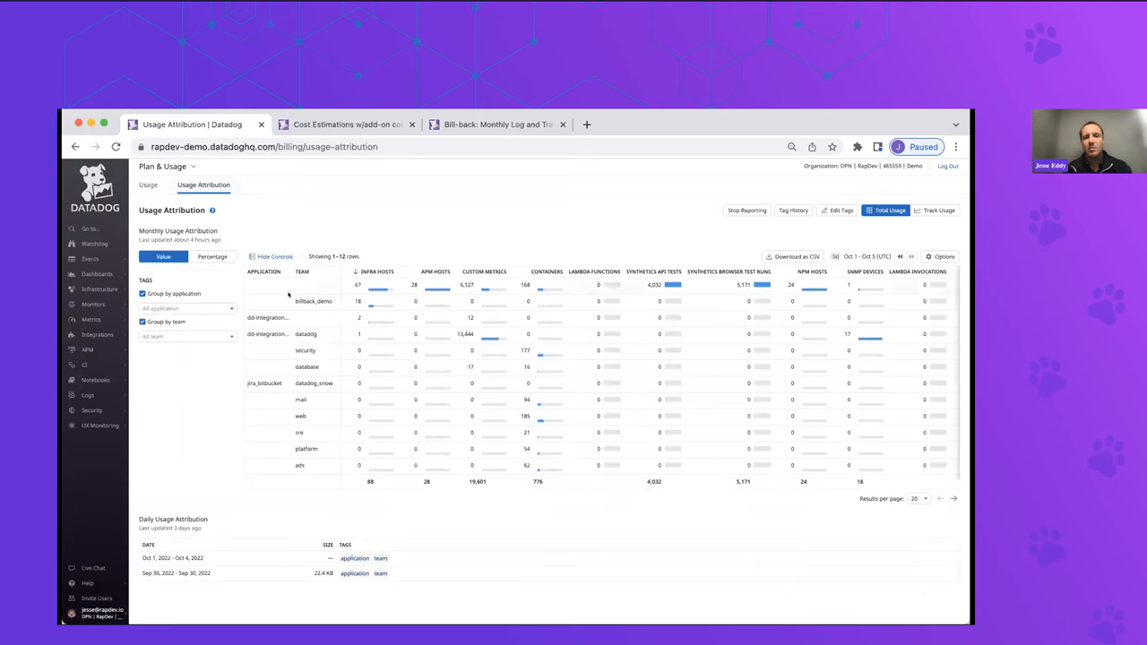
mouse_move(825, 215)
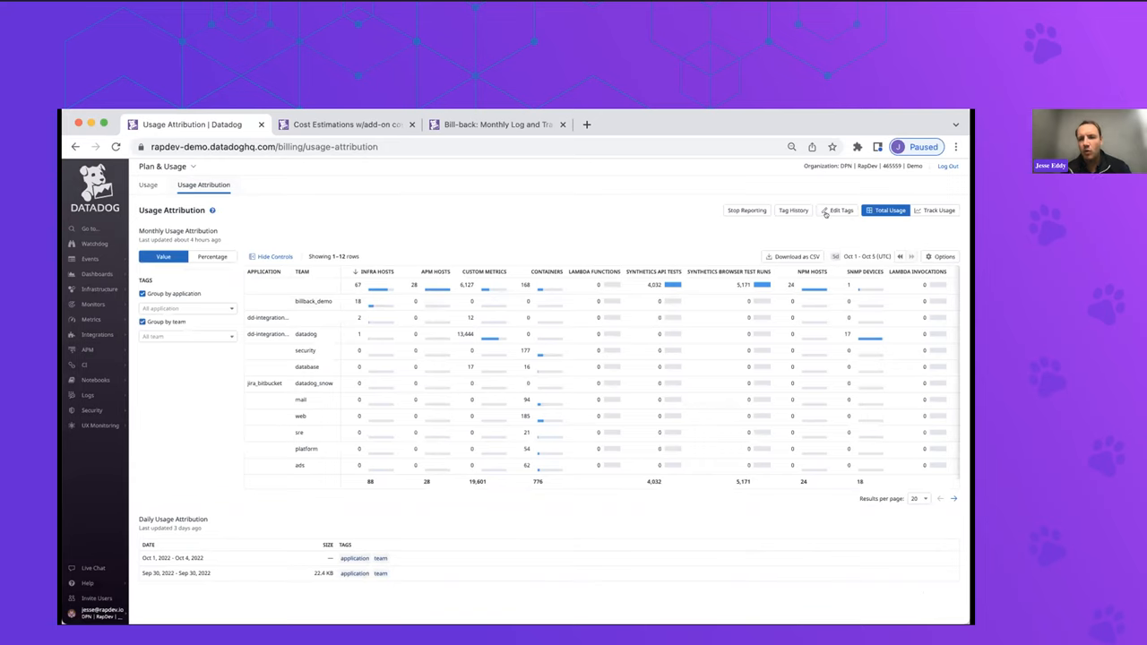
left_click(839, 209)
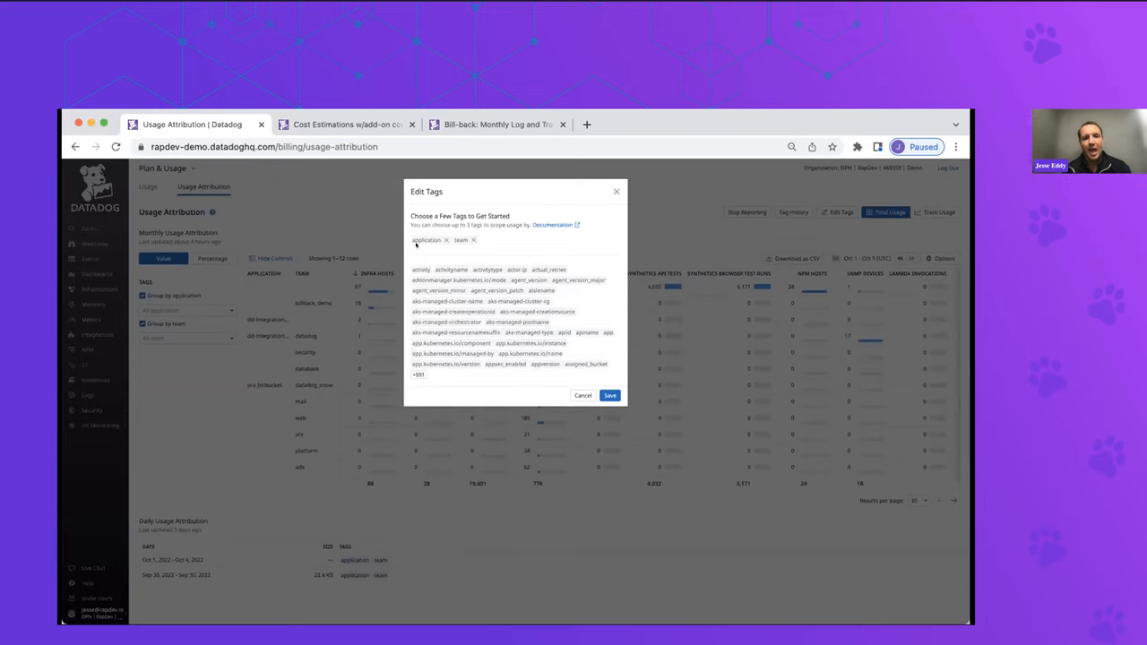
left_click(446, 364)
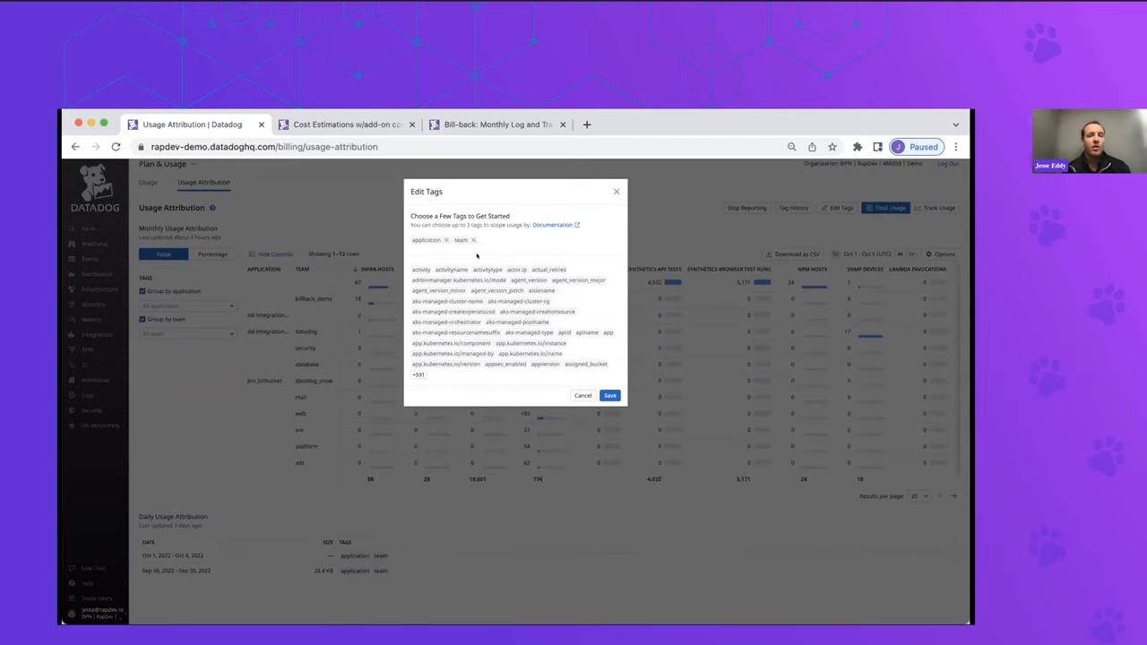
left_click(534, 312)
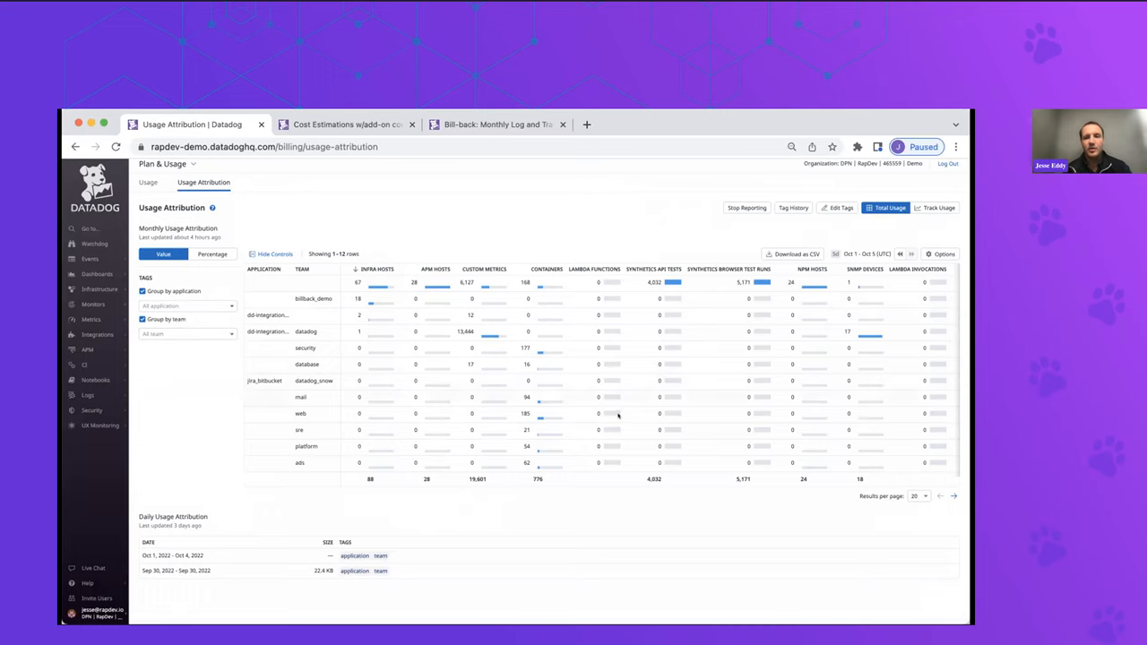
Clear the Group by application option so usage is attributed by team only
left_click(369, 269)
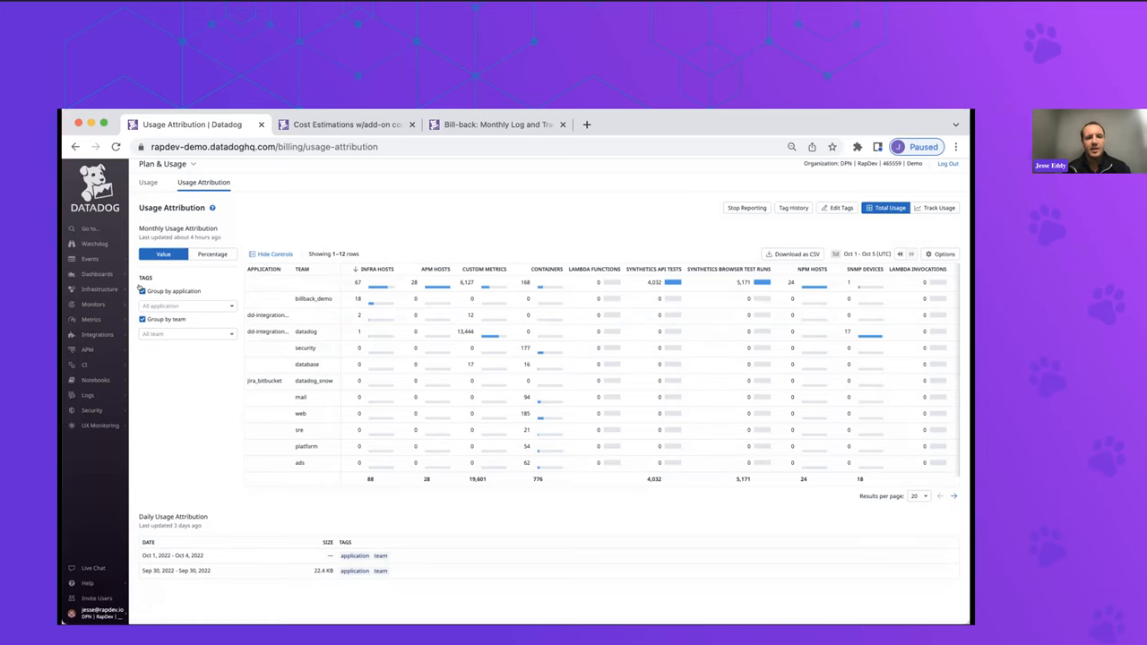
left_click(142, 290)
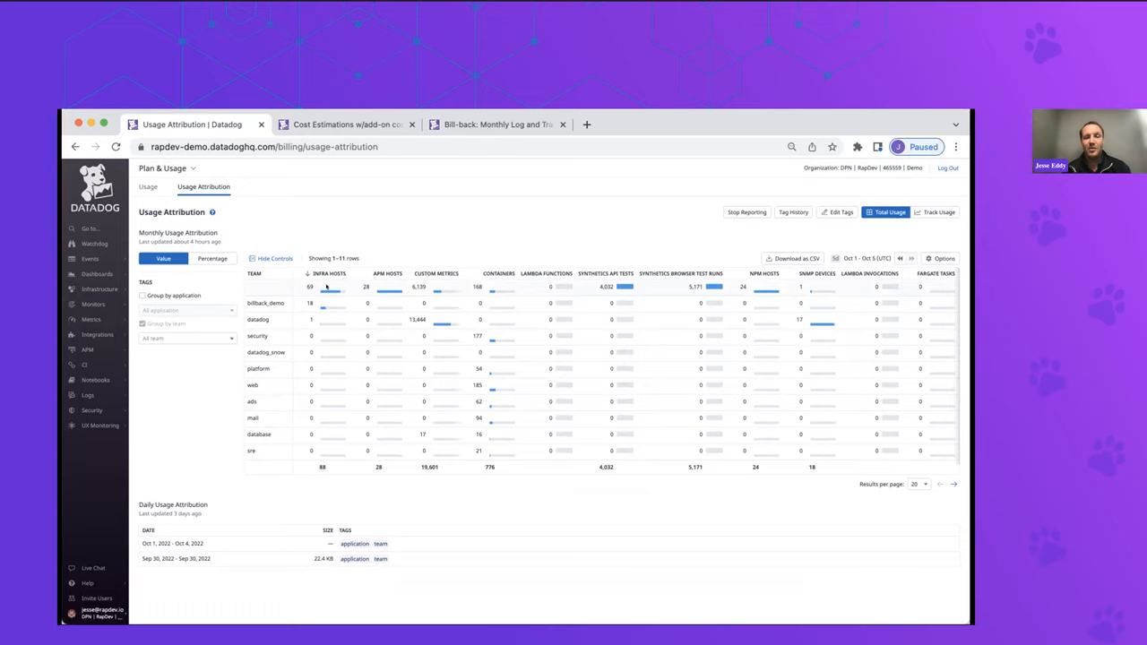
mouse_move(326, 291)
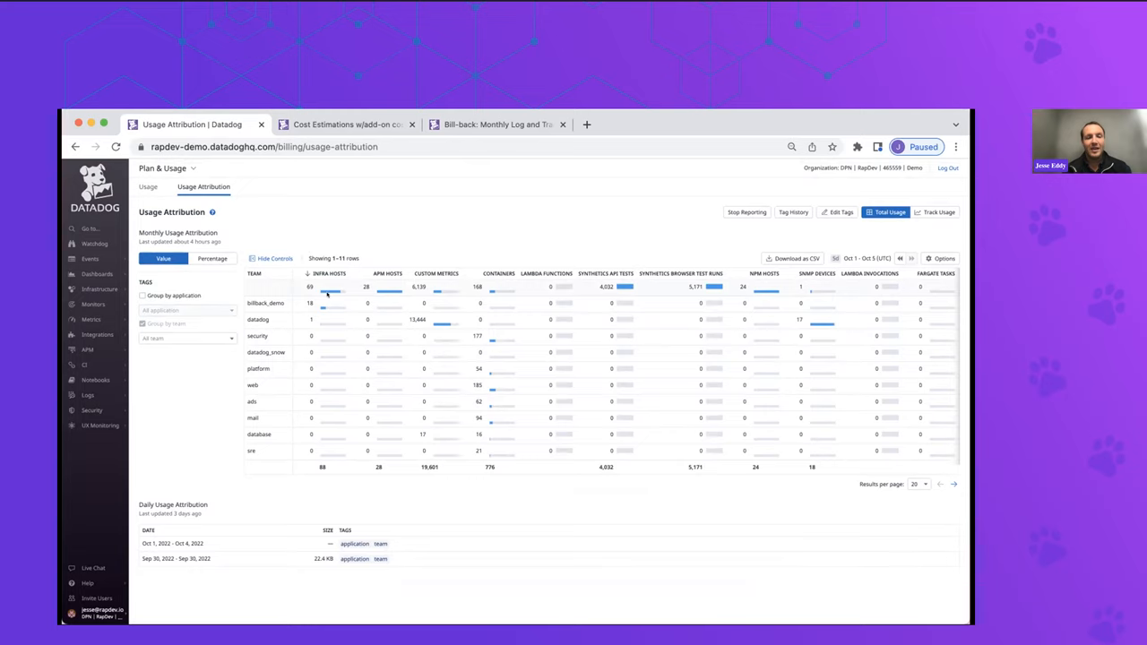
mouse_move(418, 405)
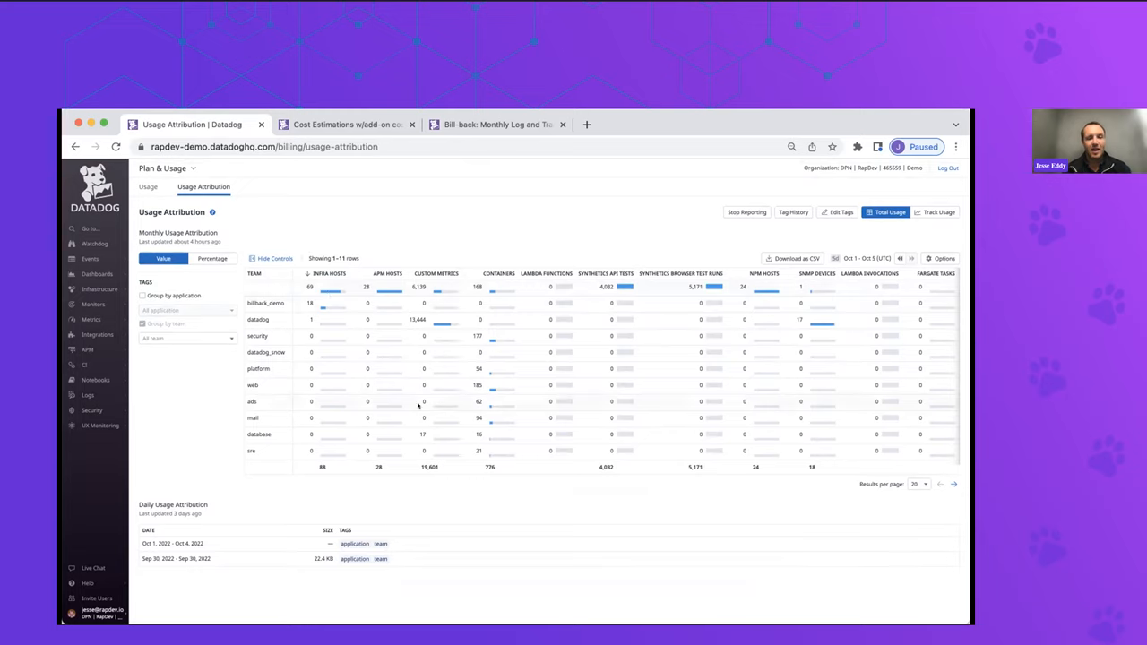
mouse_move(439, 439)
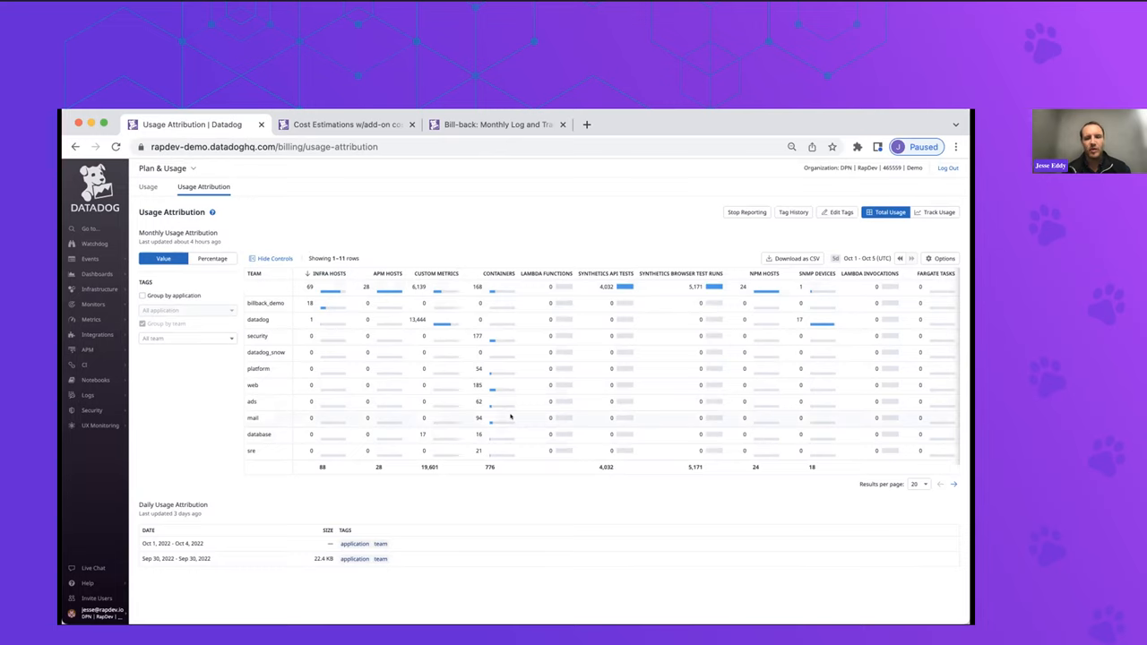
mouse_move(350, 418)
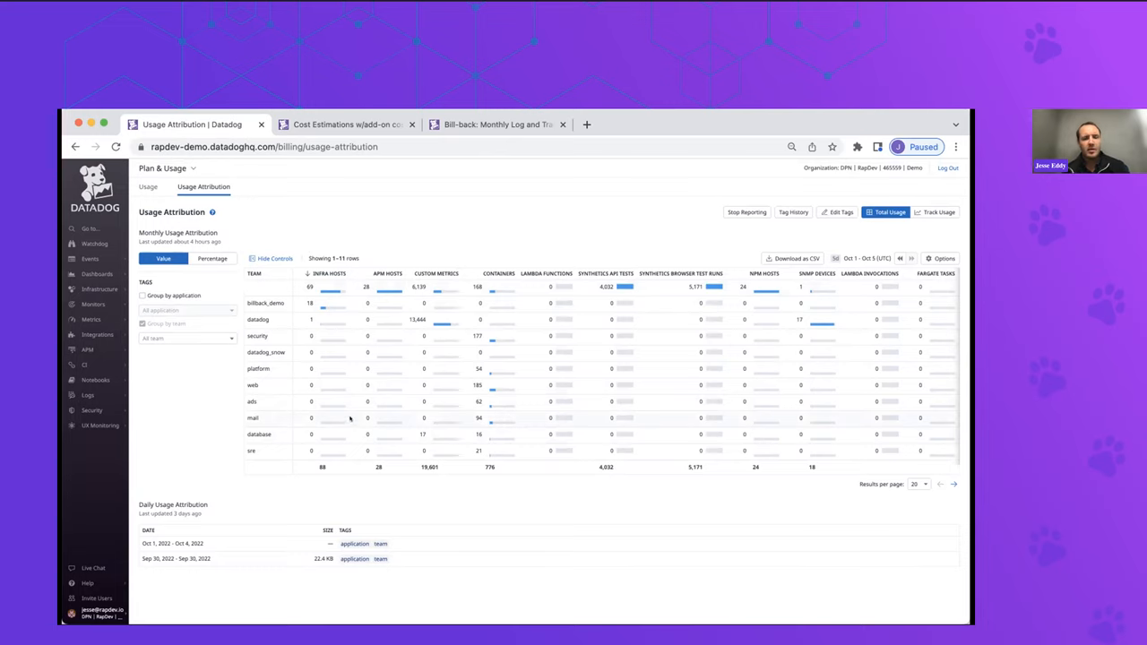
mouse_move(376, 365)
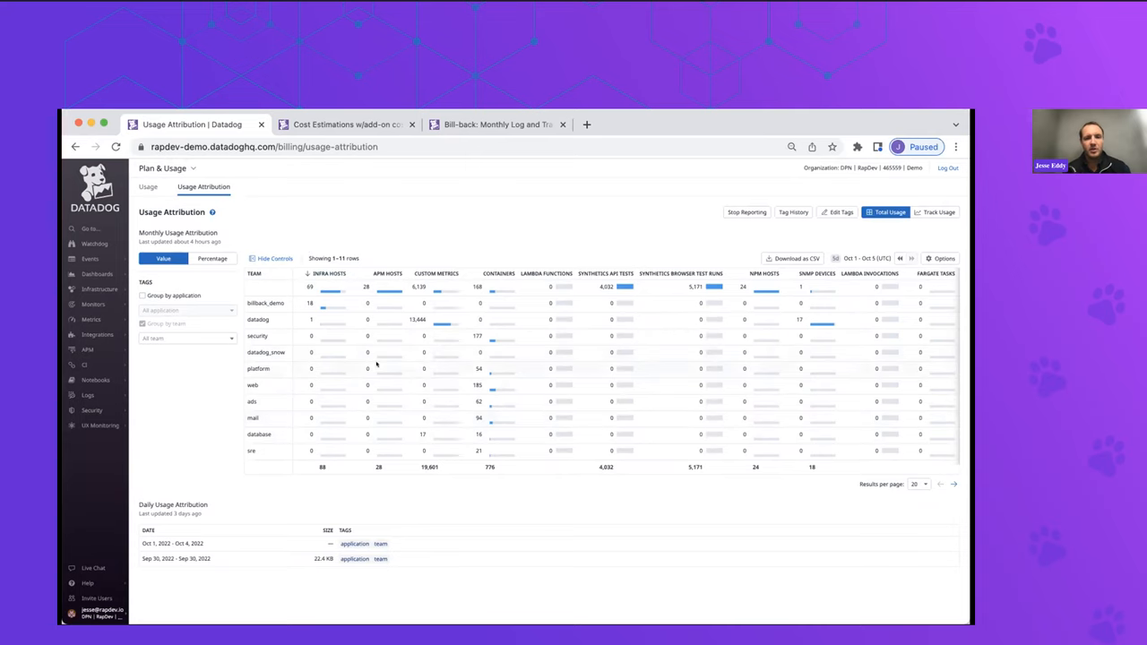
scroll("right", 3)
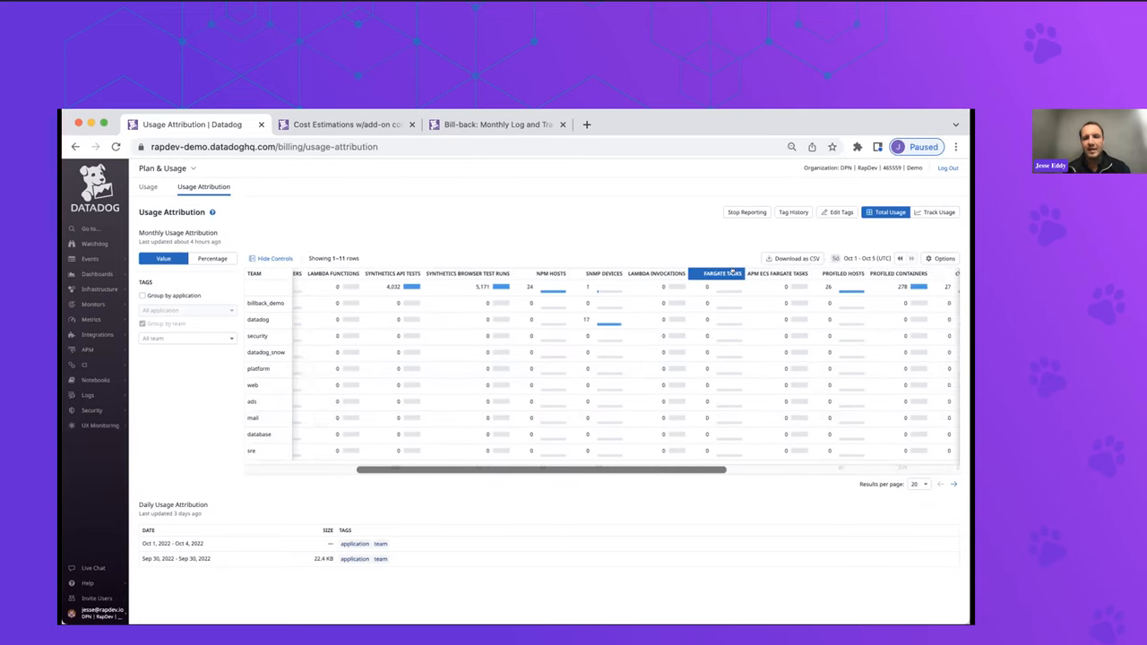
scroll("right", 3)
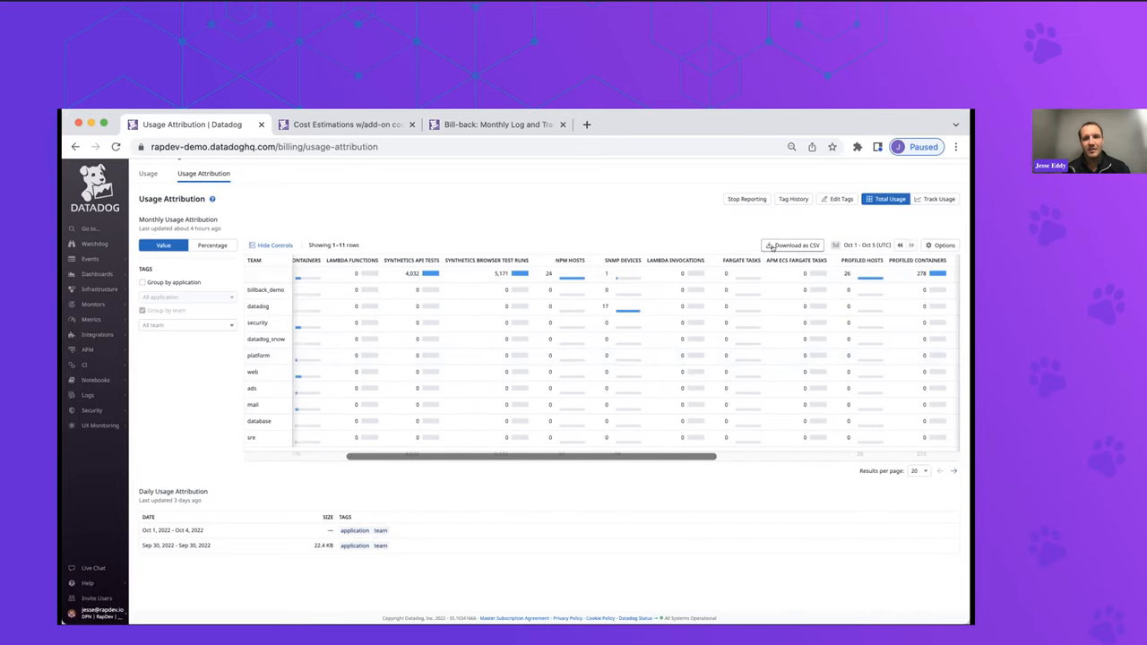
scroll("left", 3)
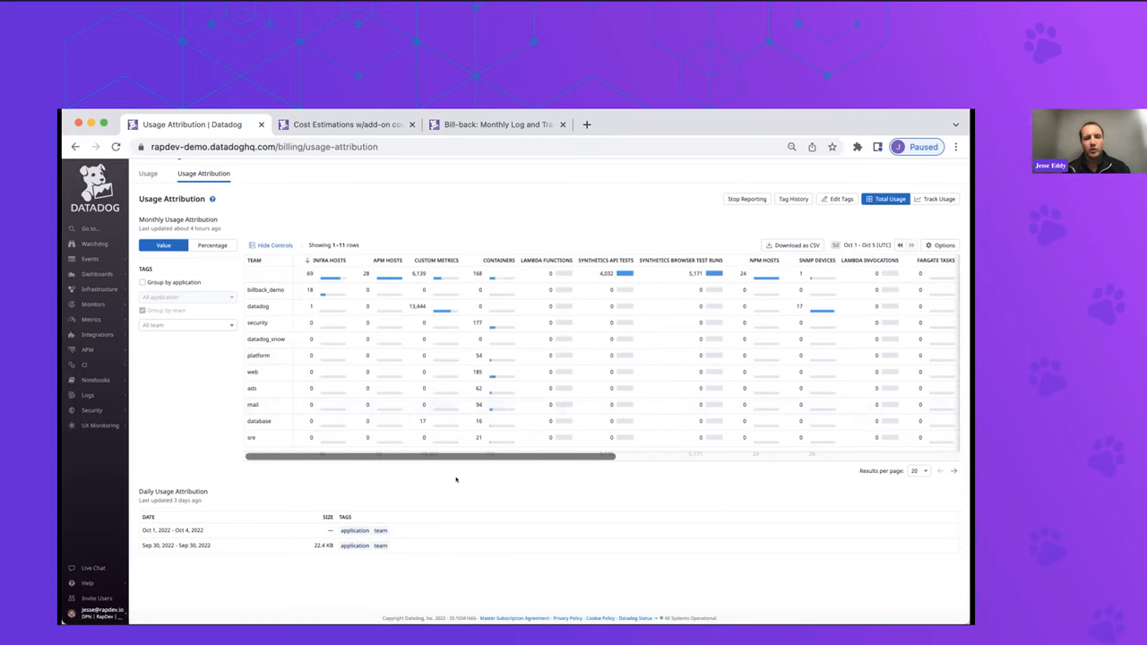
mouse_move(428, 368)
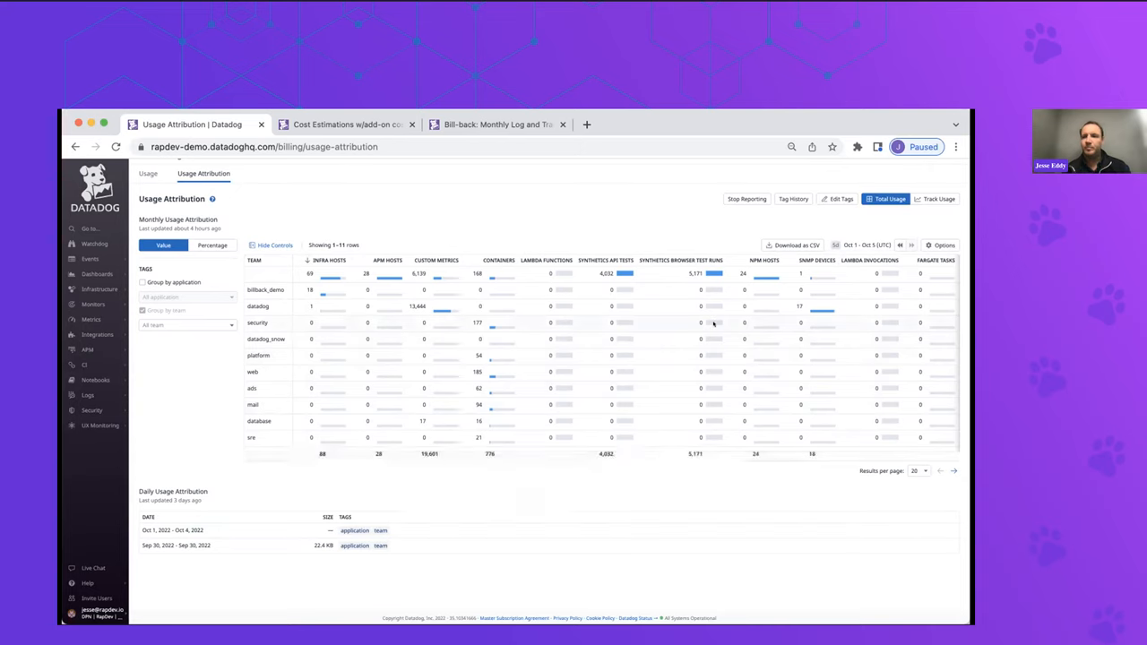
scroll("right", 3)
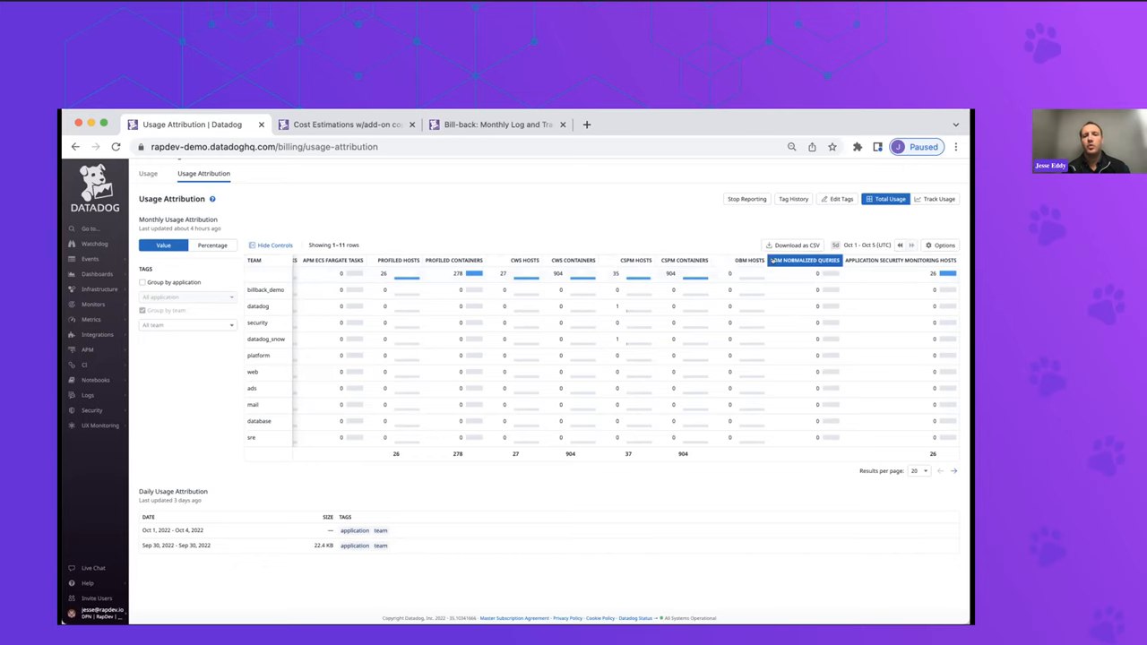
scroll("left", 3)
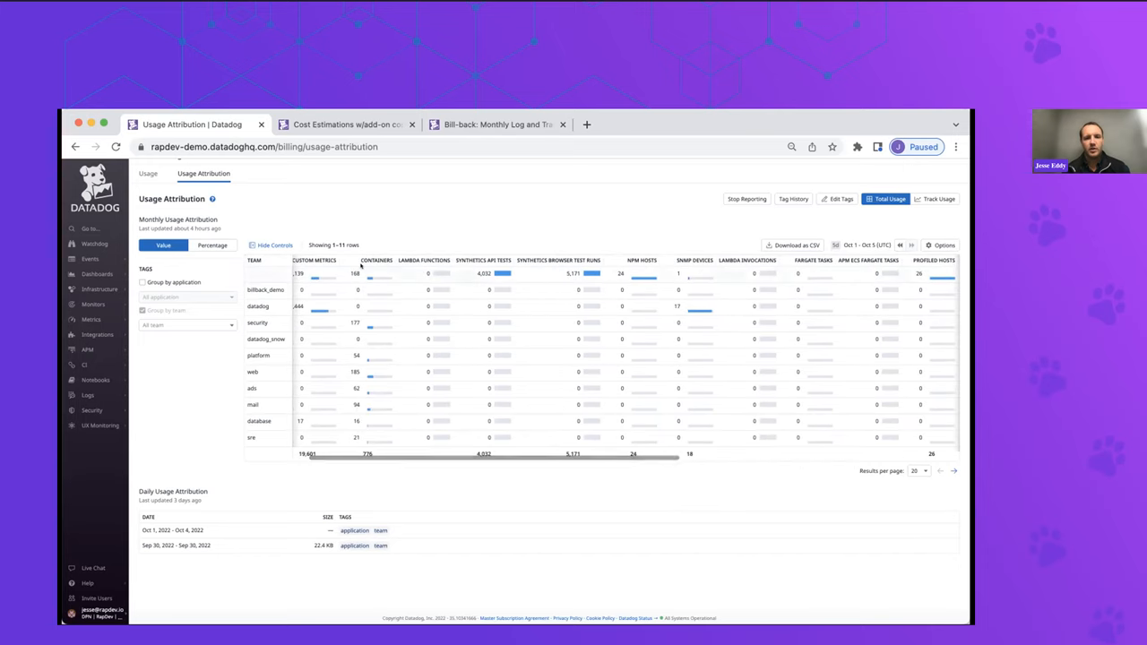
scroll("left", 3)
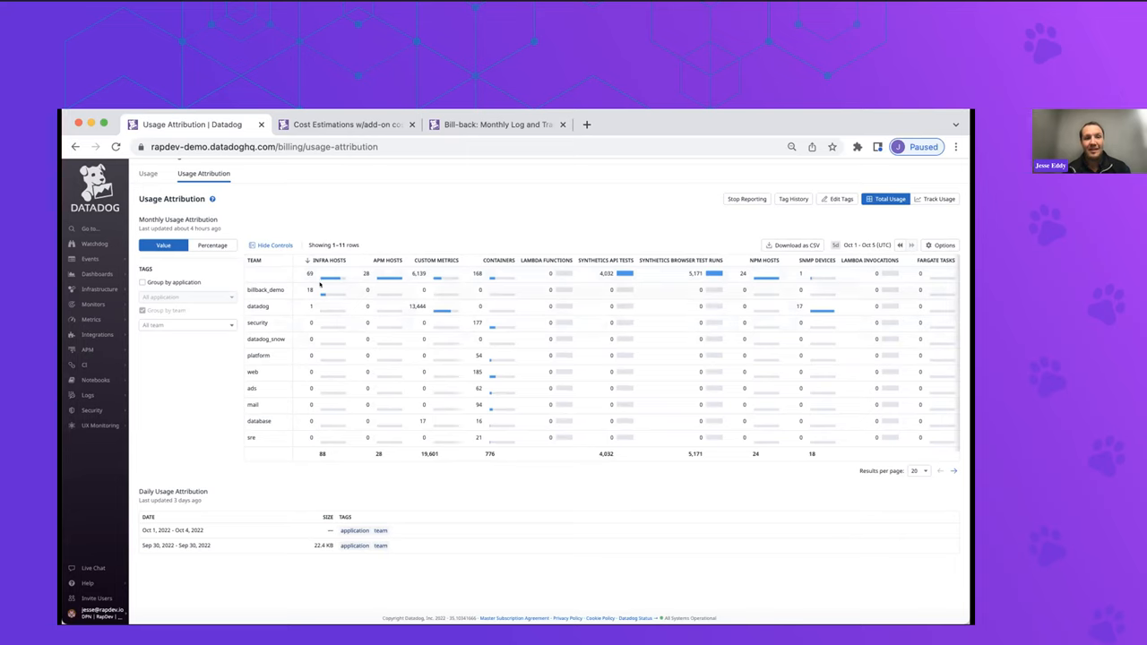
mouse_move(278, 469)
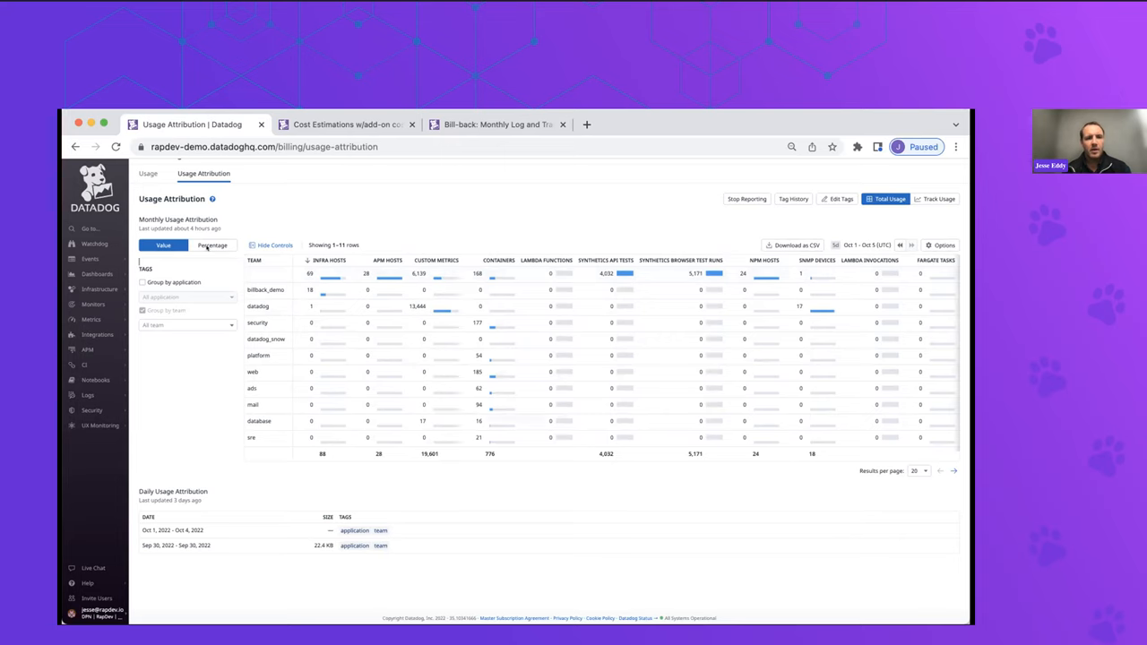
Switch the Monthly Usage Attribution table from Value to Percentage shares
left_click(211, 243)
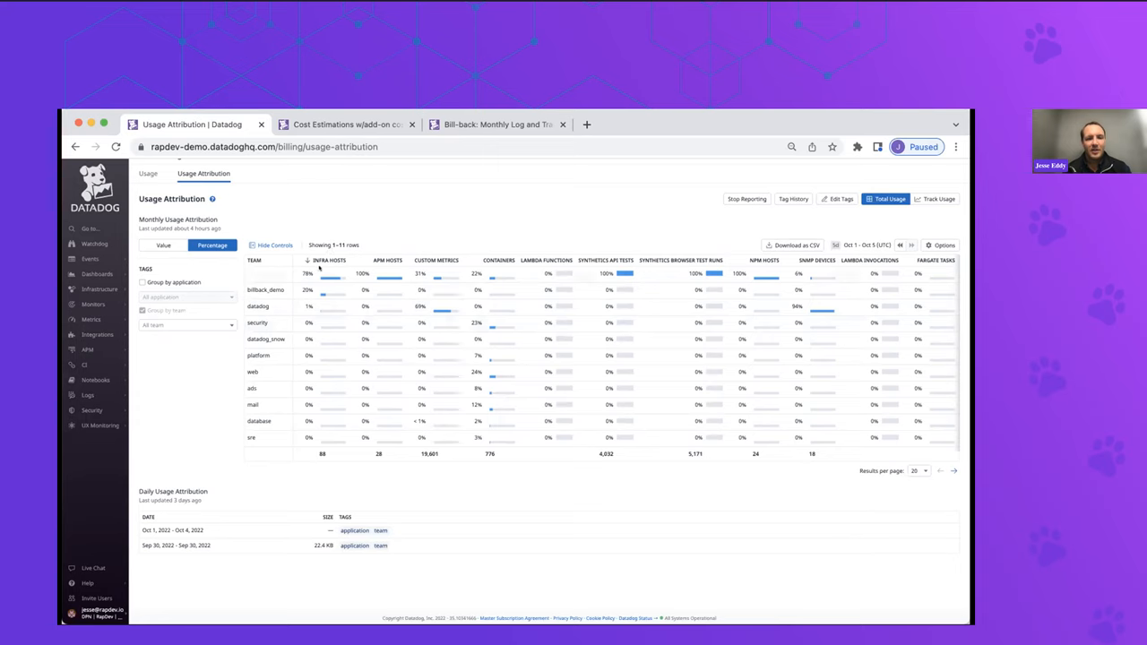
mouse_move(315, 348)
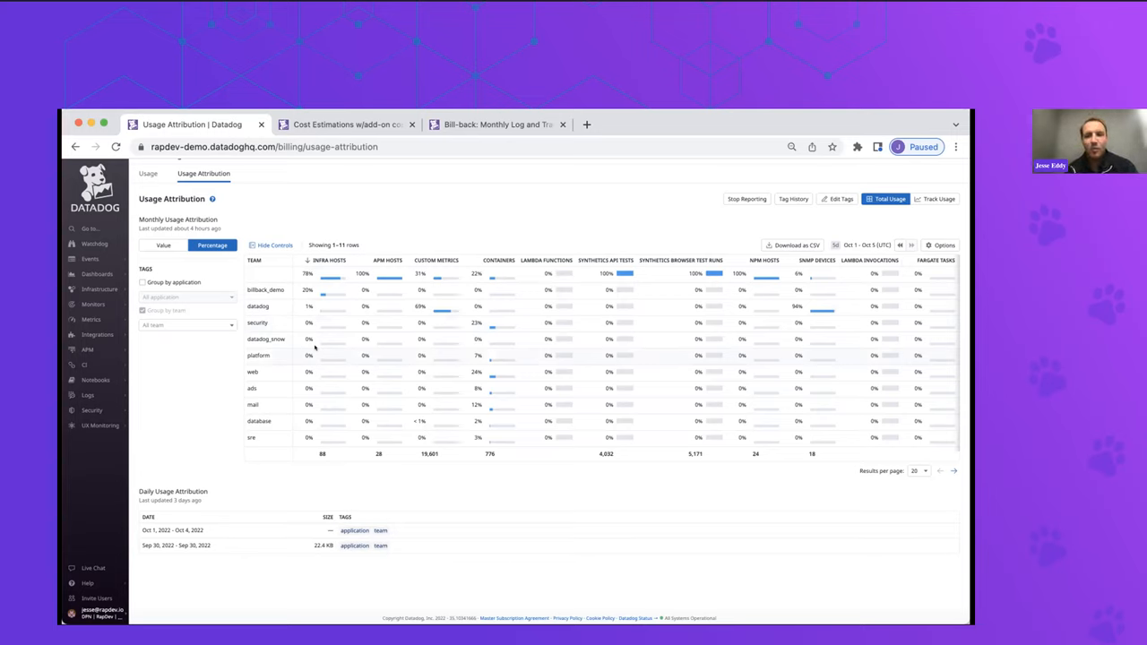
mouse_move(563, 542)
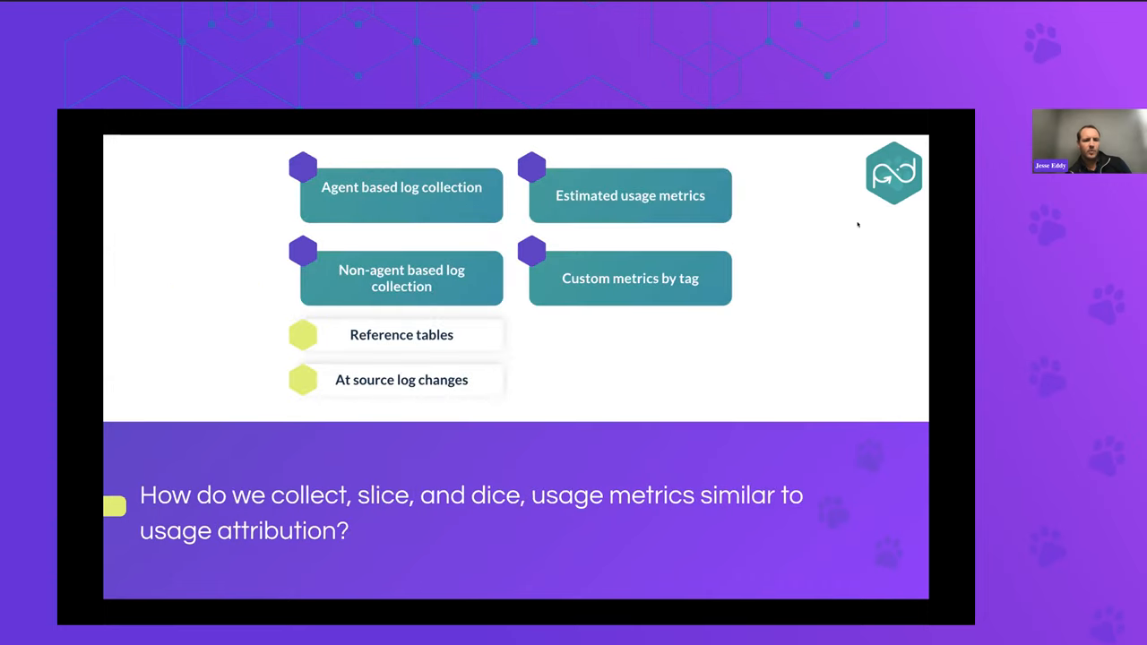
mouse_move(853, 208)
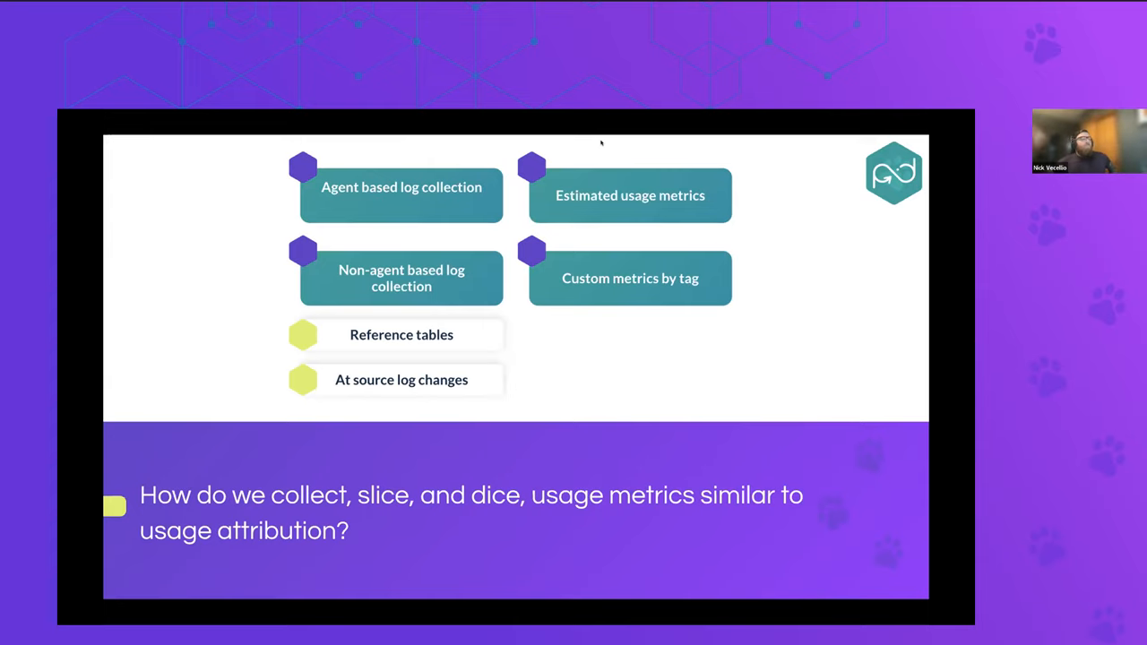
mouse_move(846, 205)
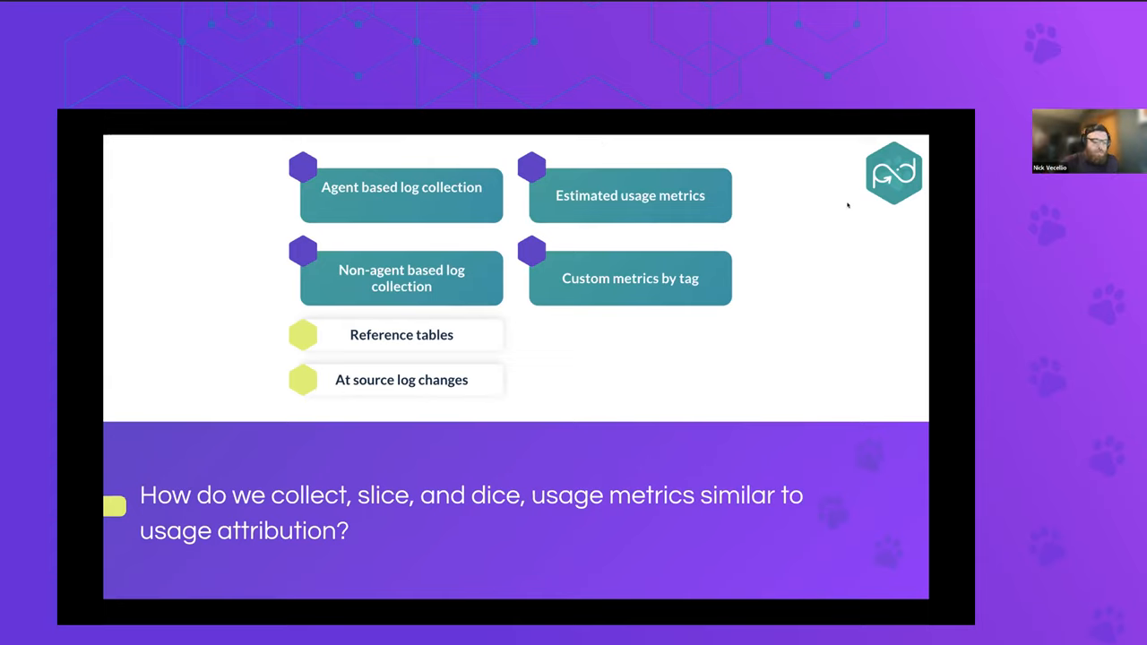
mouse_move(876, 199)
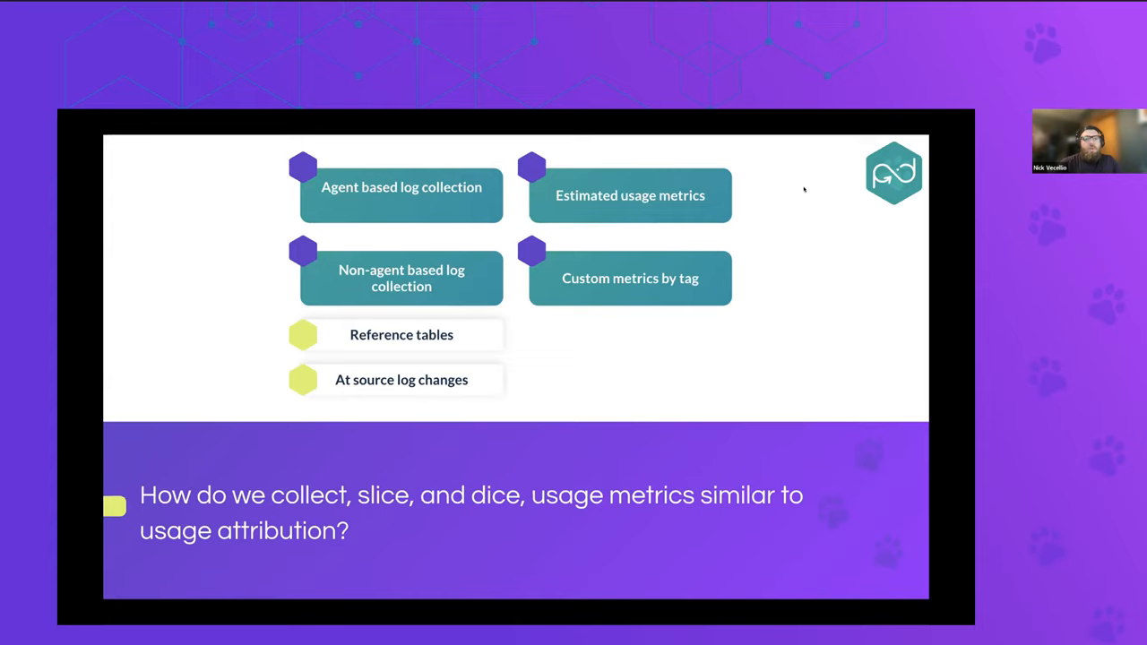
mouse_move(885, 348)
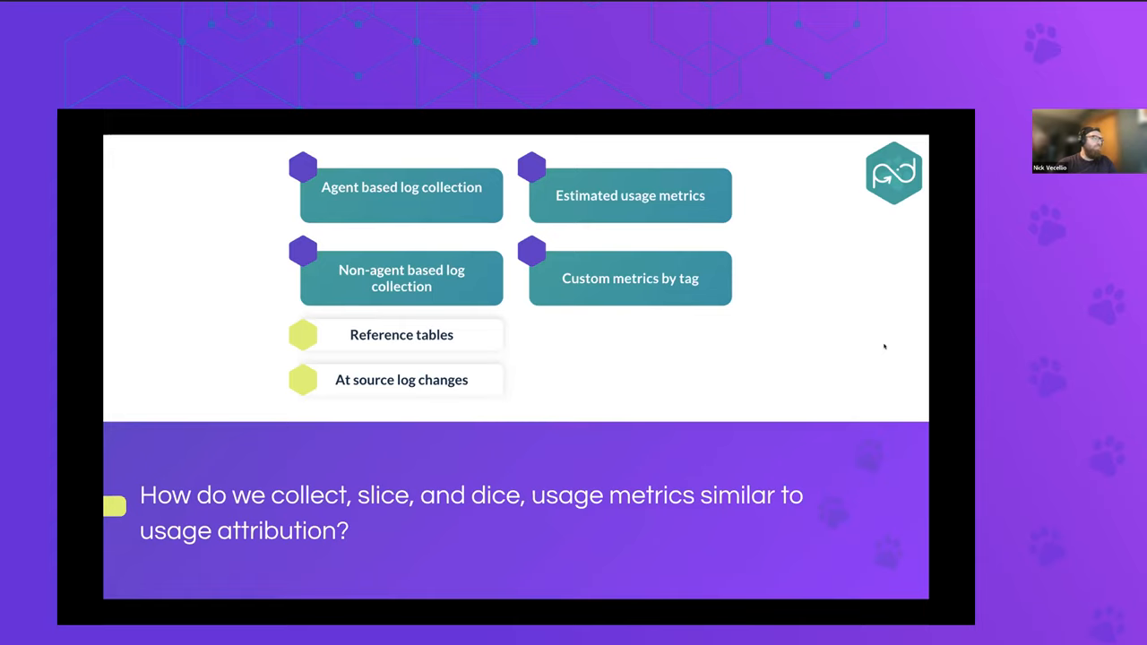
mouse_move(376, 124)
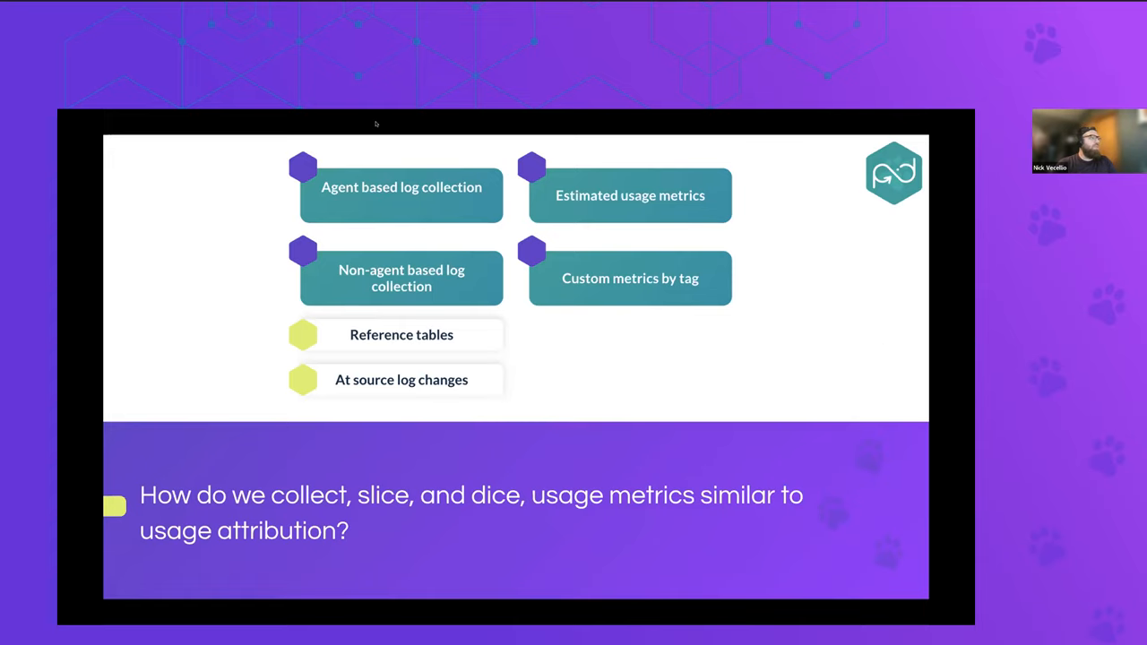
mouse_move(483, 120)
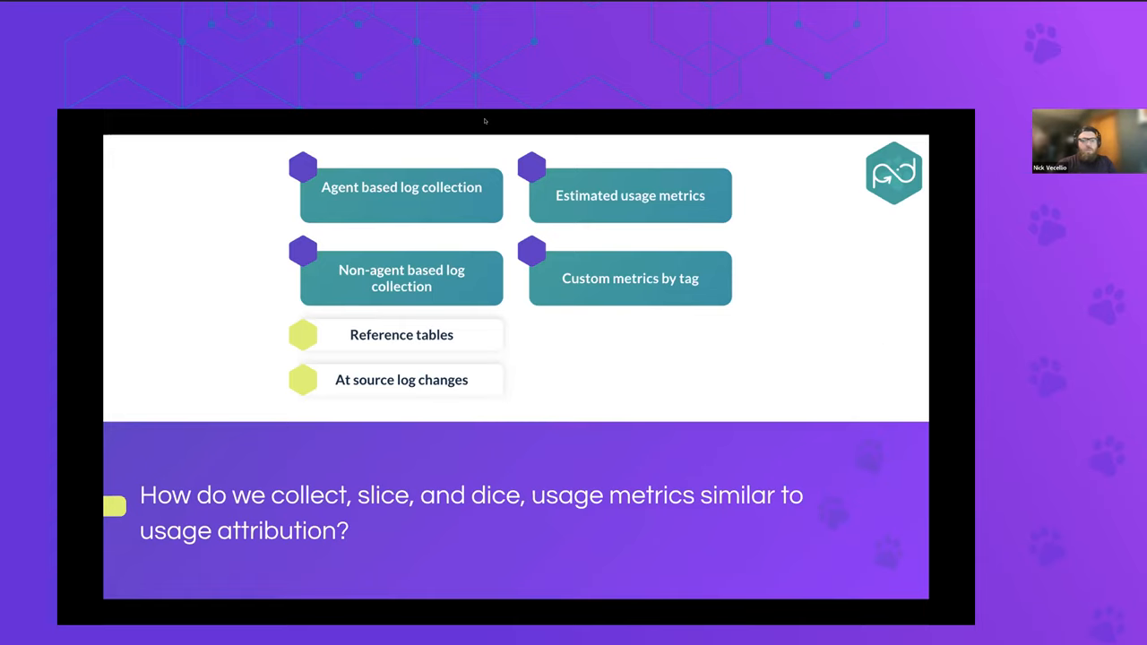
mouse_move(613, 151)
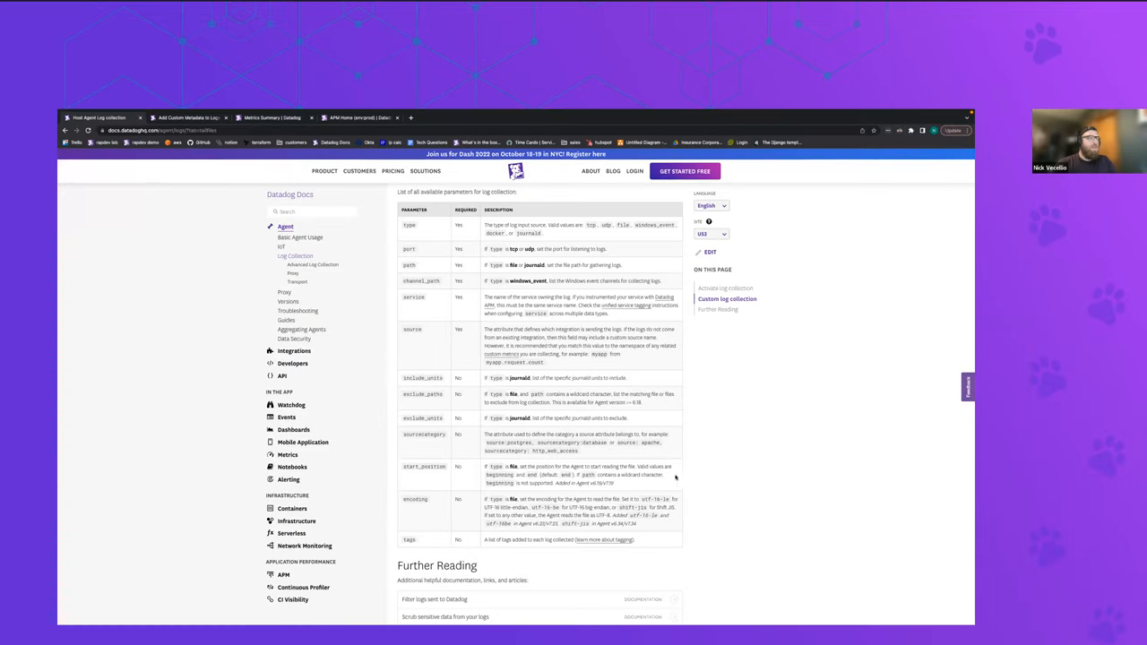
Scroll the Agent Log Collection guide to the custom log config example with type, path, service and source
scroll("up", 3)
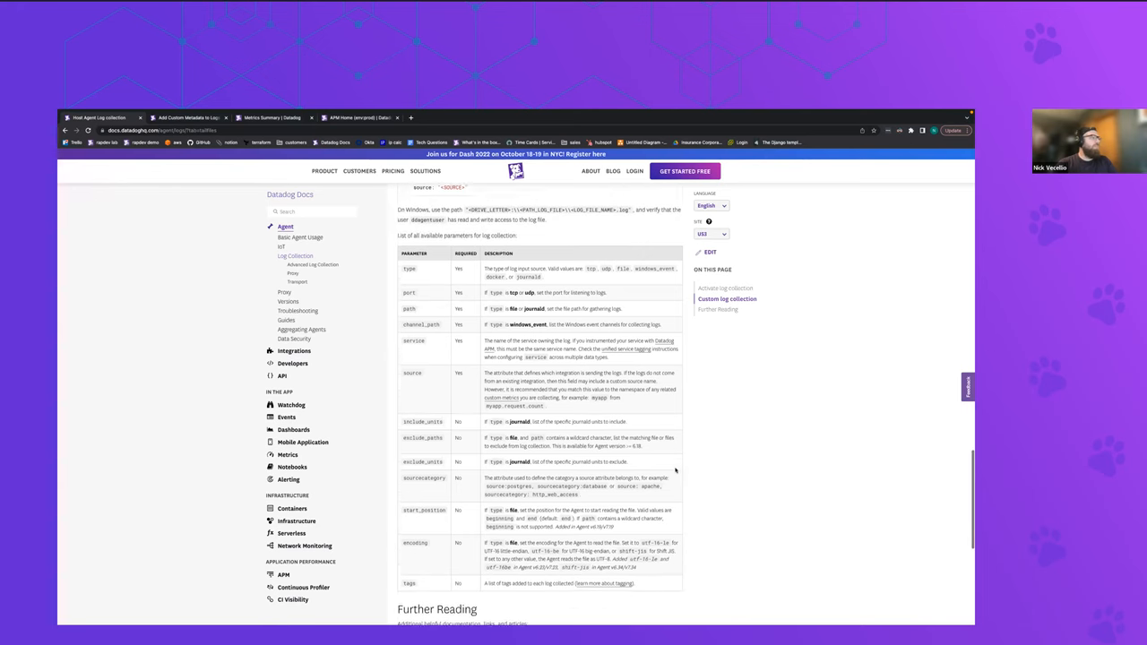
scroll("up", 3)
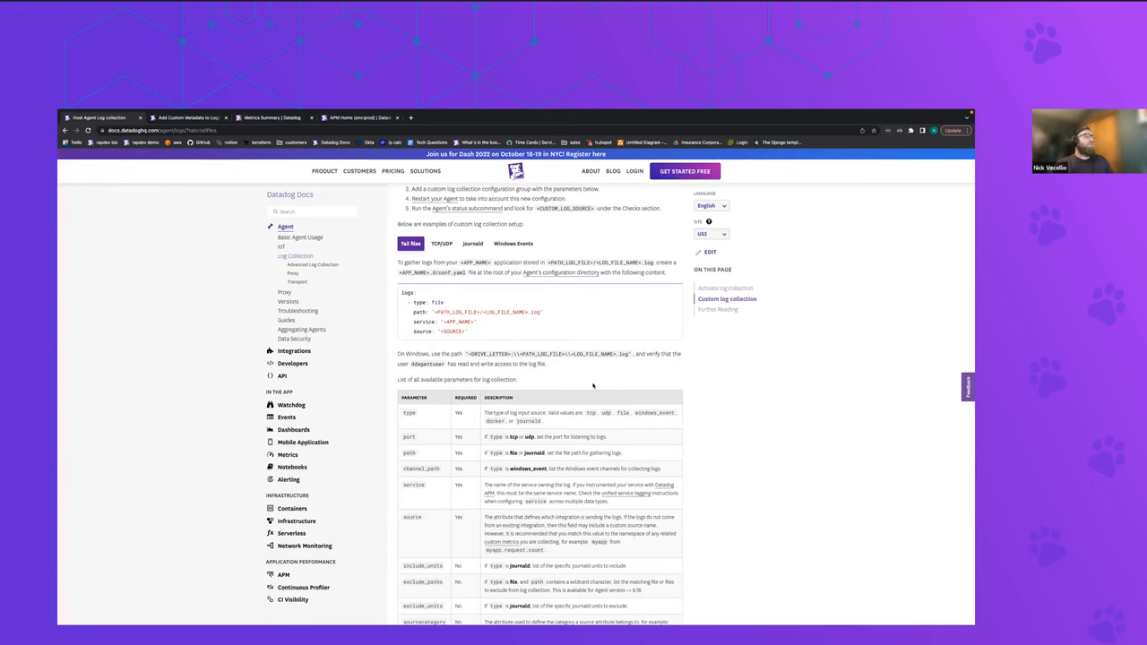
mouse_move(520, 326)
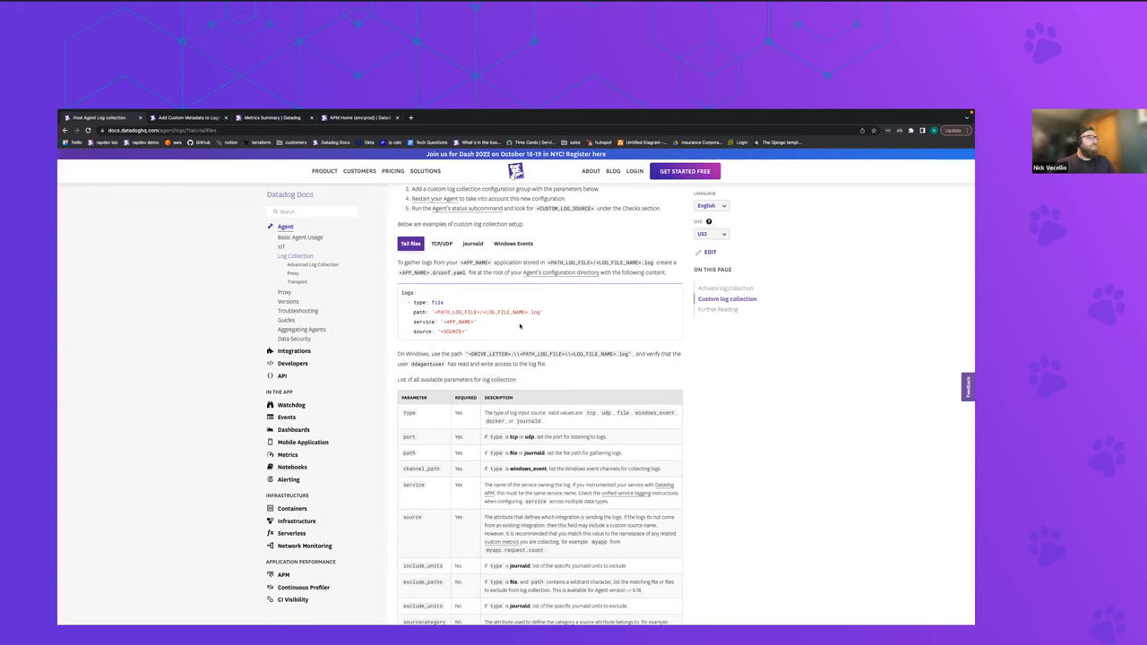
mouse_move(470, 339)
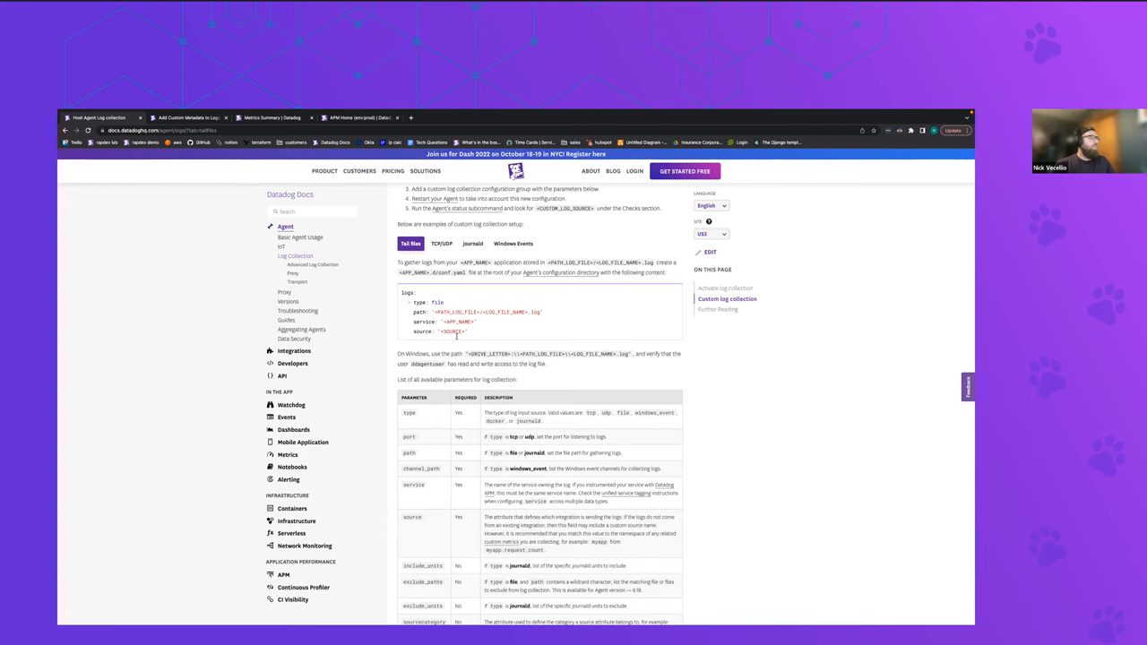
scroll("down", 3)
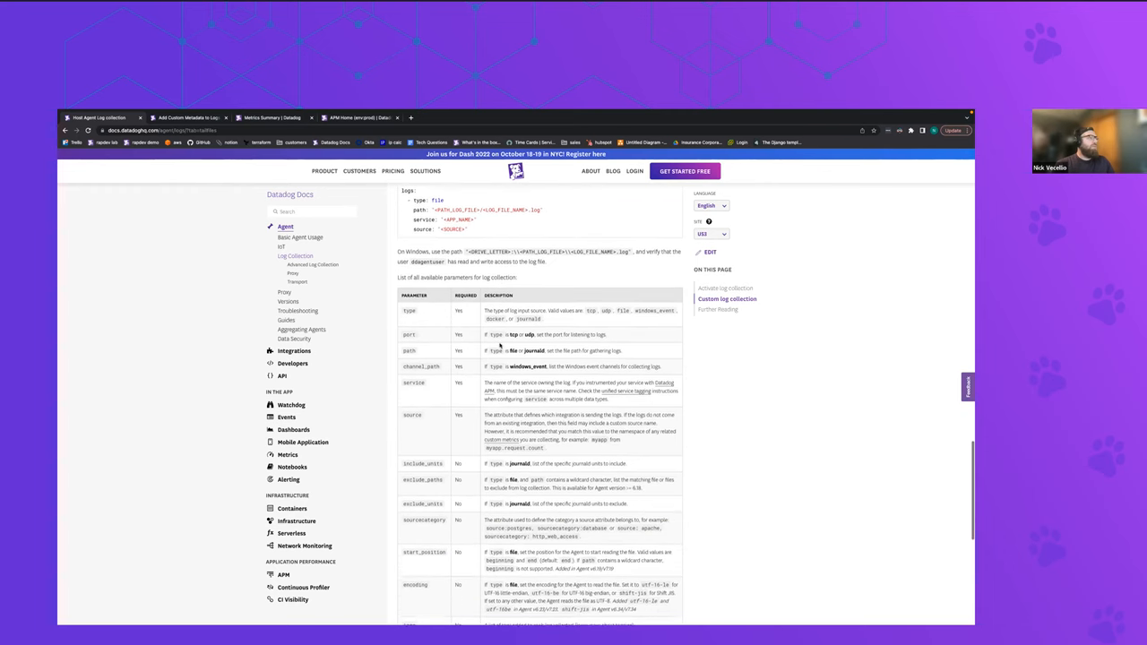
scroll("down", 3)
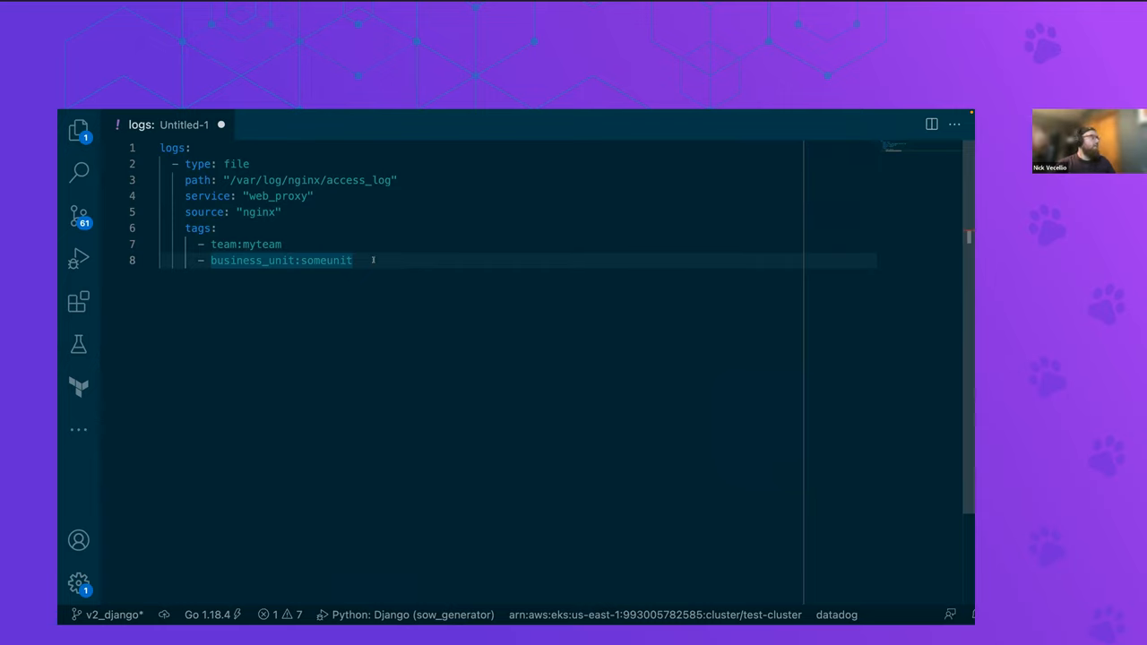
mouse_move(366, 276)
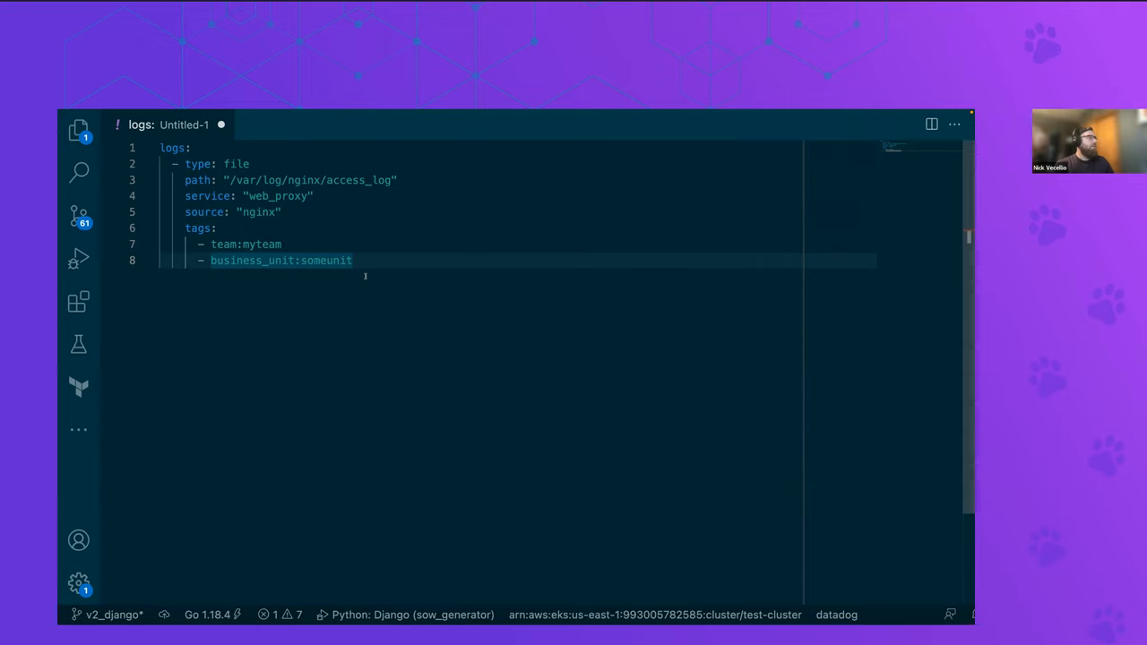
mouse_move(543, 301)
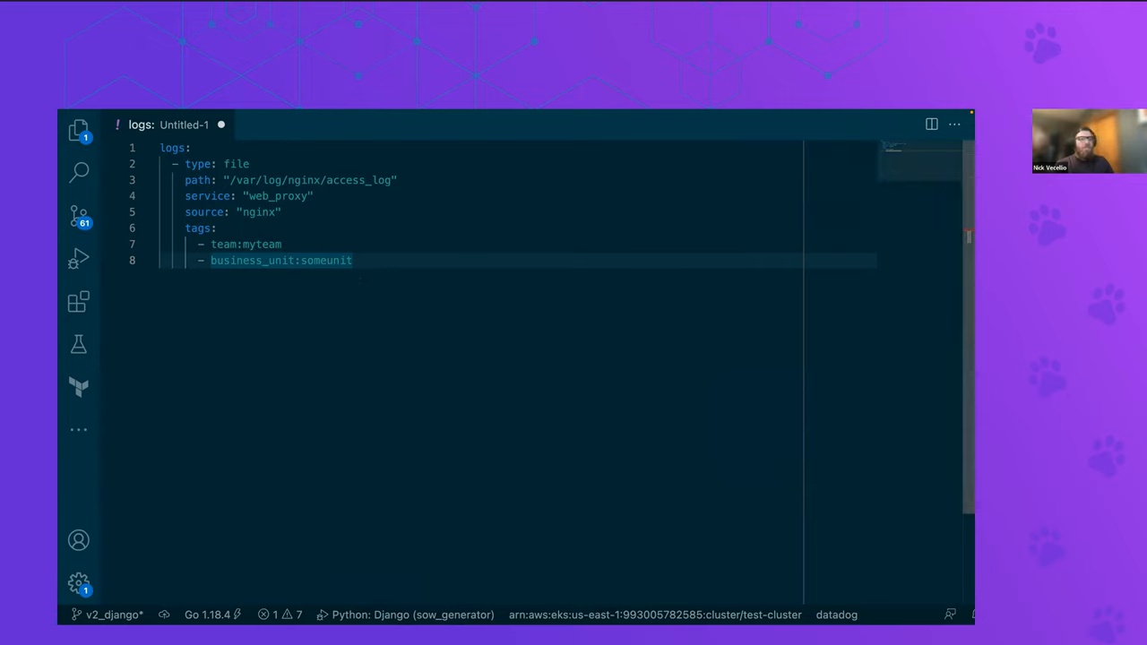
mouse_move(595, 337)
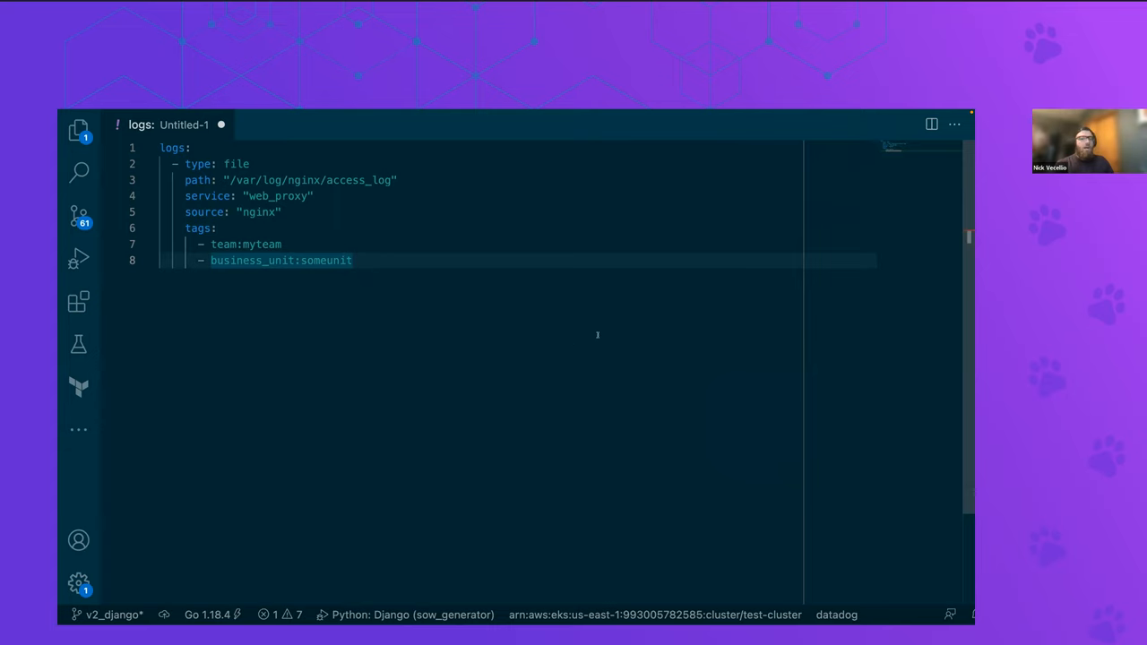
mouse_move(527, 323)
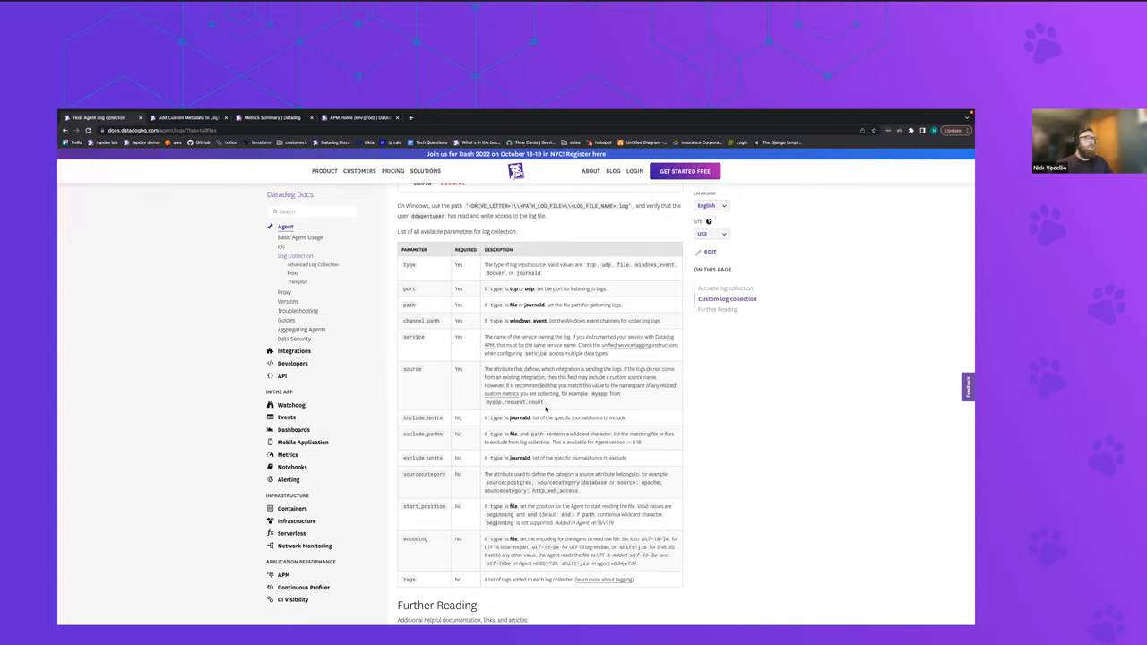
mouse_move(207, 185)
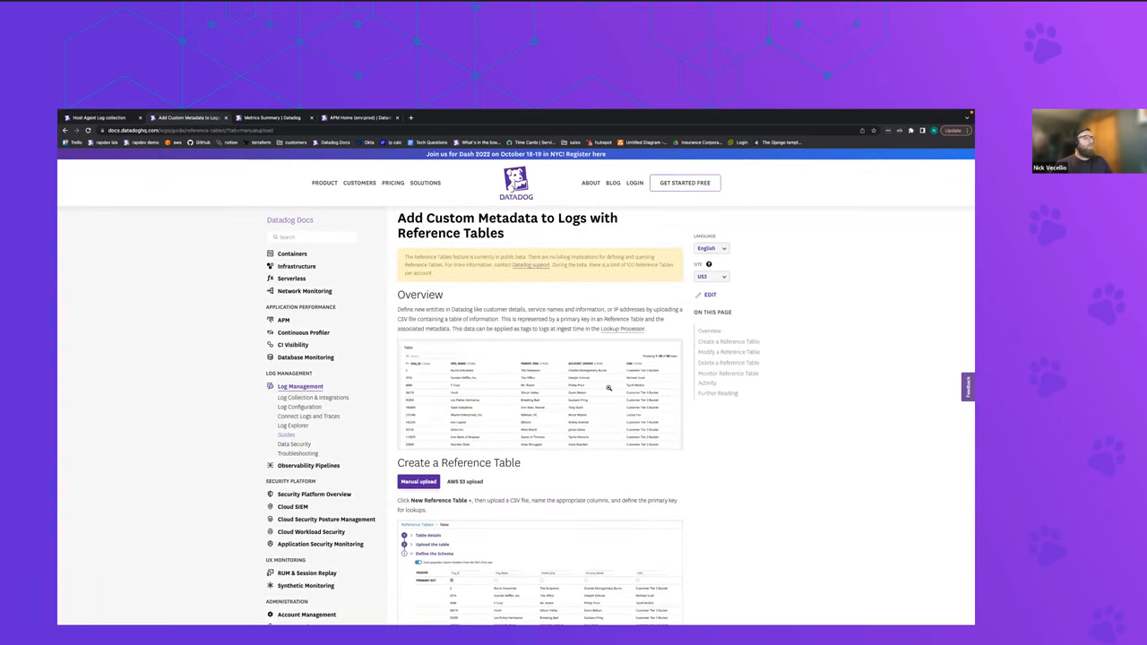
mouse_move(634, 469)
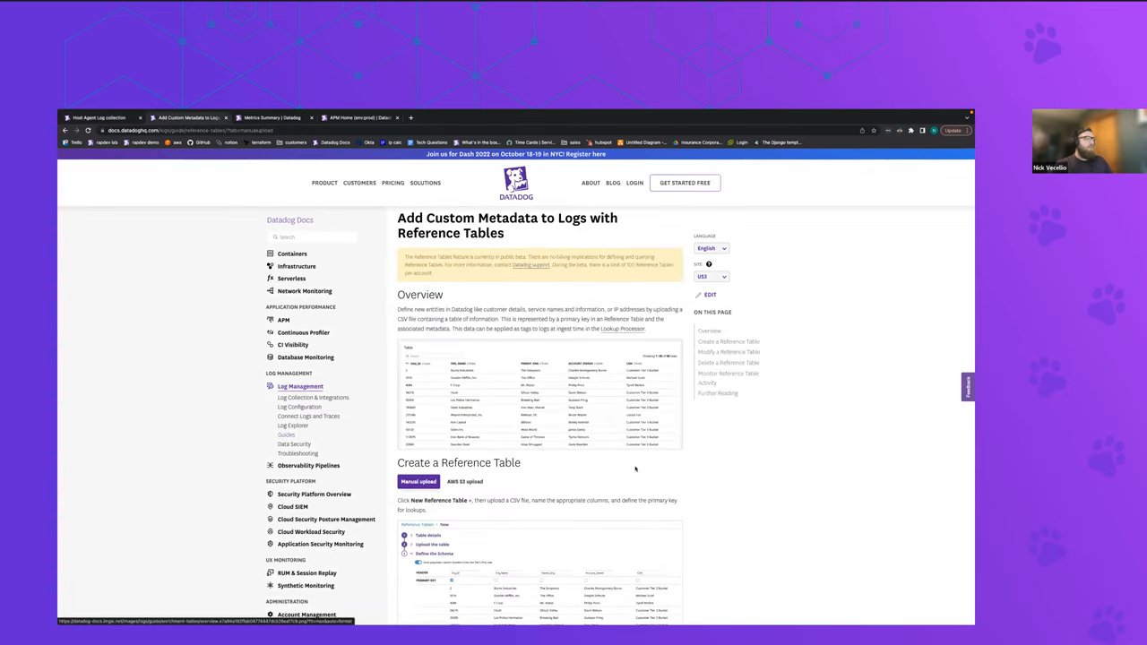
mouse_move(692, 470)
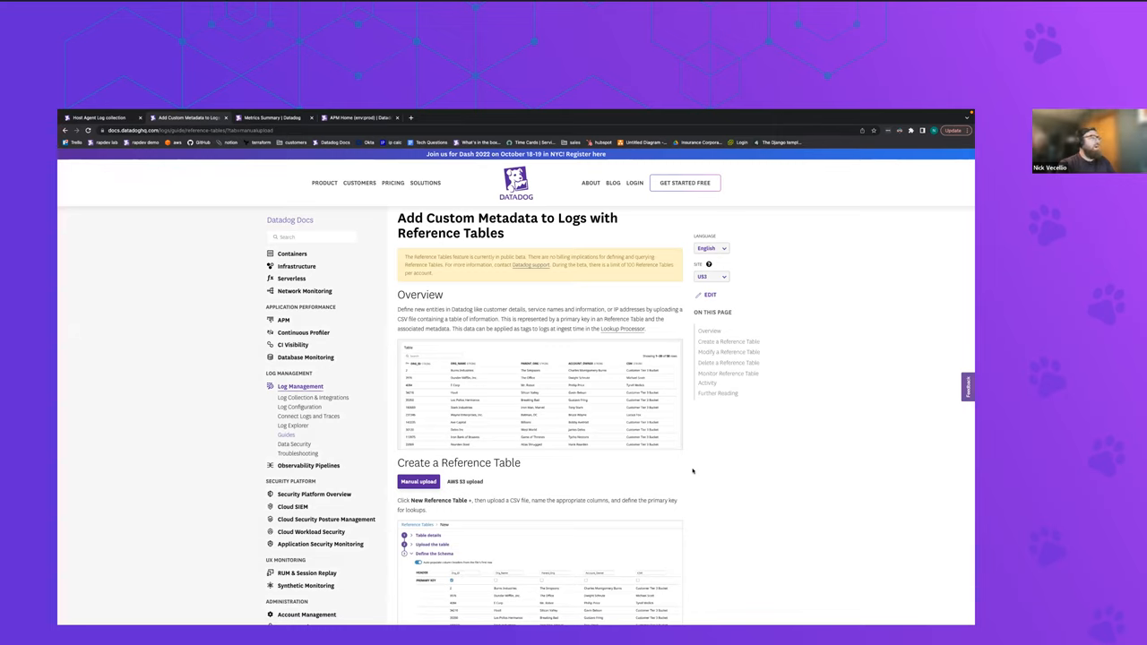
Scroll the Reference Tables guide down to creating a Reference Table via manual CSV upload
scroll("down", 3)
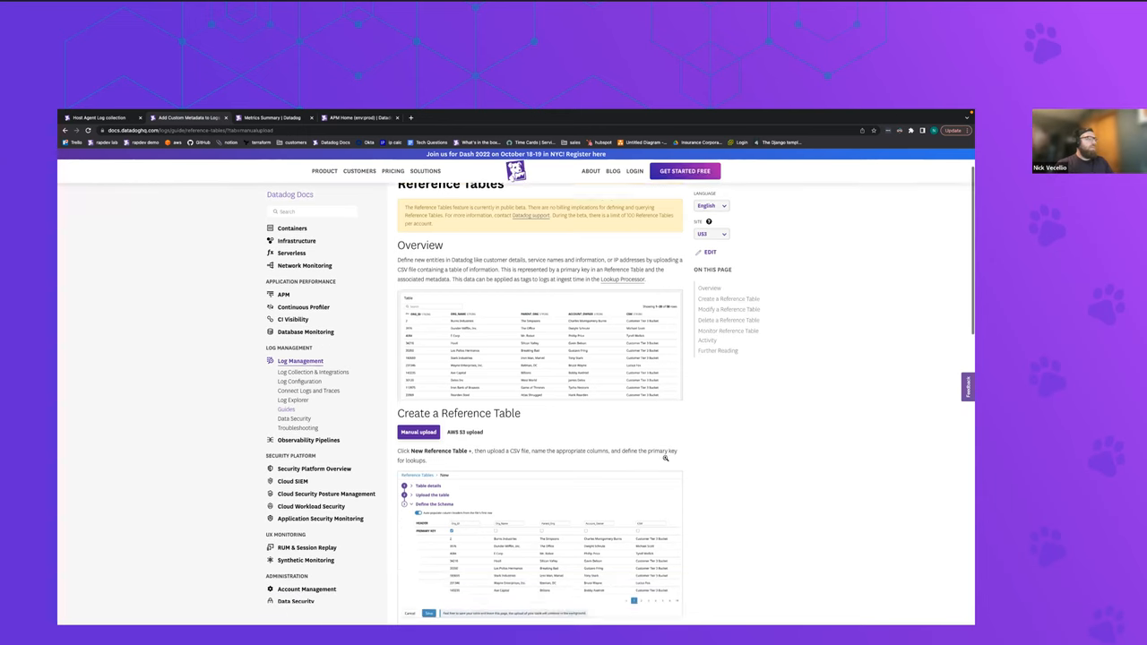
scroll("down", 3)
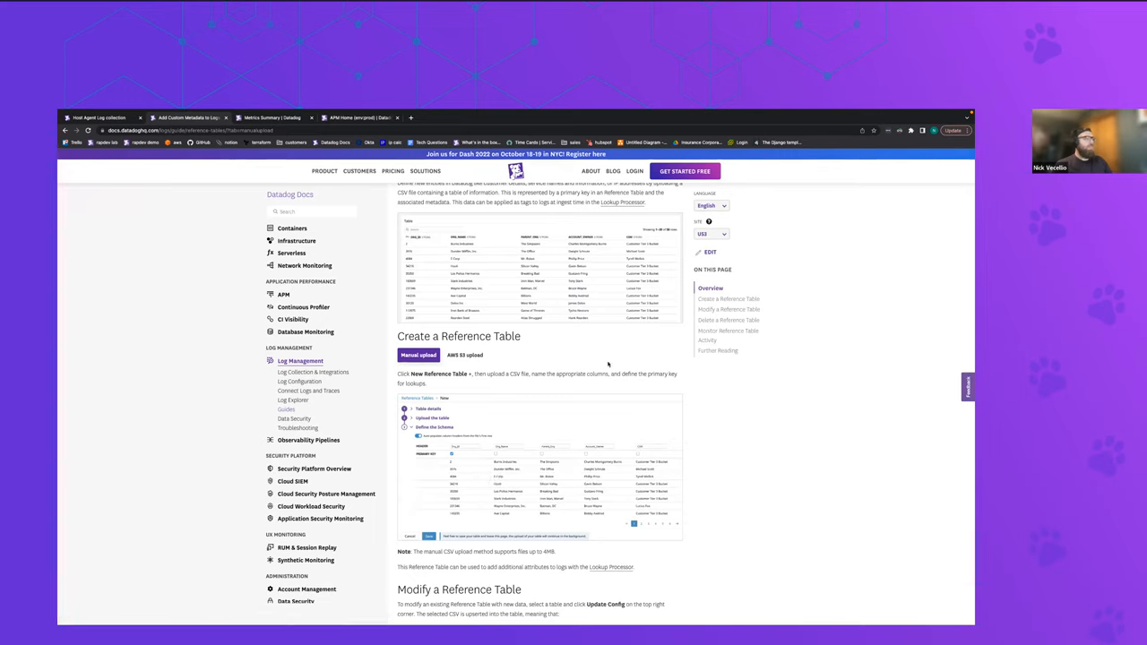
mouse_move(536, 413)
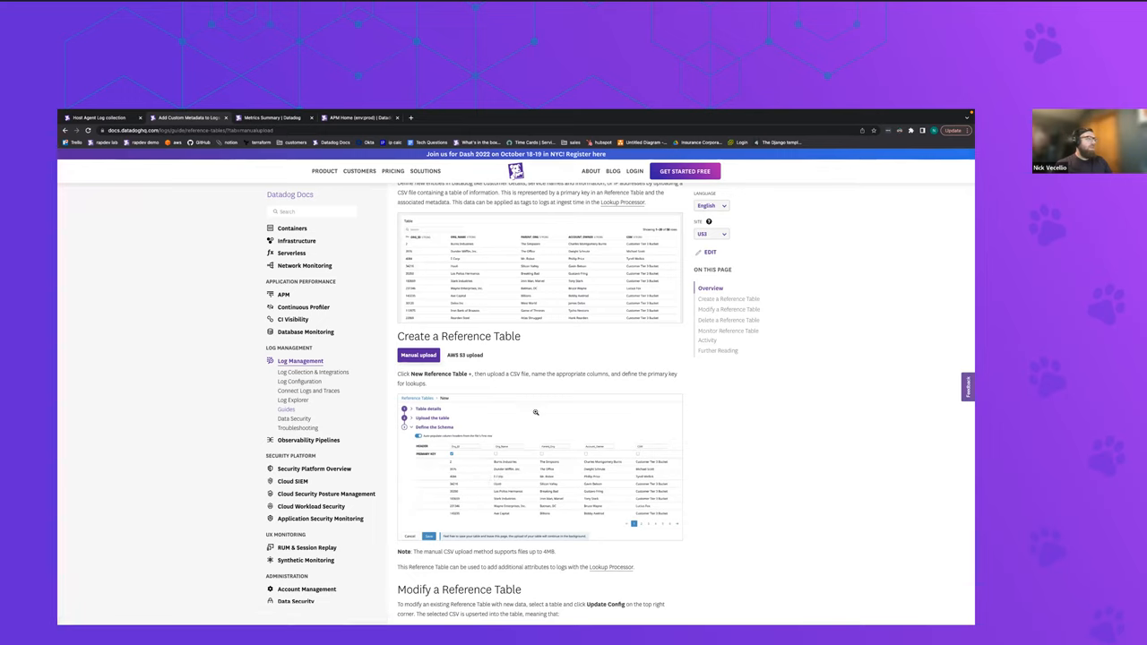
mouse_move(537, 475)
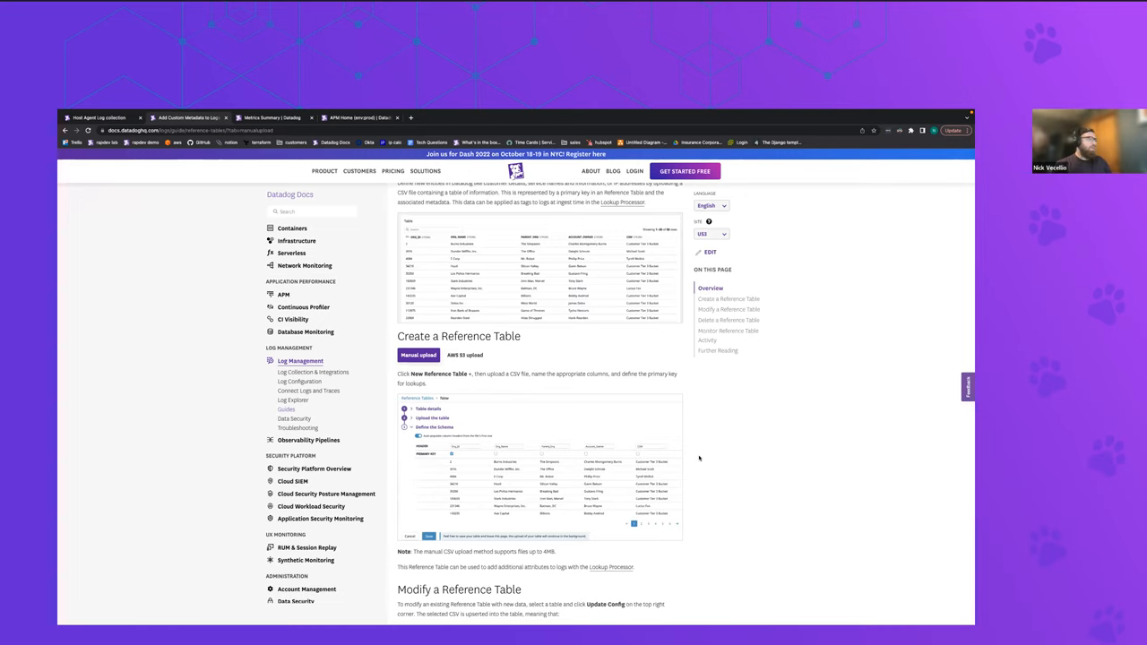
scroll("down", 3)
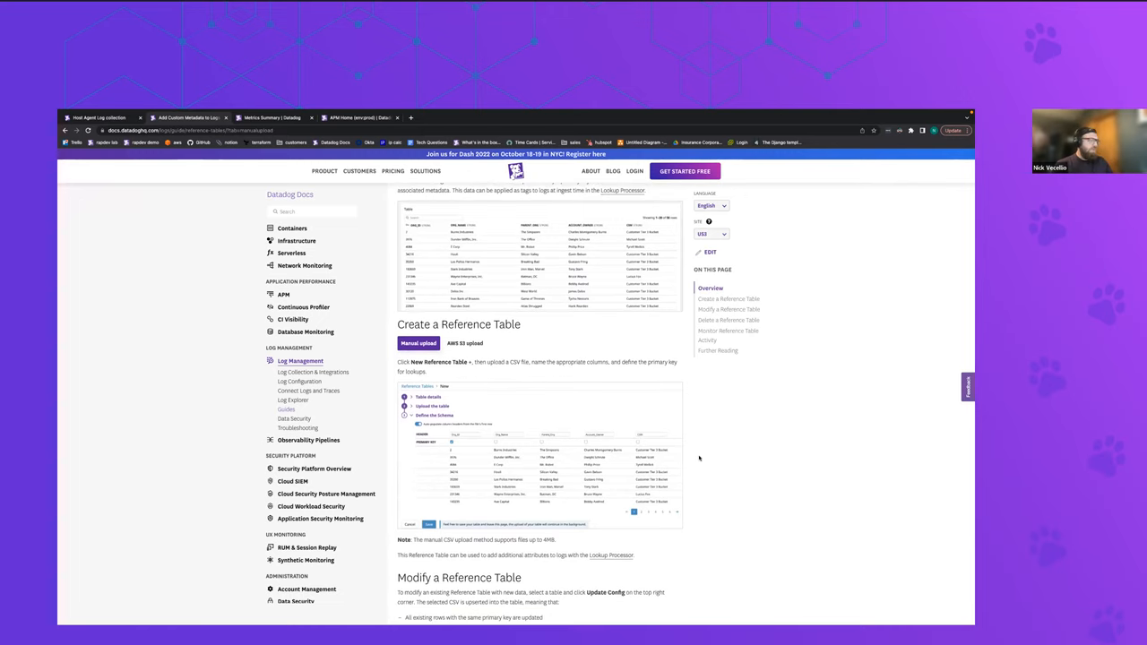
mouse_move(688, 459)
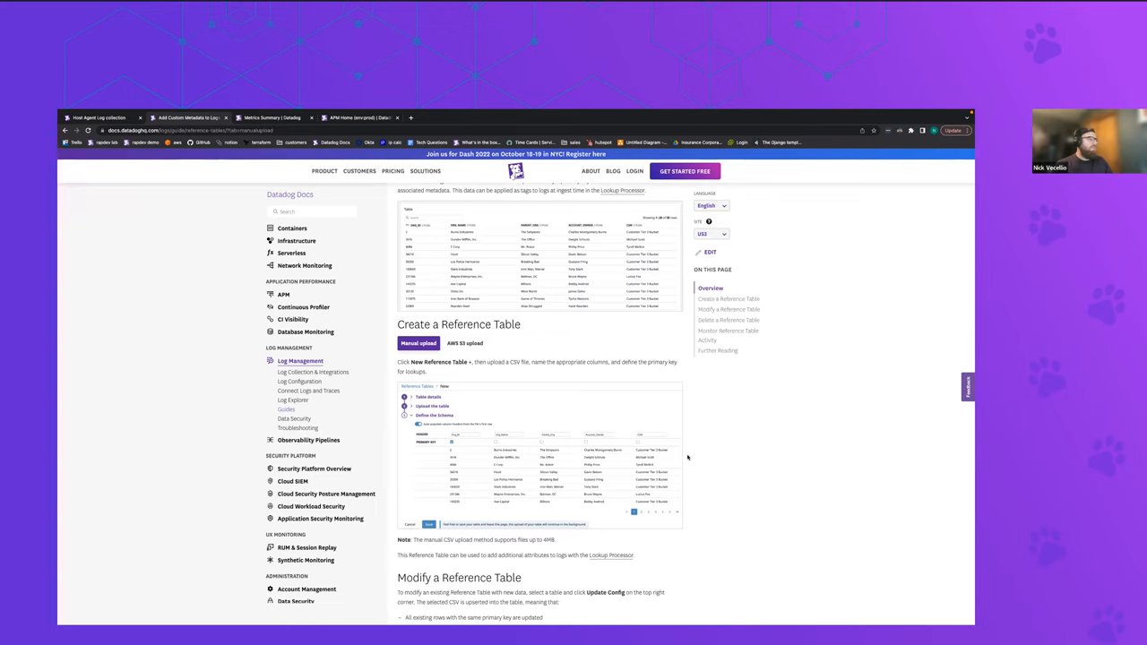
scroll("down", 3)
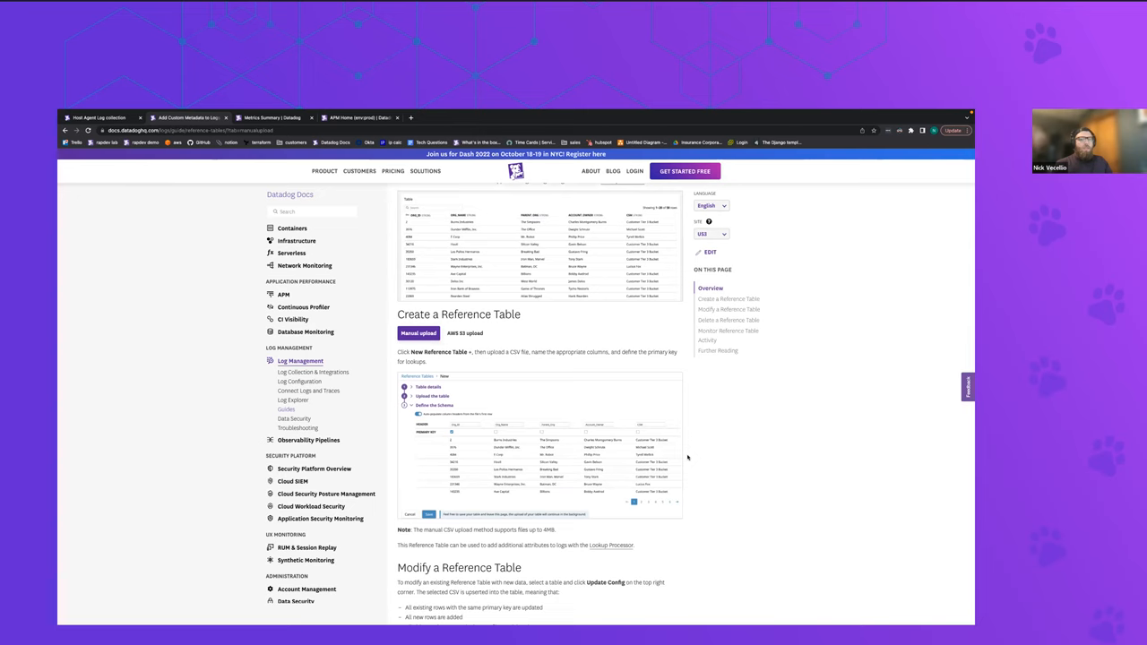
scroll("down", 3)
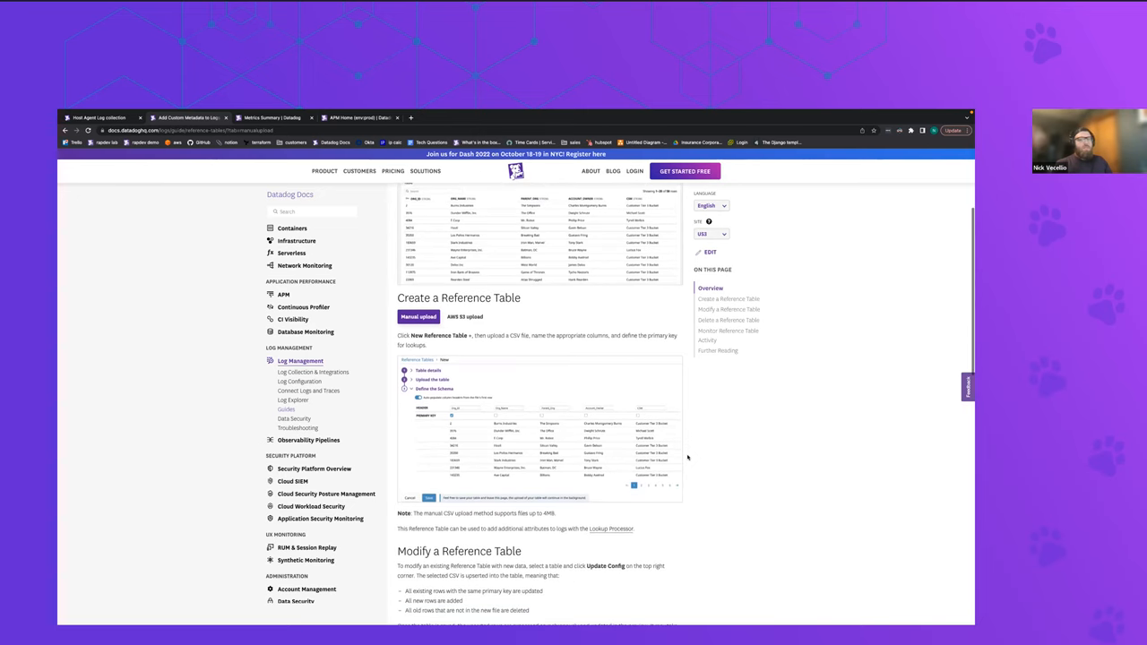
scroll("down", 3)
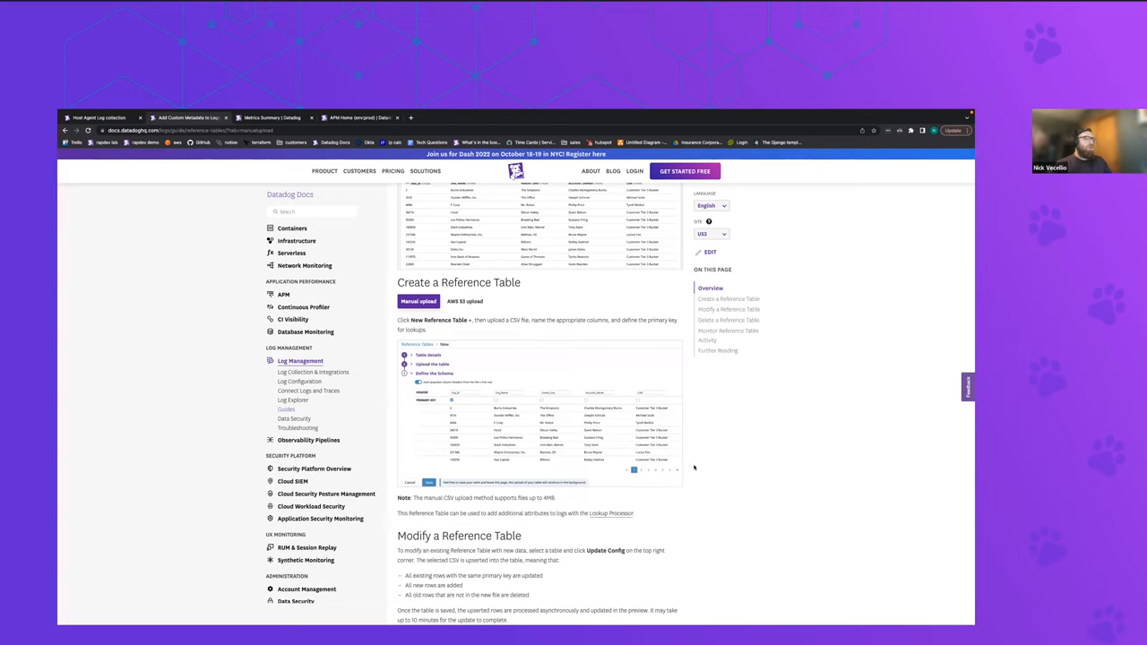
mouse_move(724, 466)
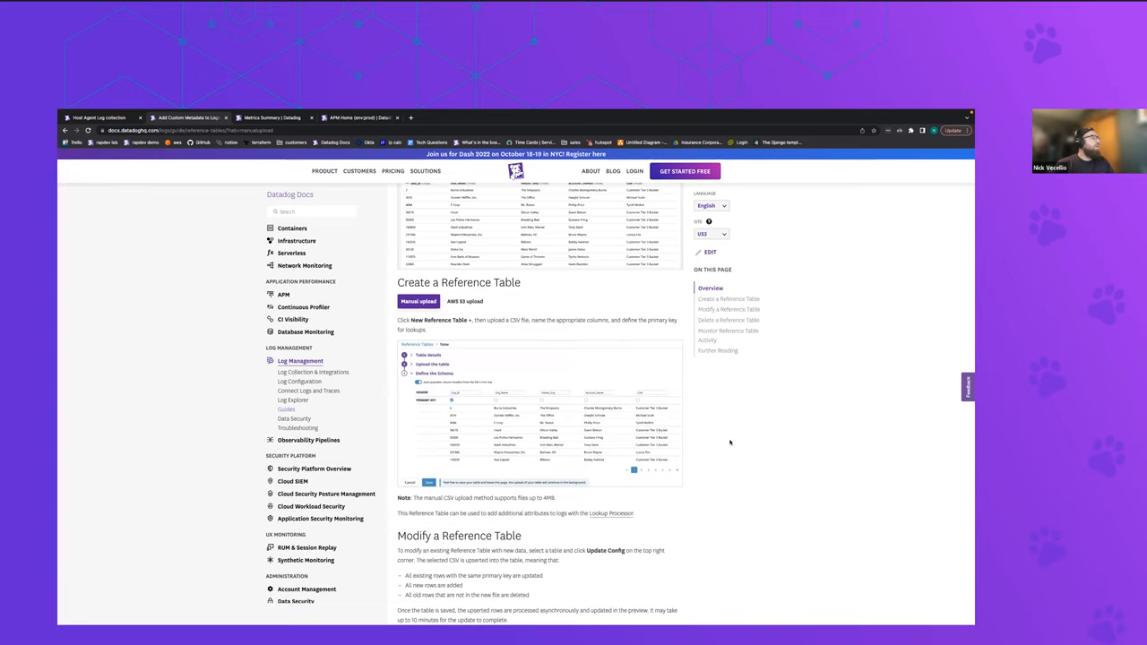
mouse_move(708, 423)
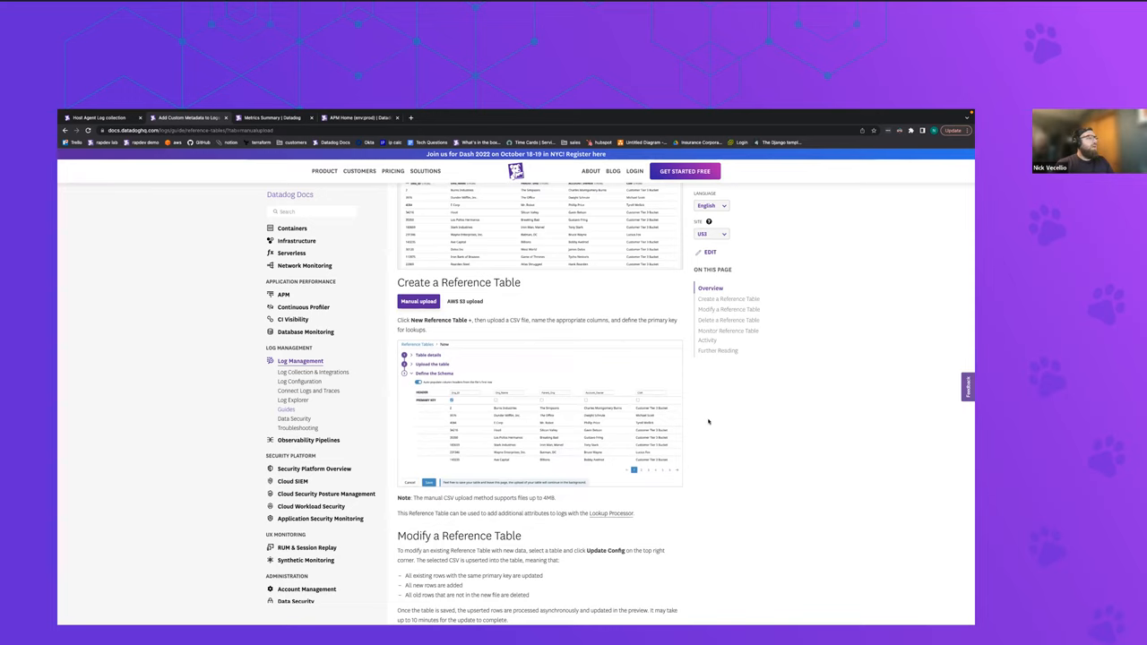
scroll("down", 3)
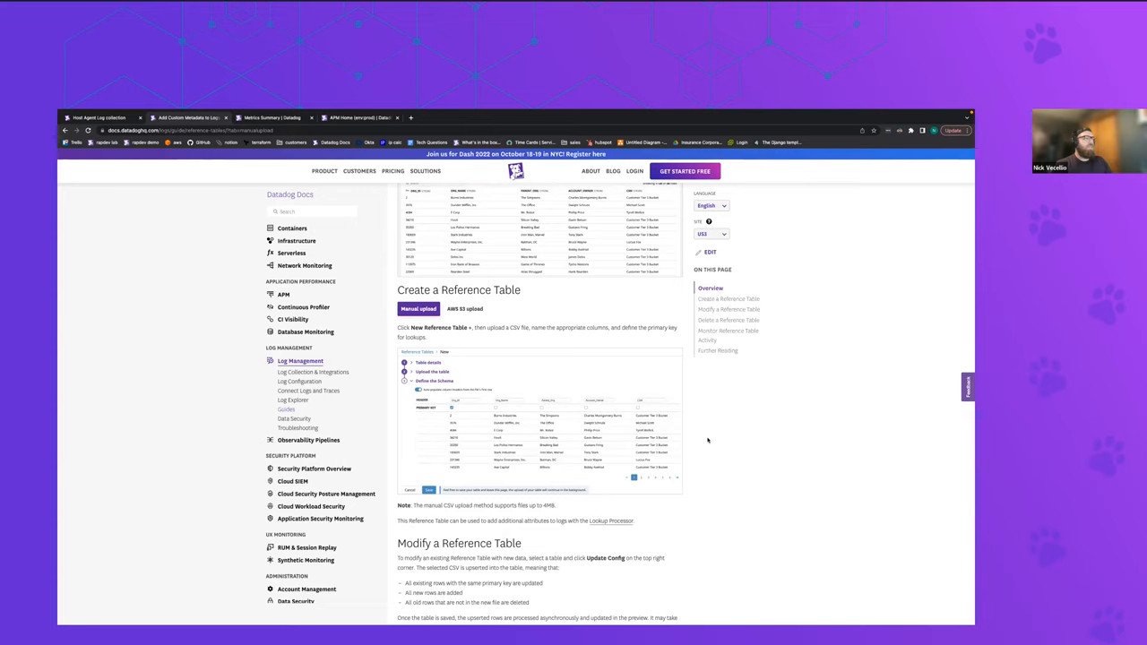
mouse_move(714, 392)
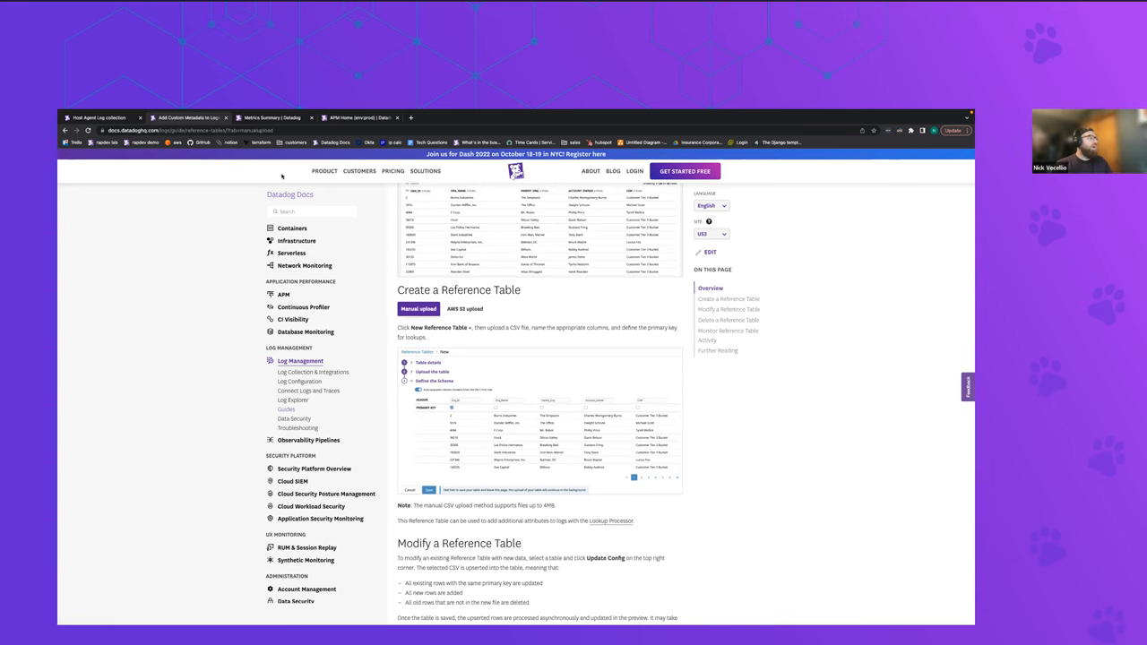
In Metrics Summary, view details of the estimated_usage indexed spans by_tag metric, then an indexed logs metric
left_click(269, 118)
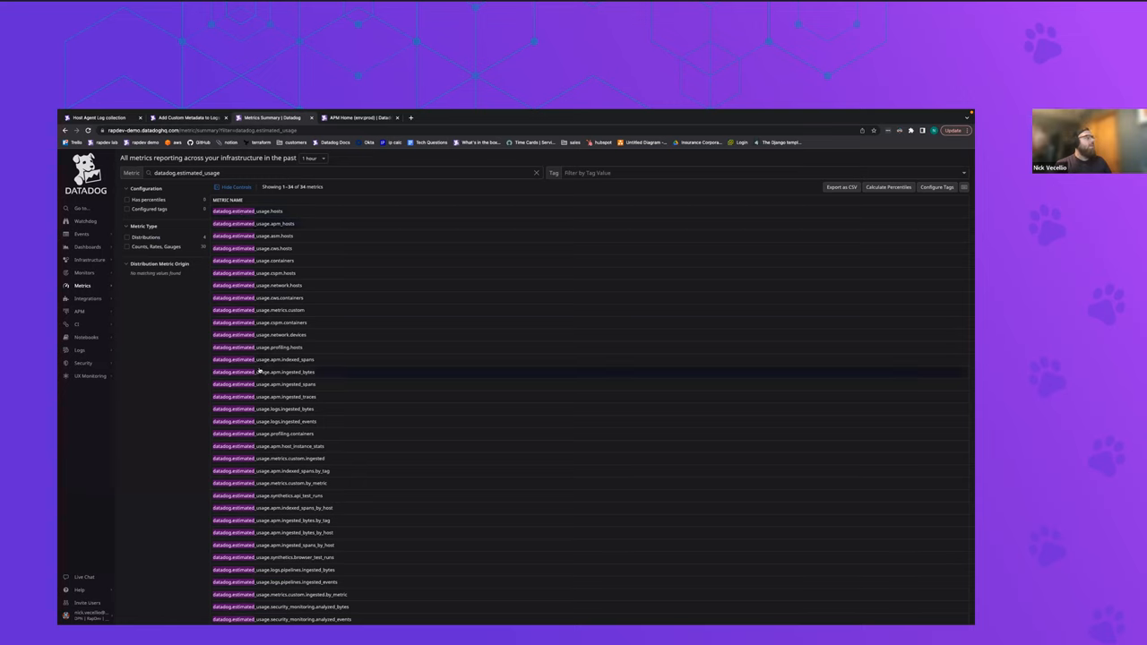
left_click(264, 359)
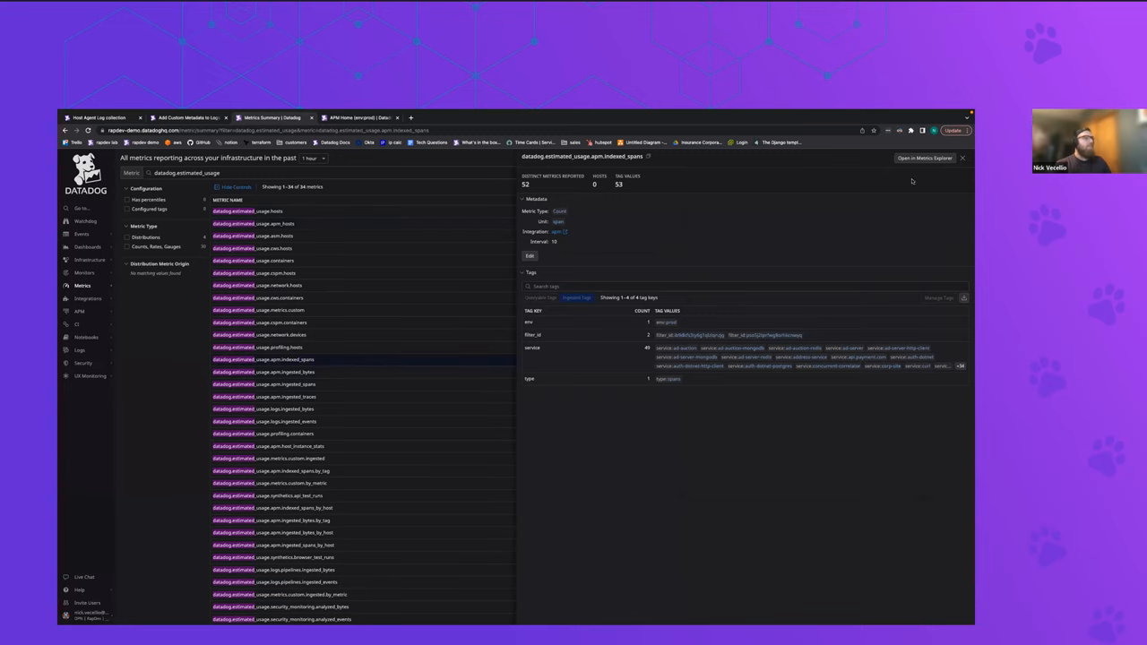
left_click(963, 157)
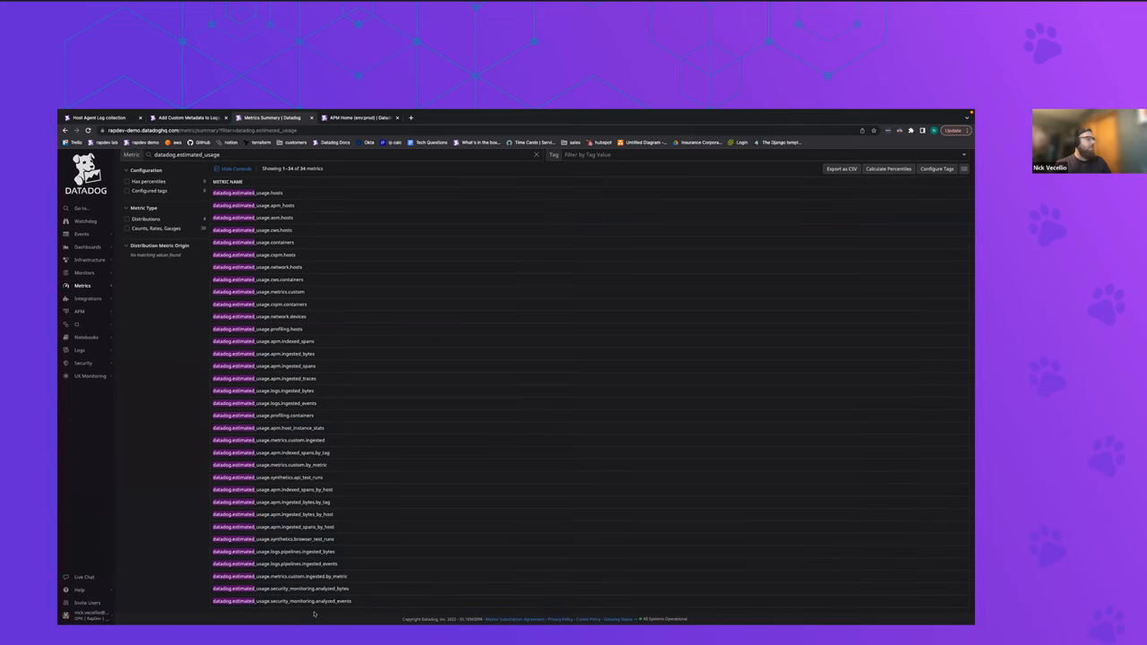
mouse_move(171, 397)
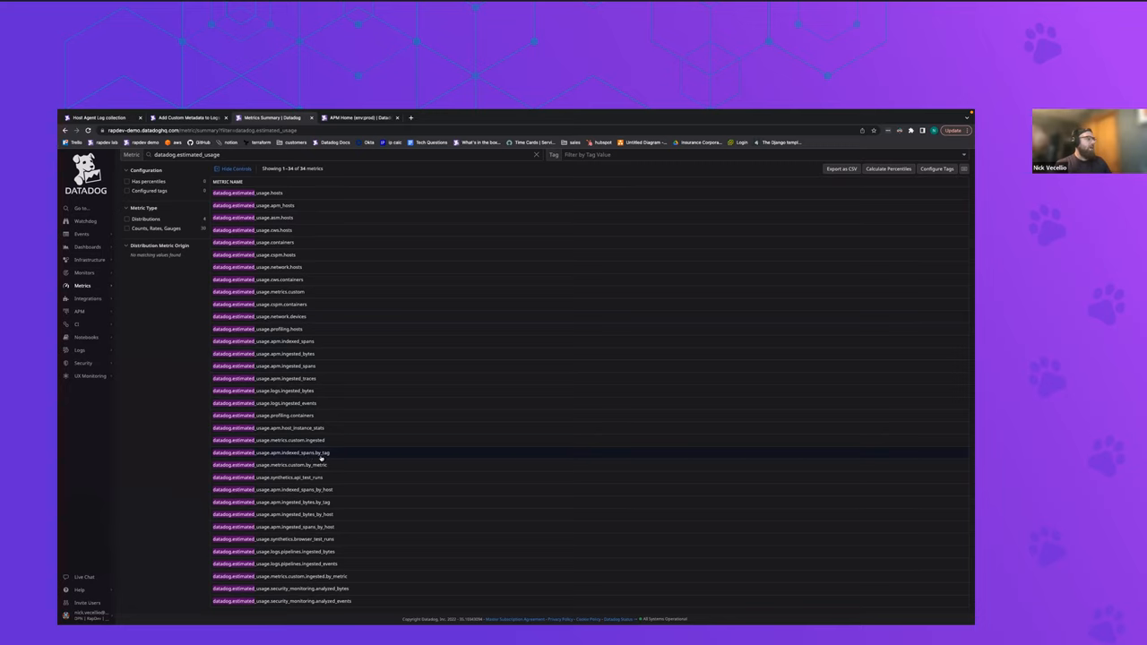
left_click(273, 452)
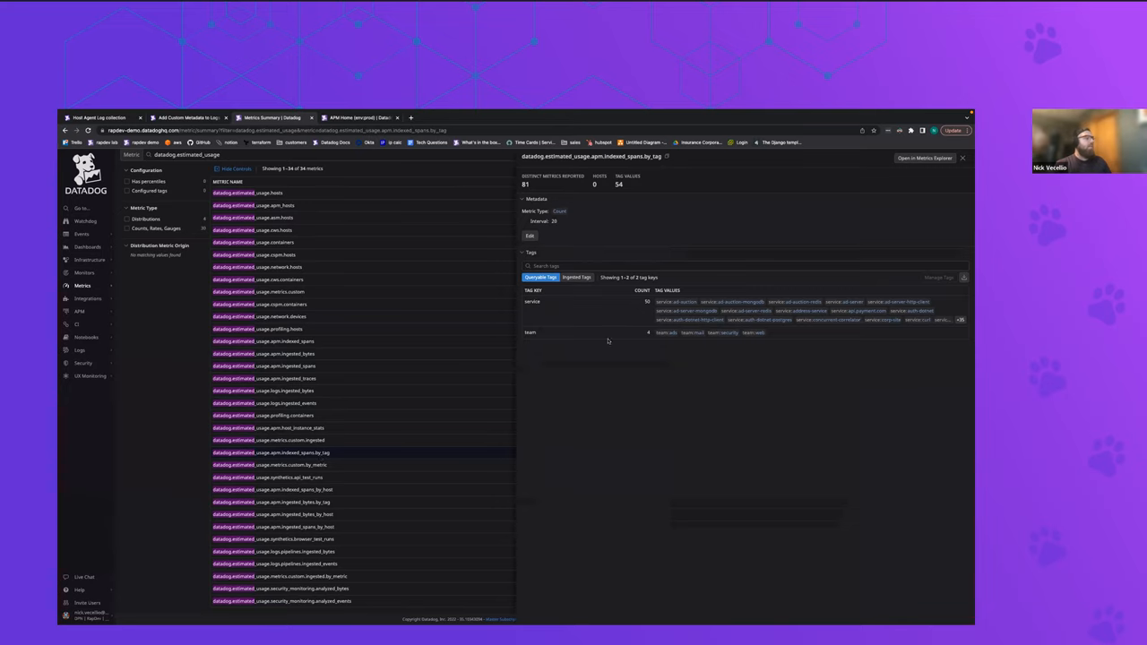
mouse_move(572, 335)
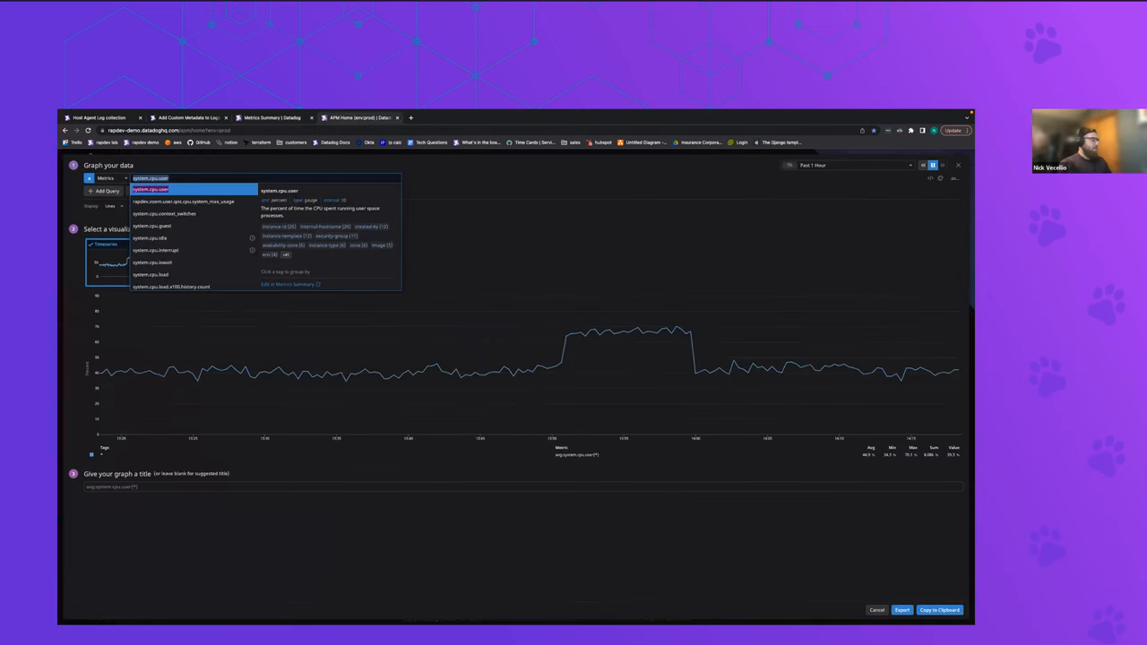
Chart datadog.estimated_usage indexed spans by_tag as bars summed by team and by service
type("datadog.estimated_usage.apm")
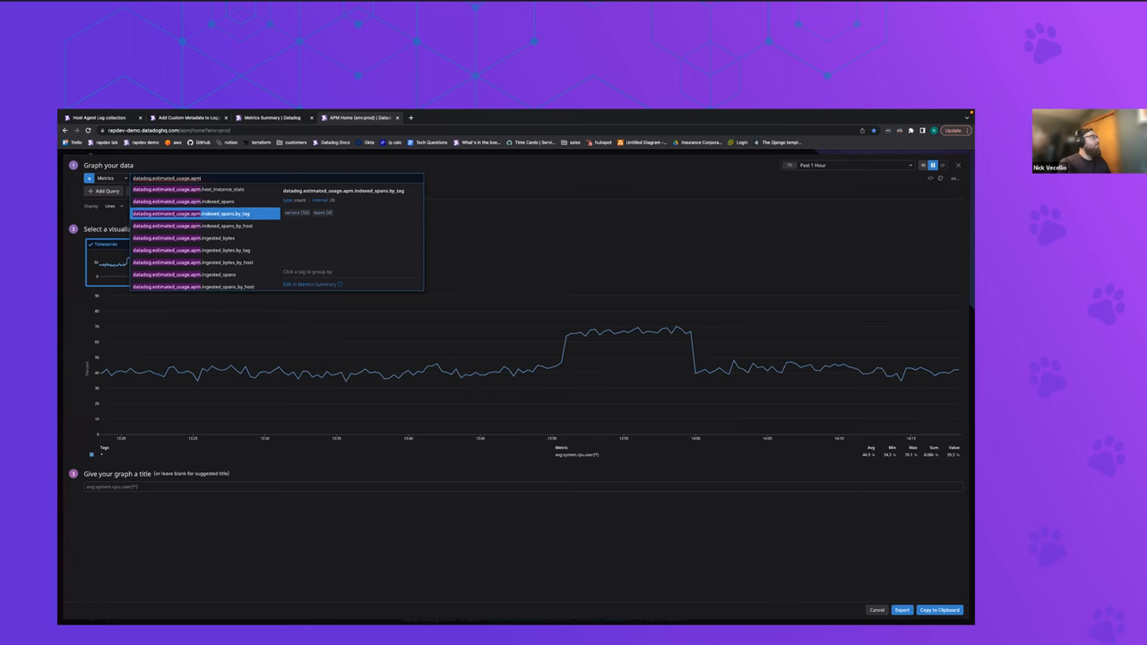
left_click(190, 213)
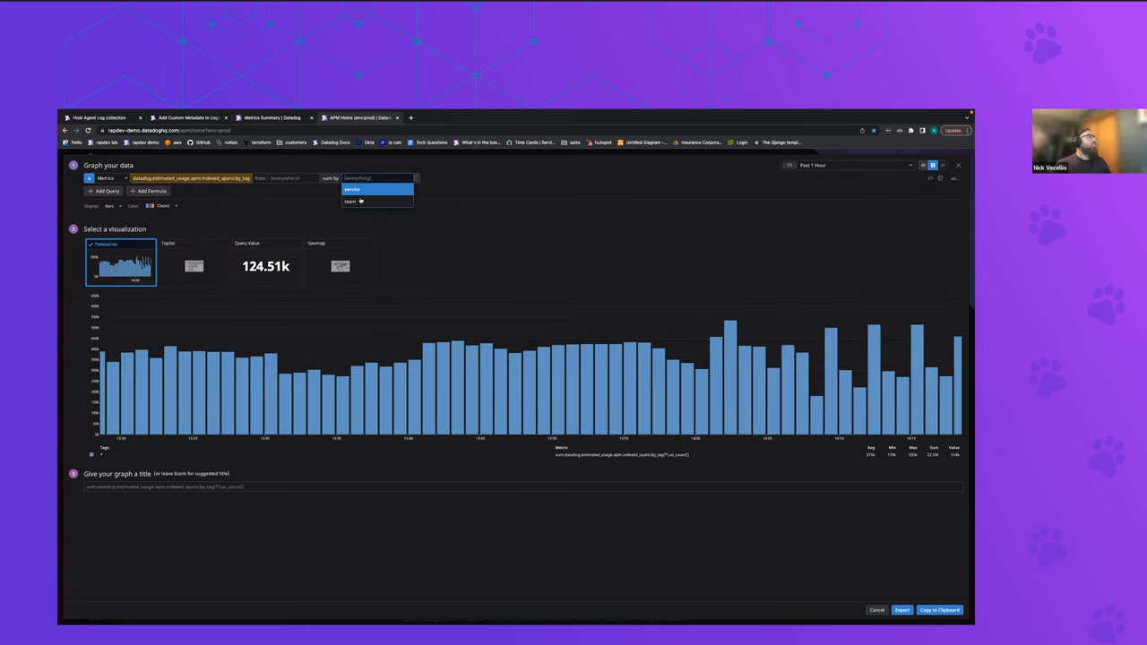
left_click(352, 201)
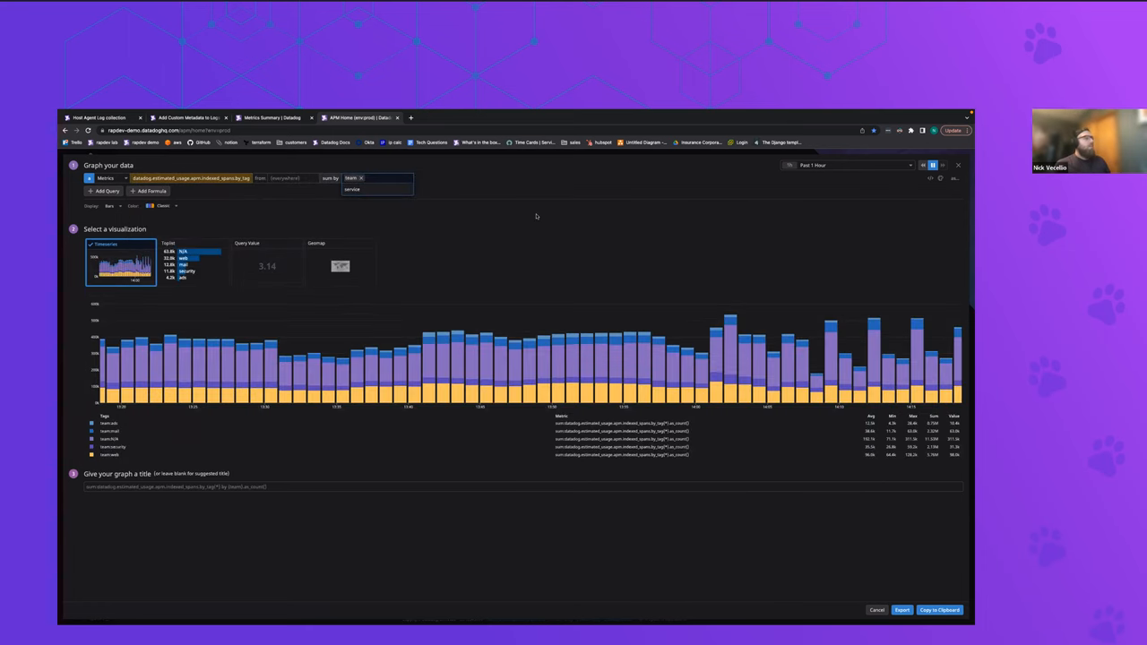
left_click(349, 179)
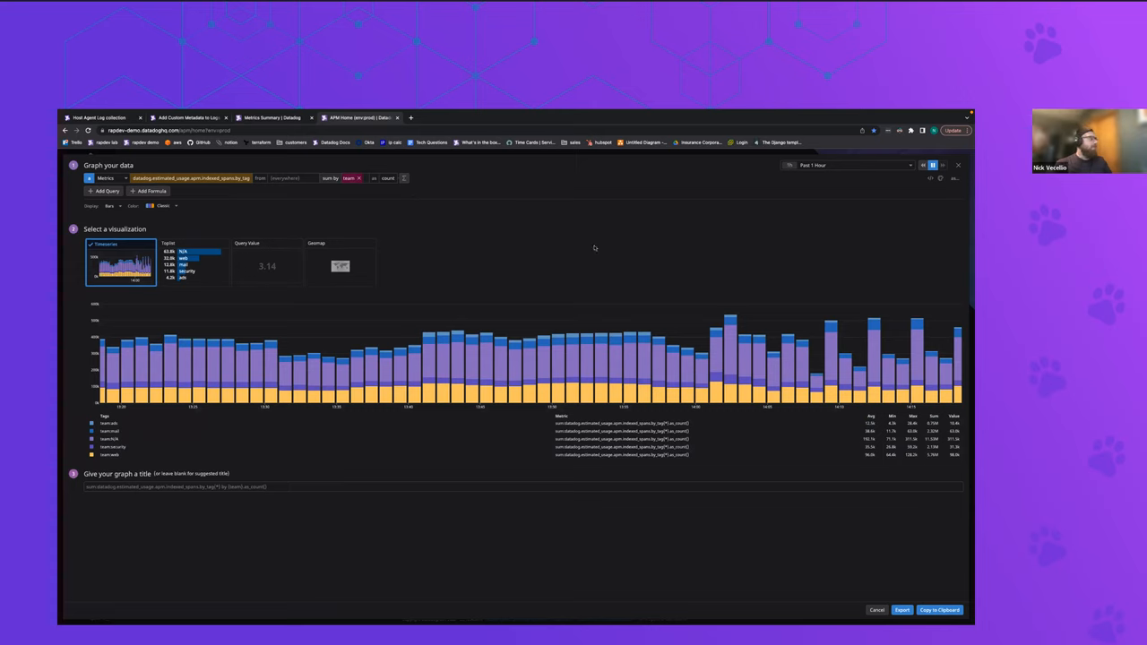
mouse_move(600, 391)
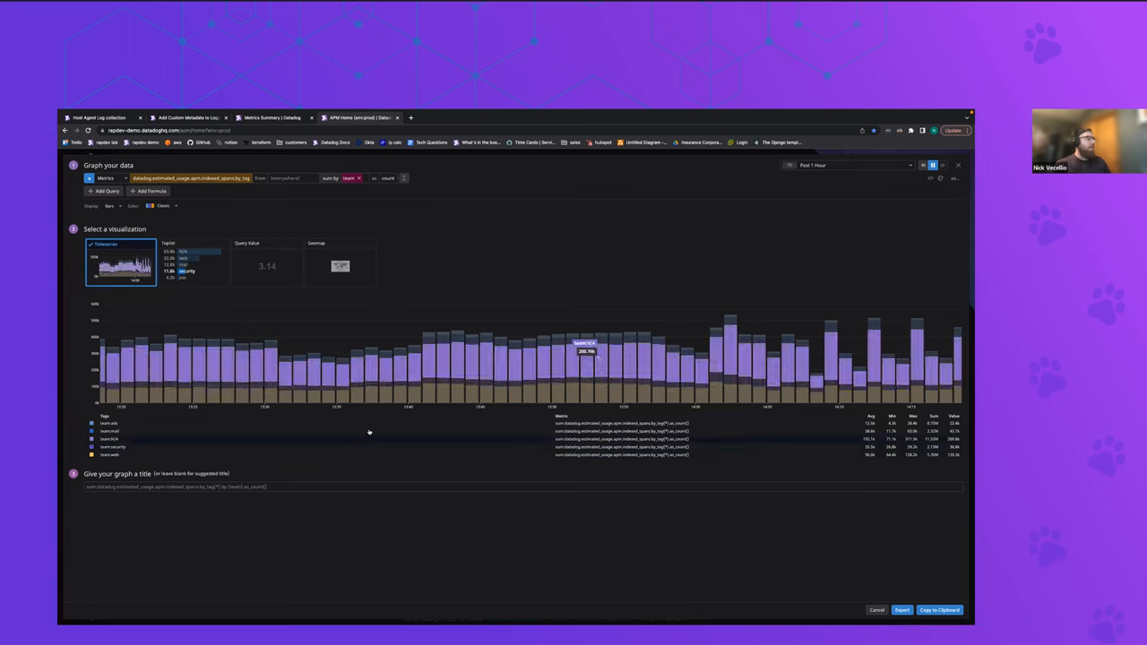
left_click(351, 178)
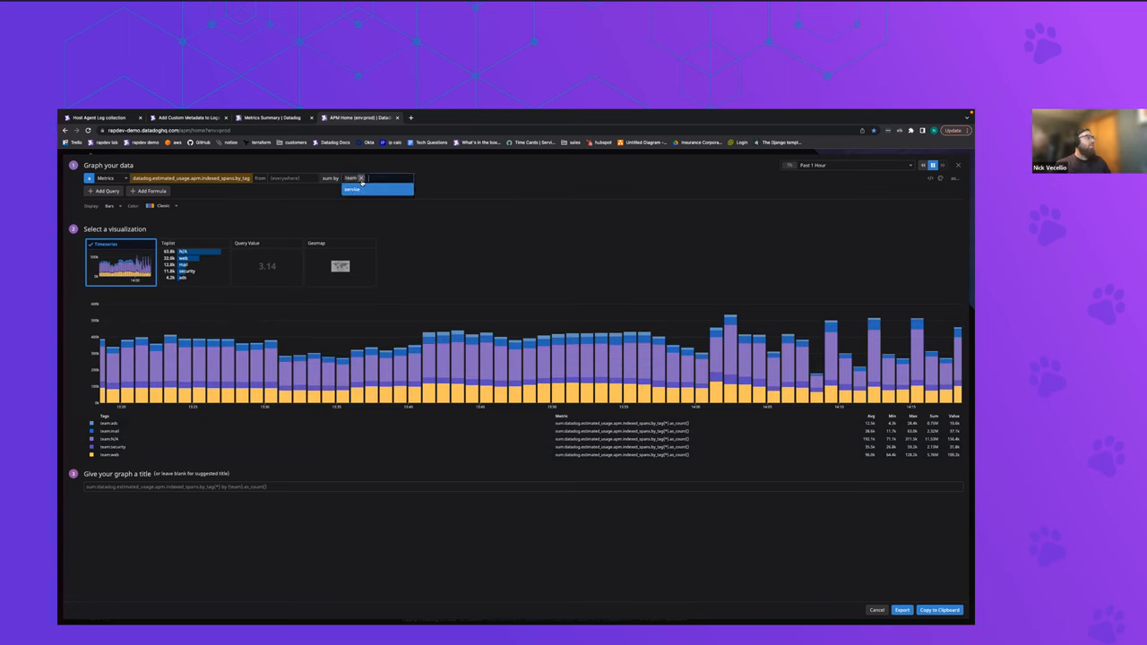
left_click(352, 188)
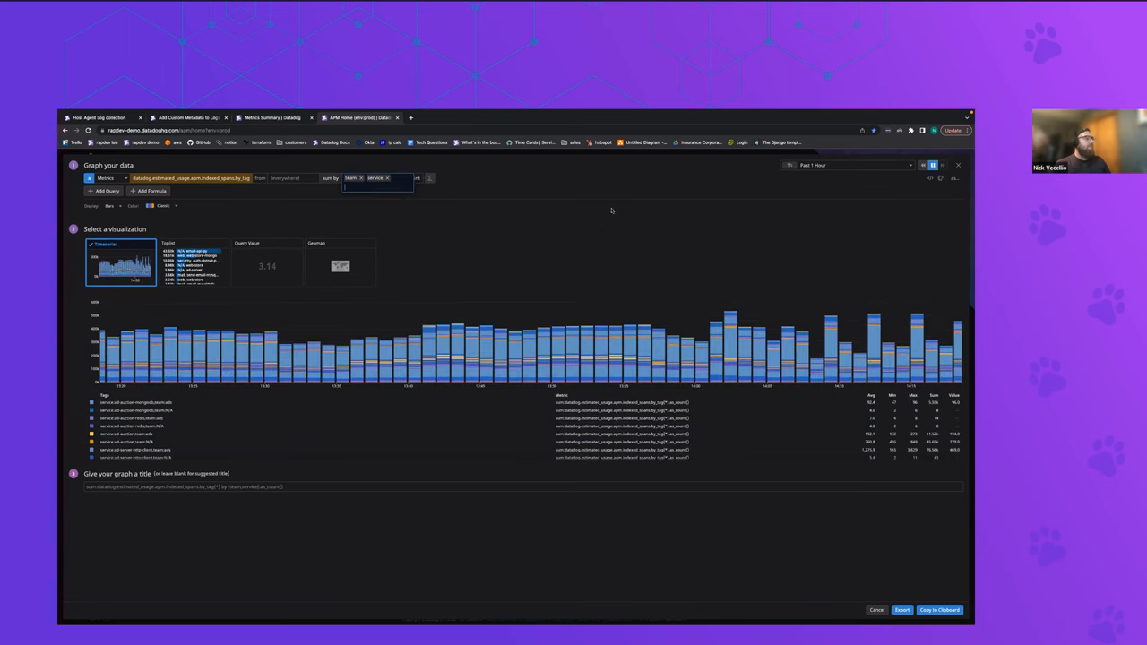
mouse_move(523, 225)
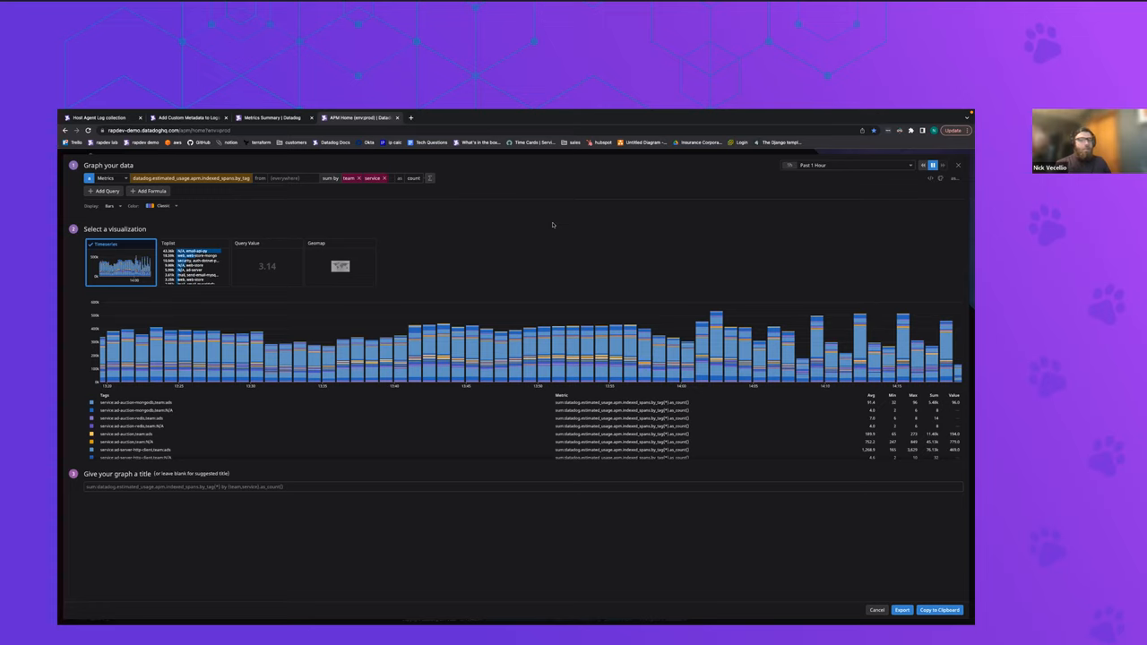
mouse_move(494, 226)
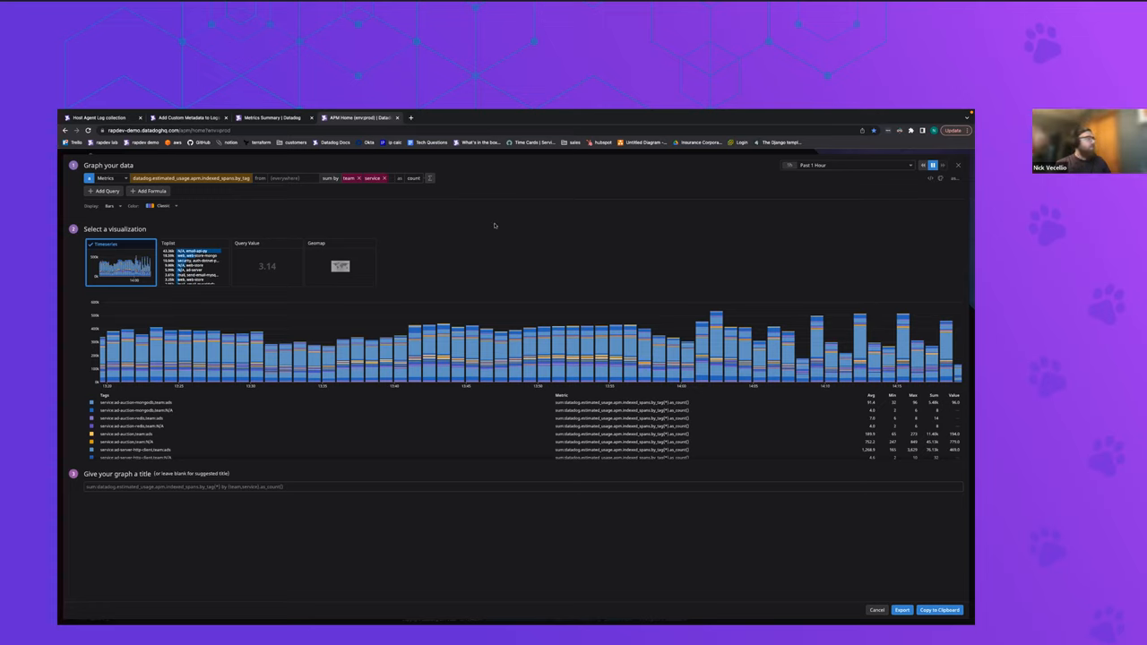
mouse_move(452, 226)
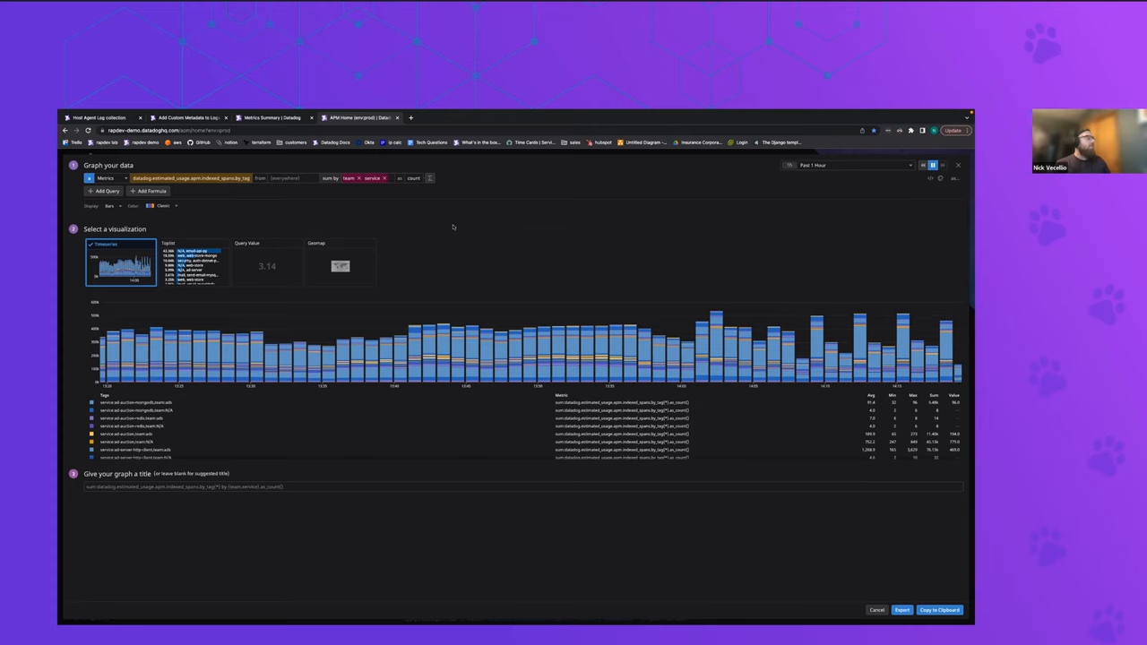
mouse_move(272, 204)
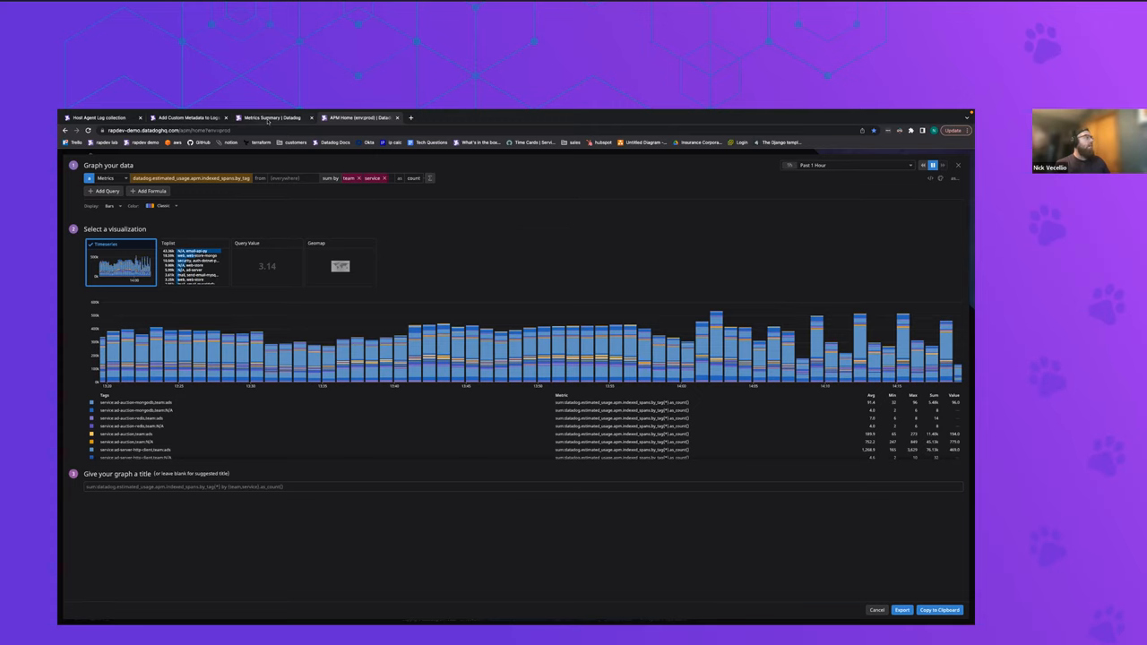
Return to the estimated_usage metric list and expand the UX Monitoring navigation submenu
left_click(268, 118)
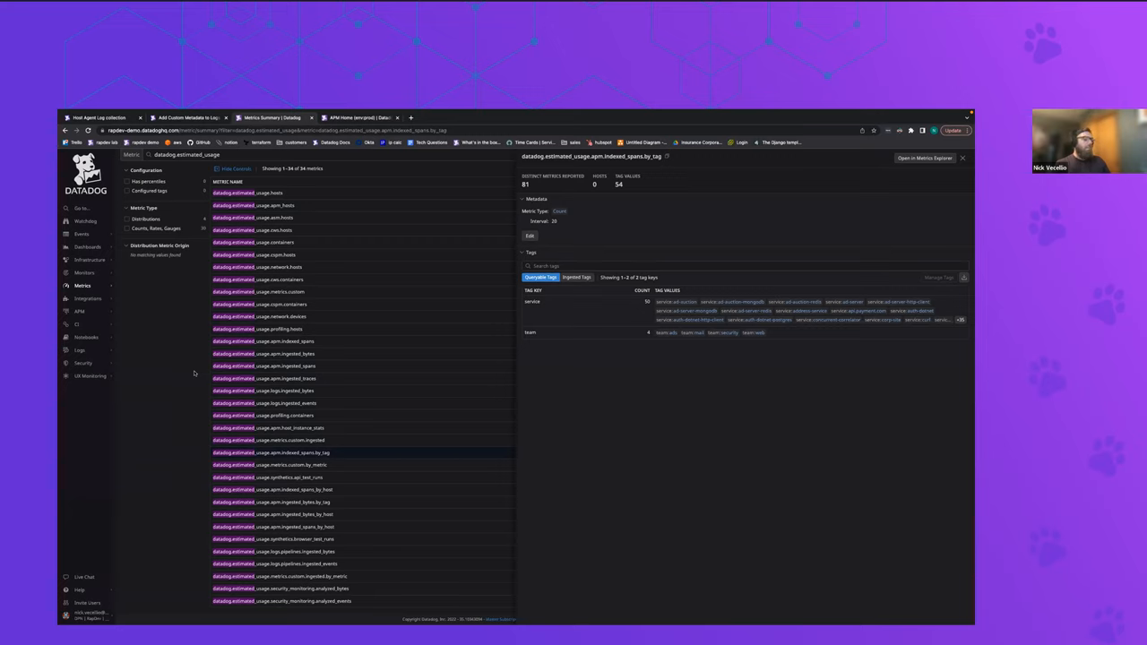
left_click(90, 377)
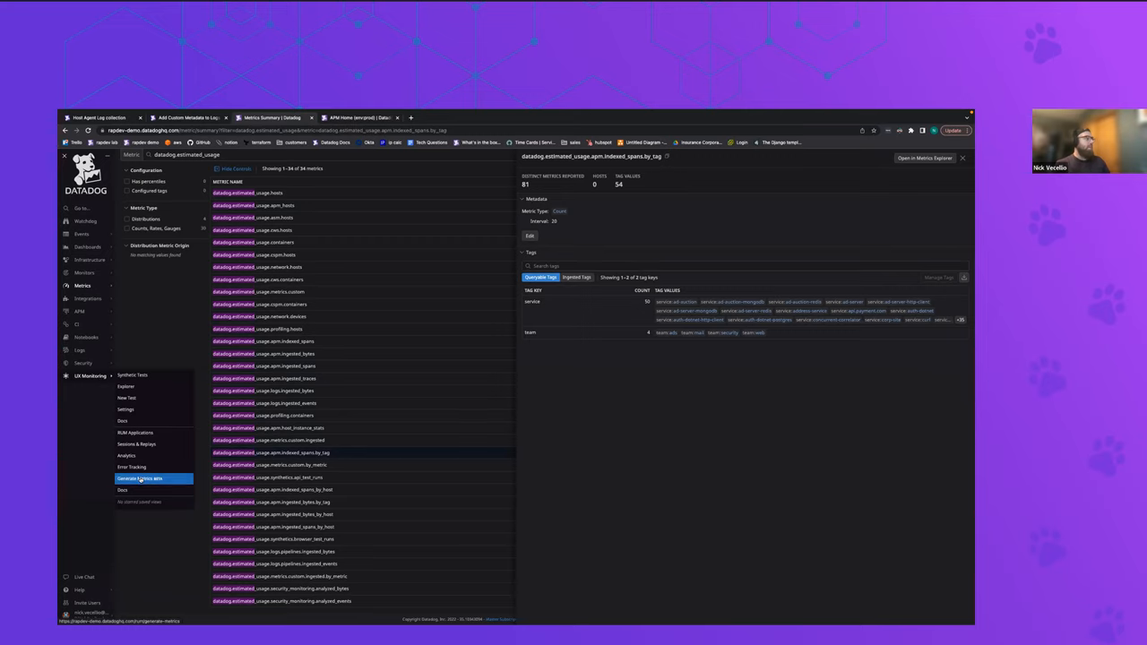
Start a new RUM Generate Metric named rum_usage_by_team and set its query grouping
left_click(140, 479)
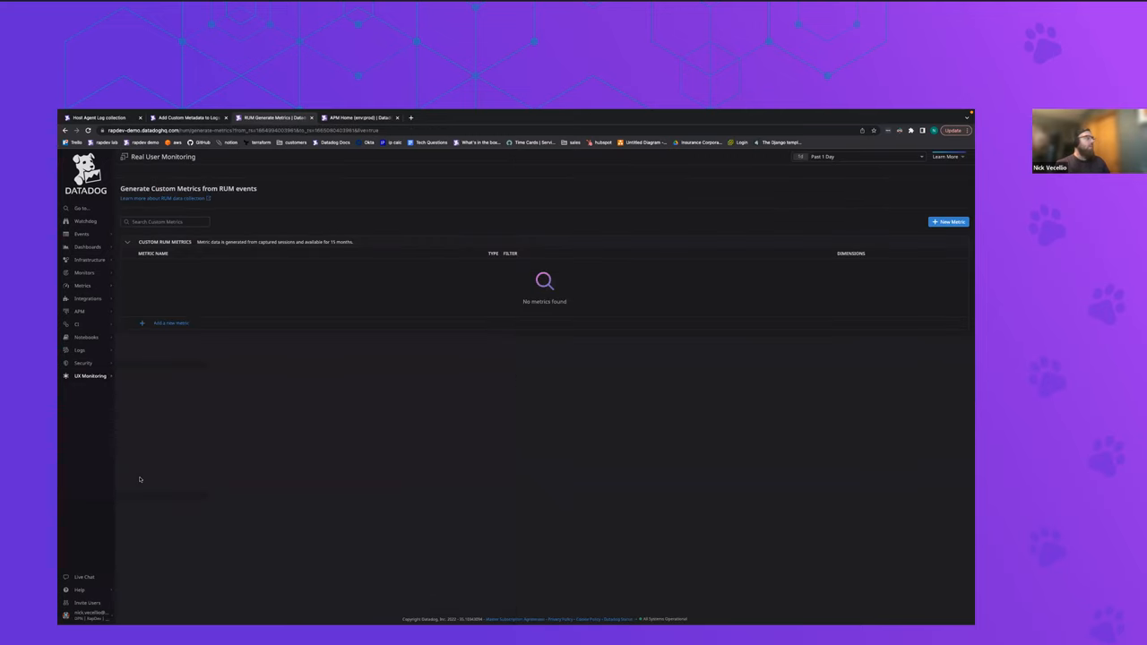
mouse_move(187, 370)
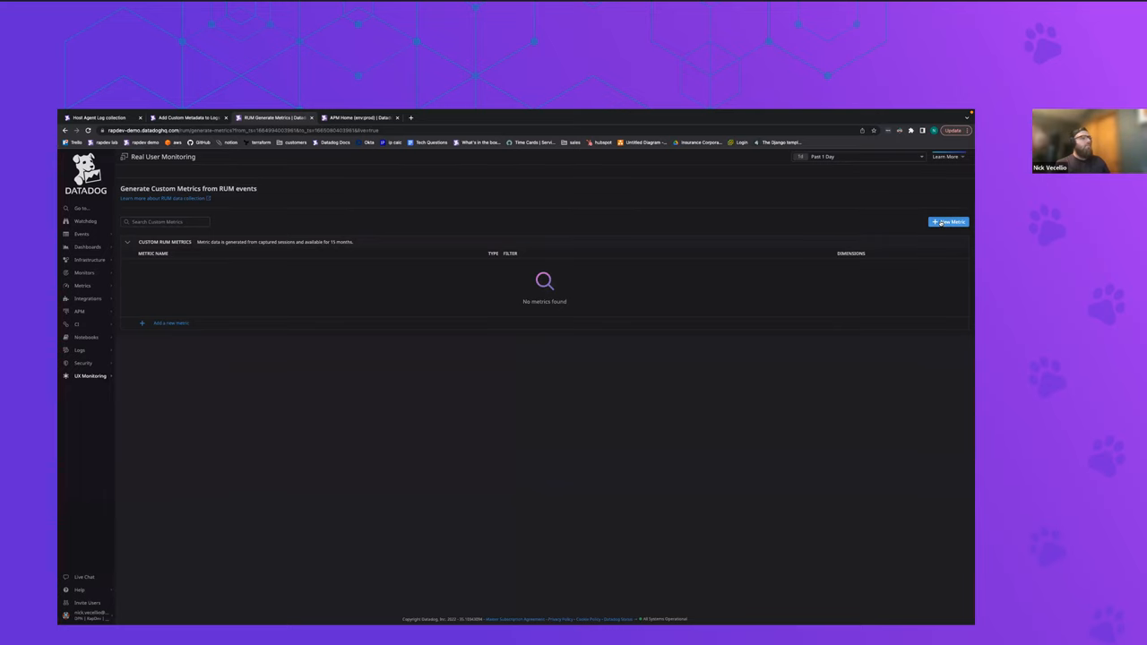
left_click(948, 222)
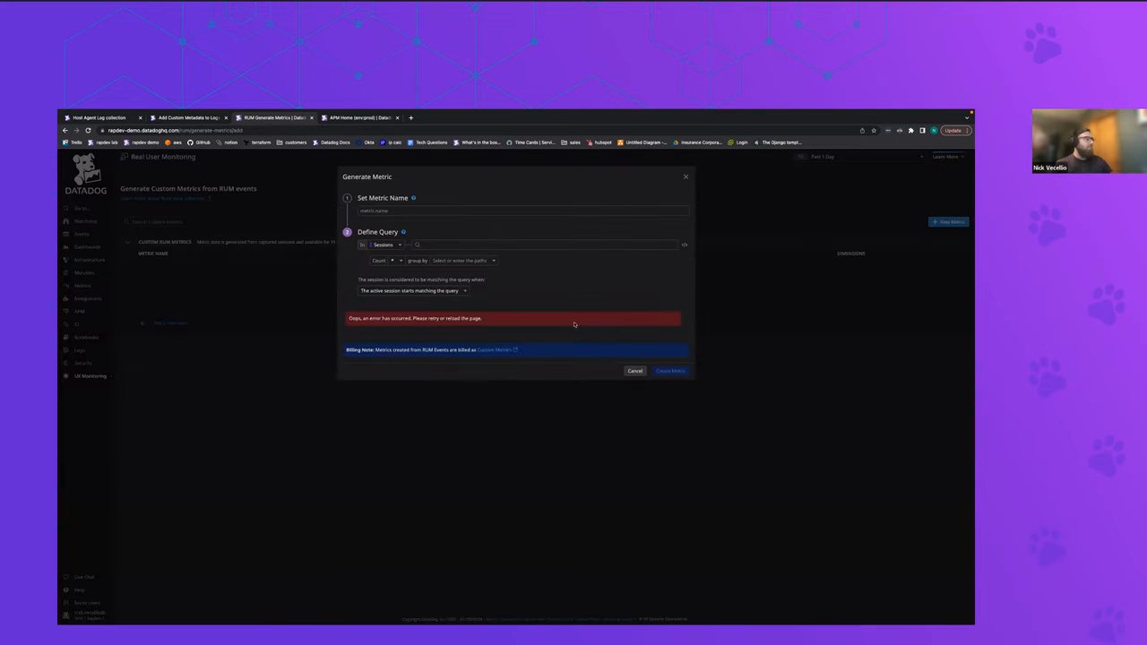
left_click(523, 211)
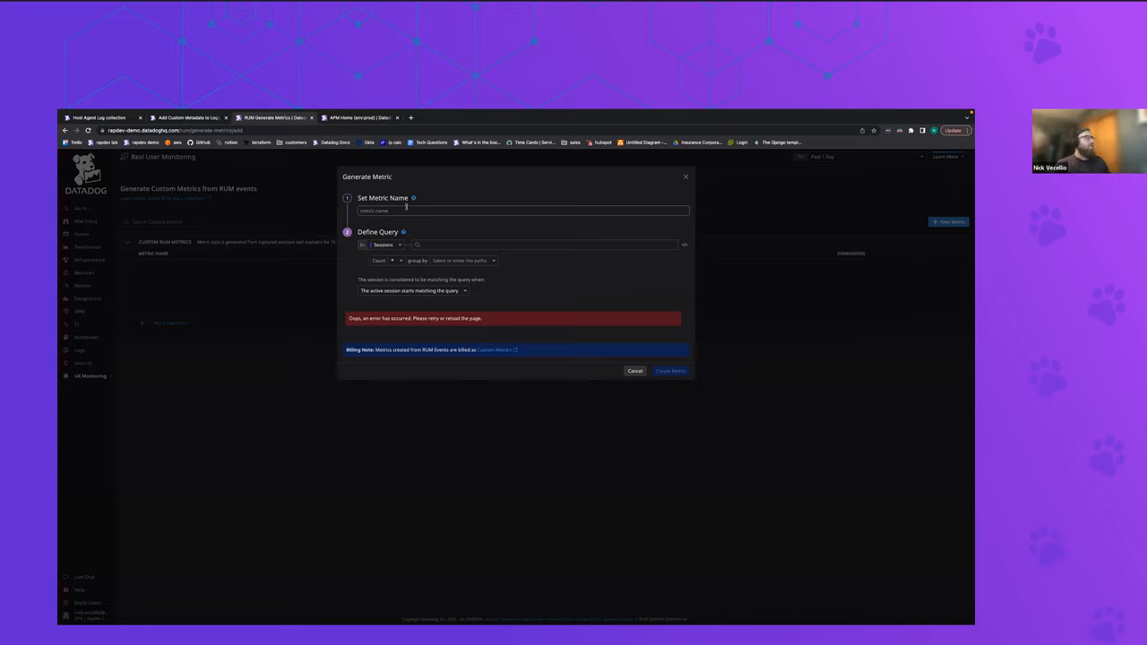
type("rum_usage_by_team")
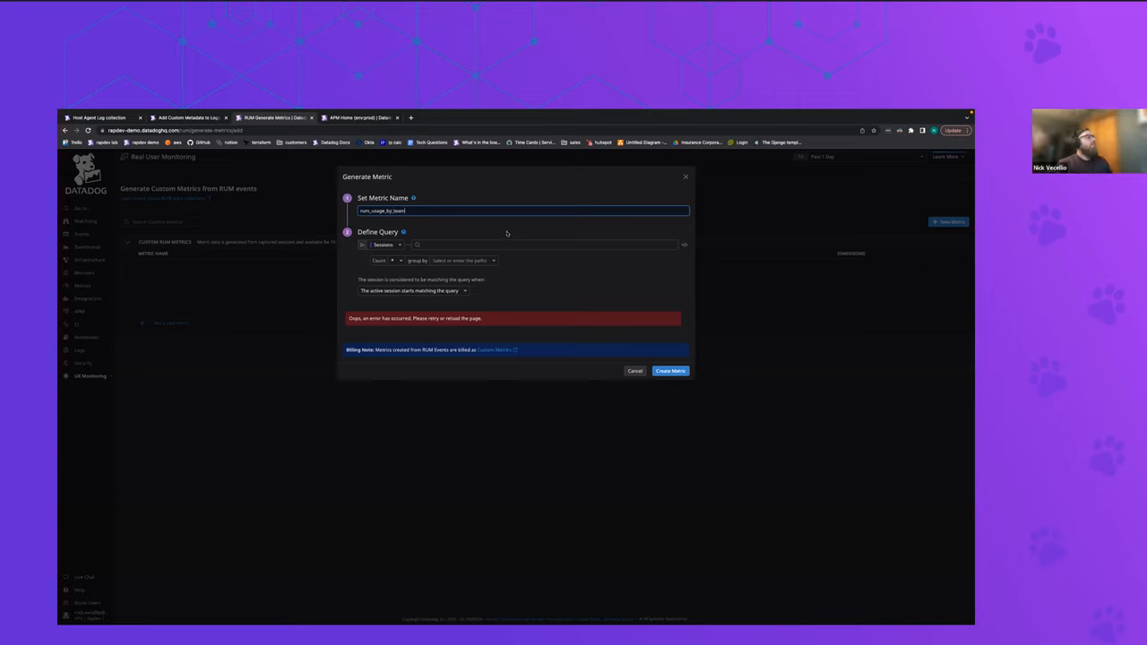
left_click(547, 243)
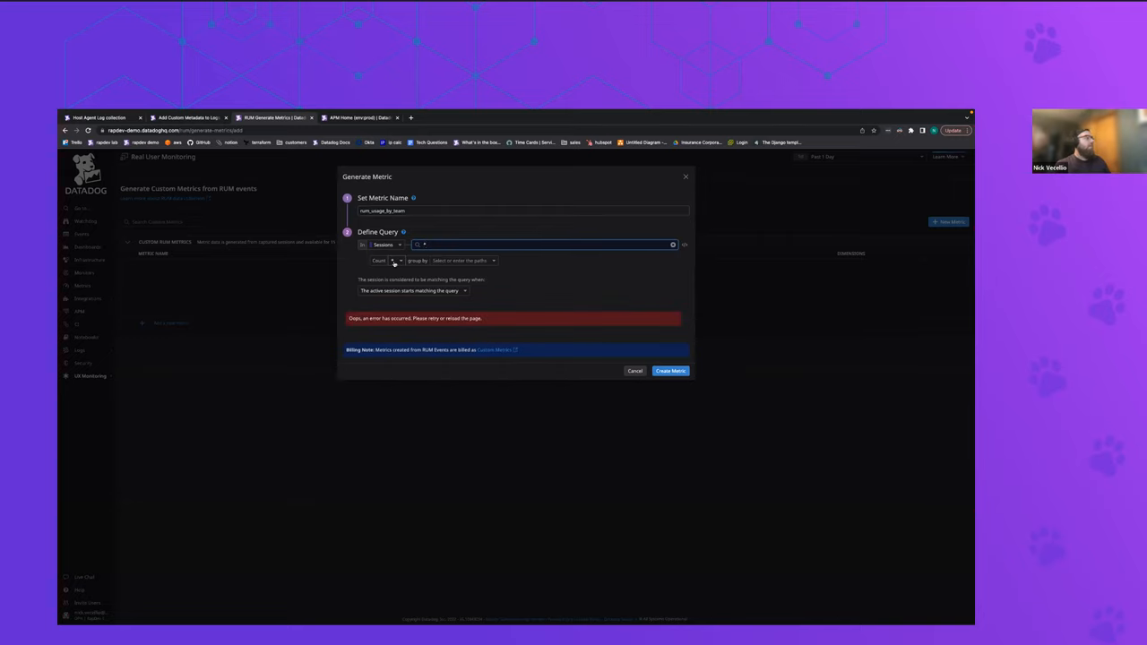
left_click(459, 261)
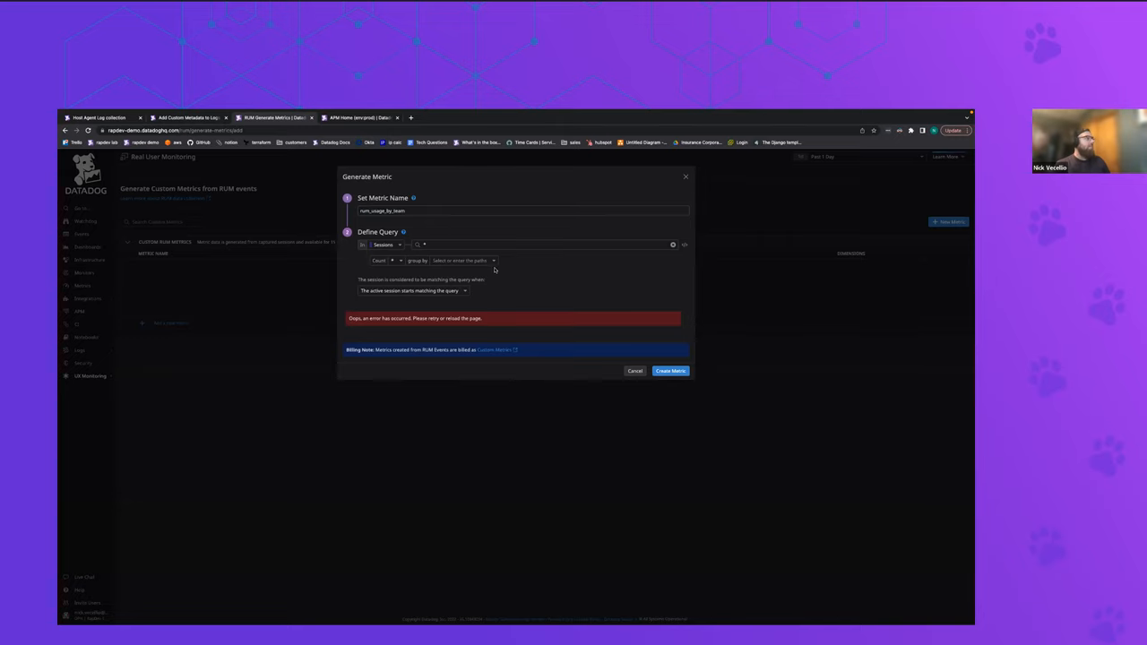
mouse_move(632, 385)
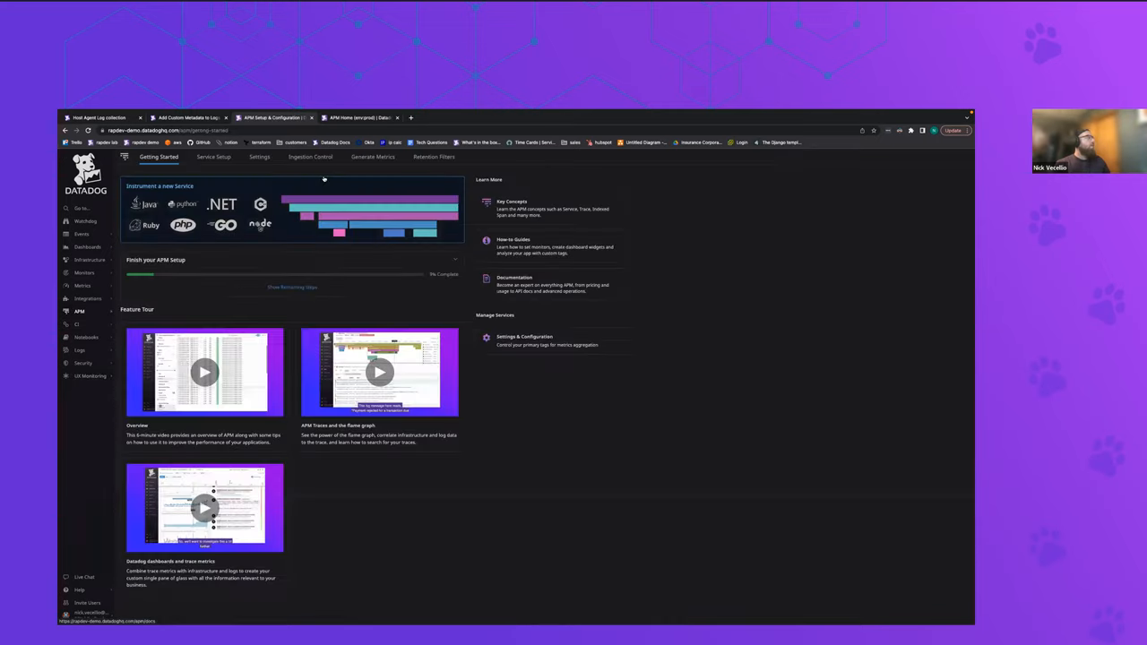
Create a span-based custom metric grouped by the team facet
left_click(373, 158)
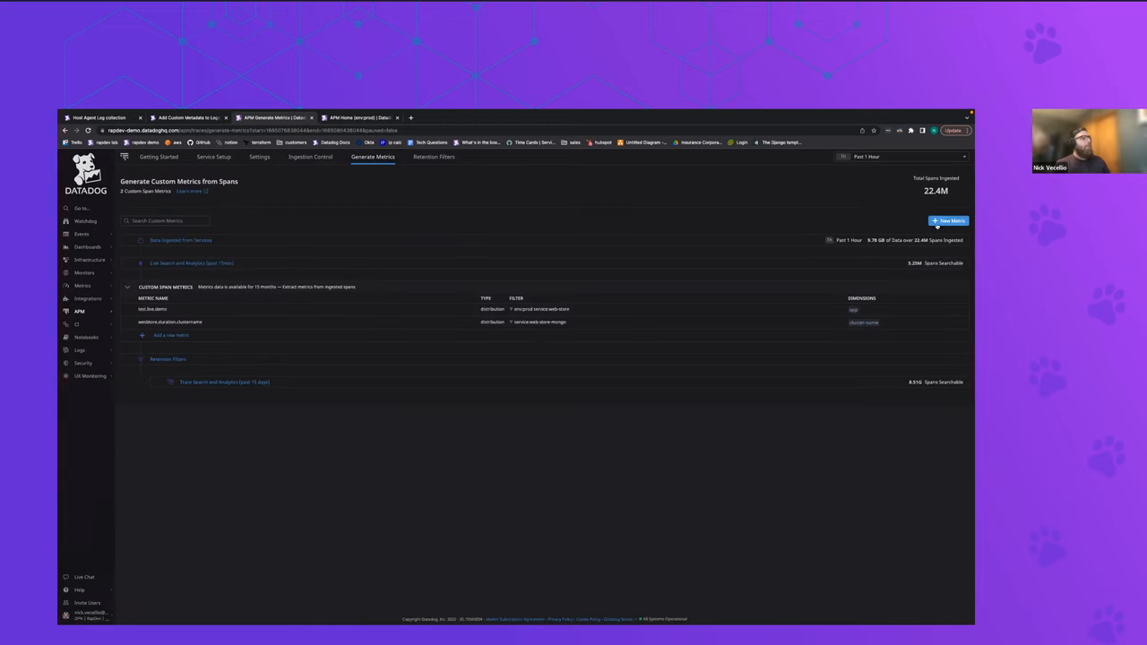
left_click(948, 221)
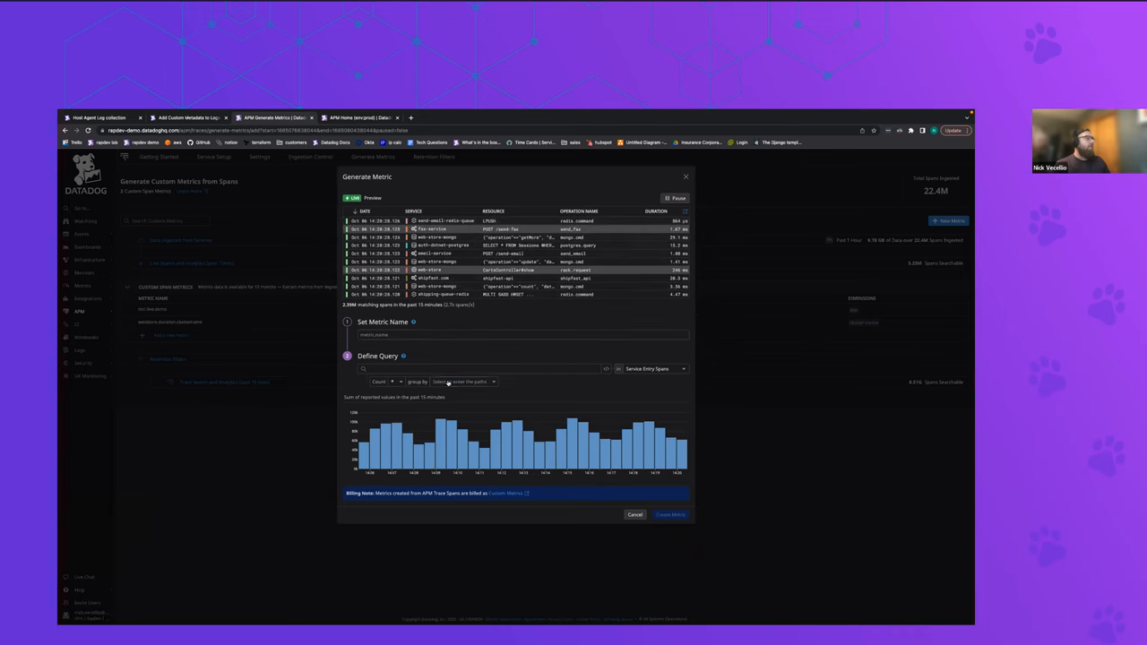
left_click(463, 381)
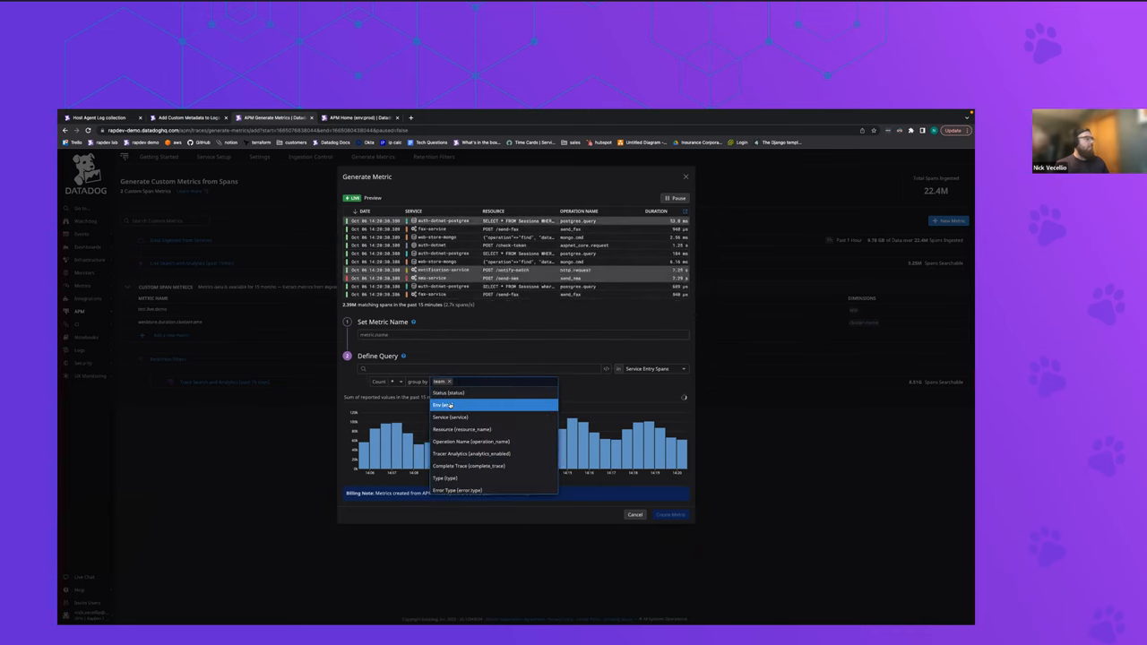
left_click(442, 405)
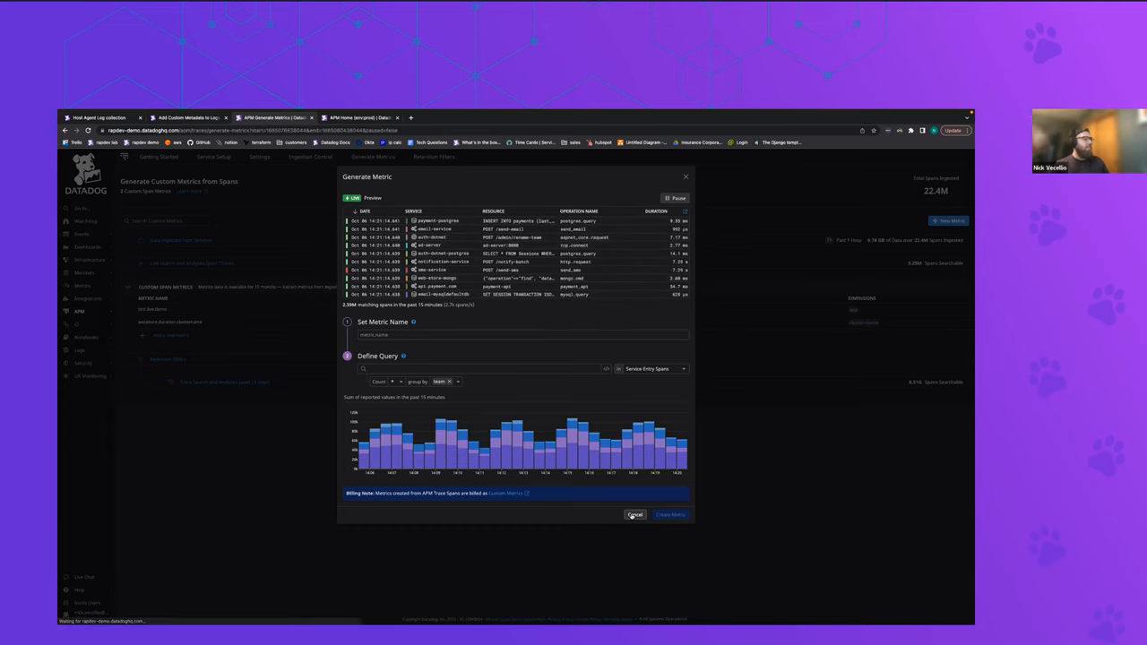
left_click(635, 512)
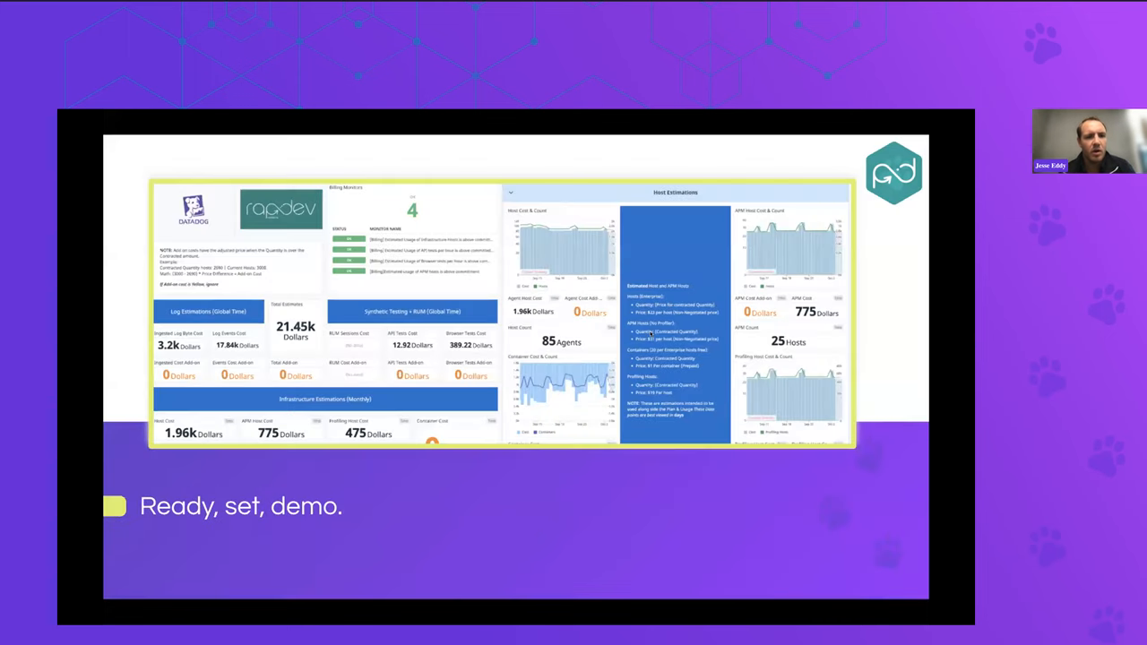
mouse_move(541, 140)
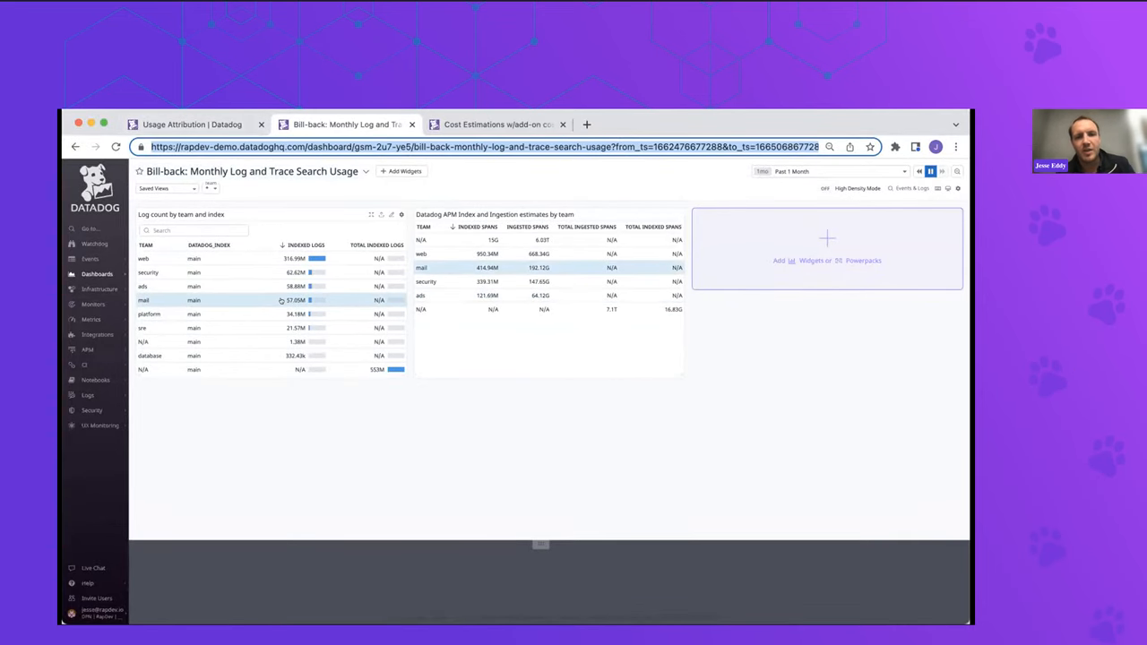
mouse_move(240, 258)
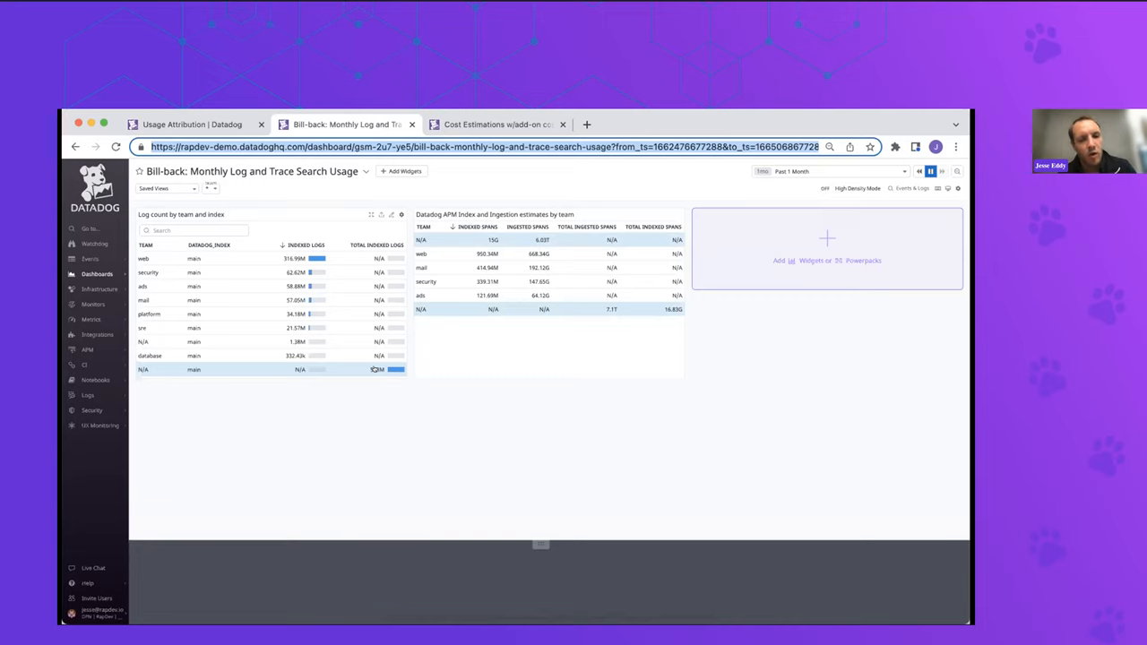
mouse_move(387, 408)
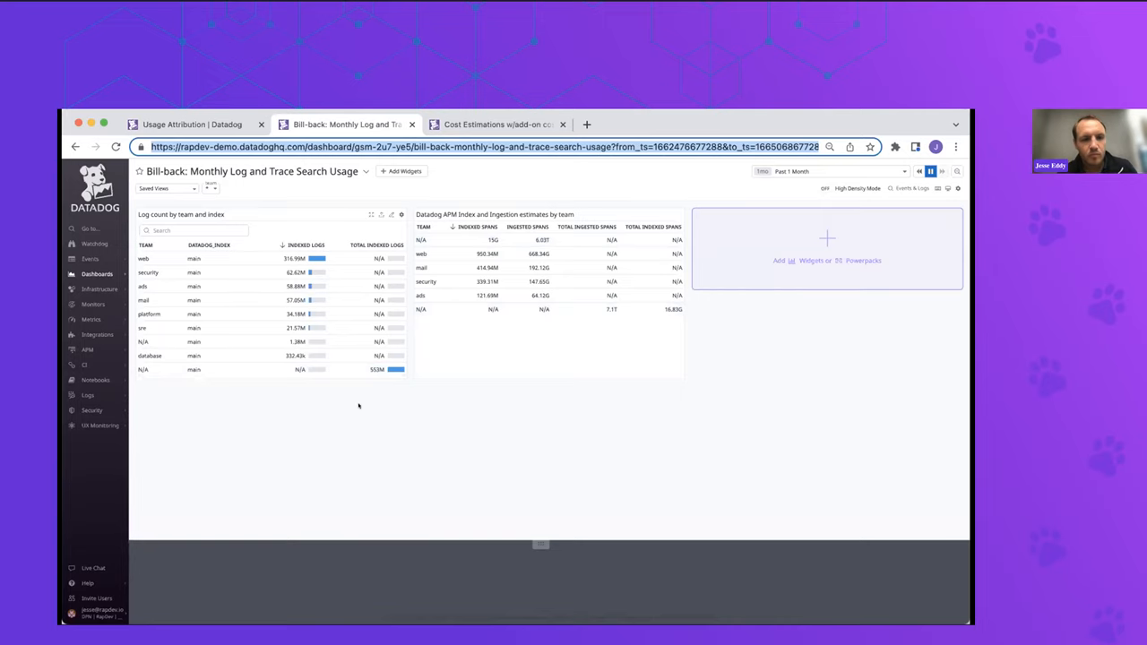
mouse_move(194, 326)
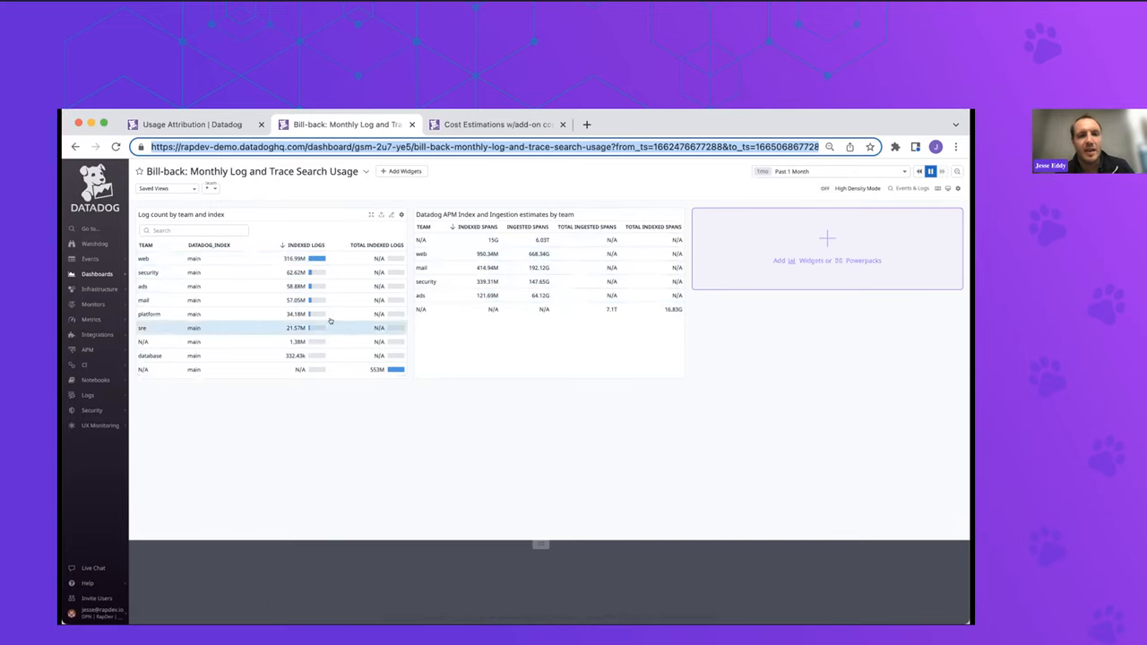
mouse_move(258, 400)
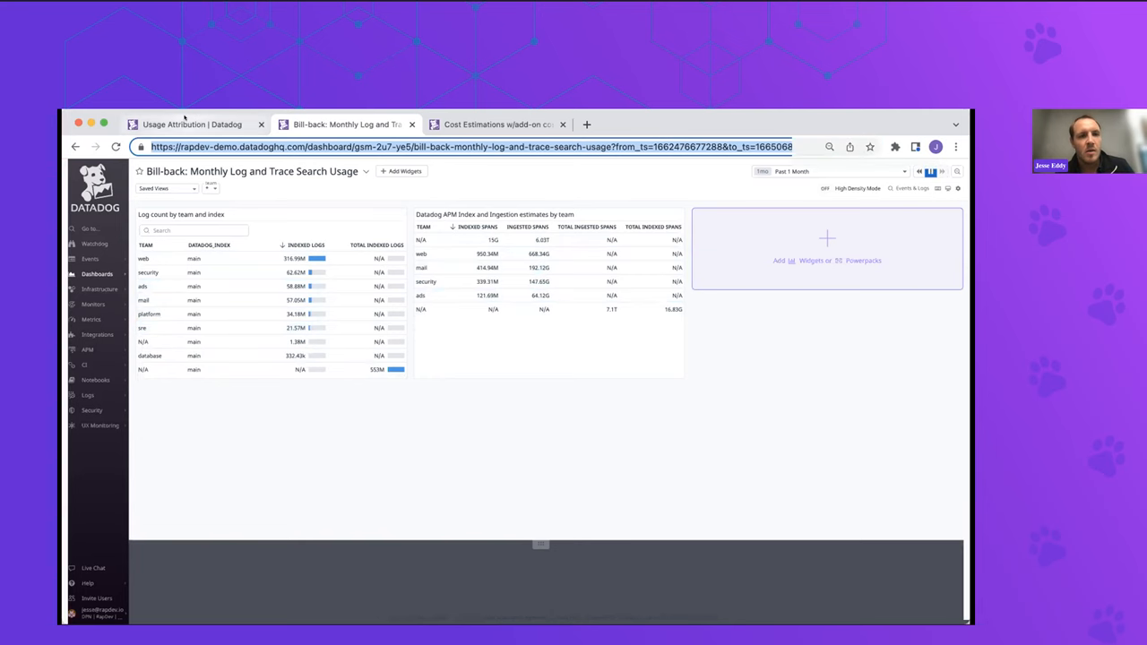
View the Usage Attribution page, then the Cost Estimations w/add-on costs dashboard
left_click(192, 124)
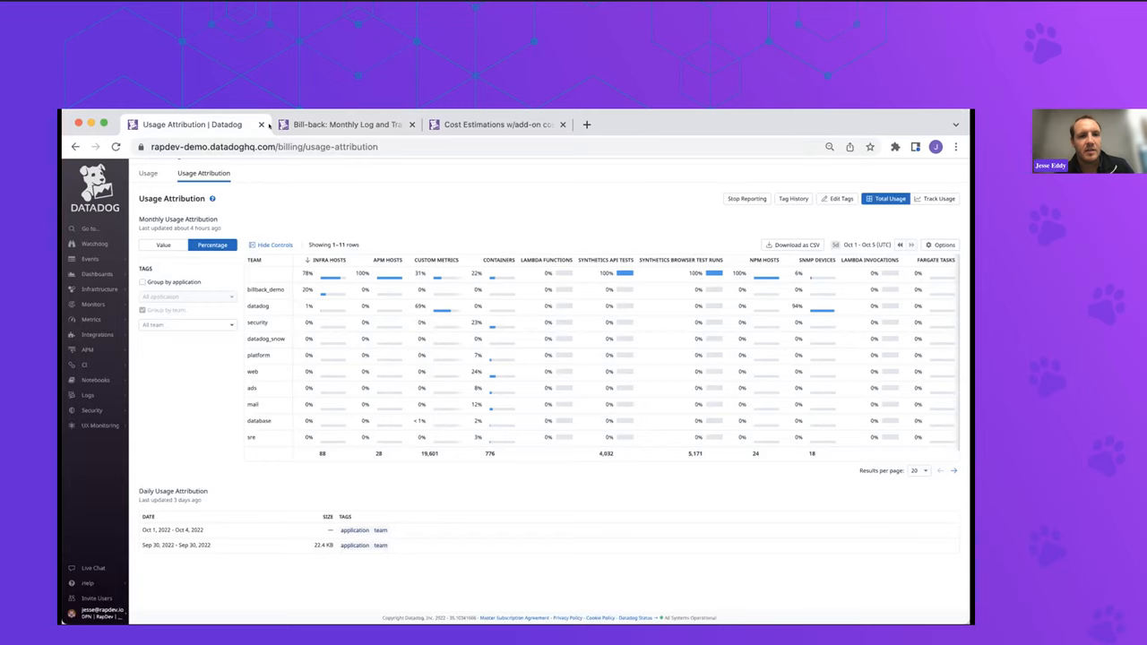
left_click(495, 126)
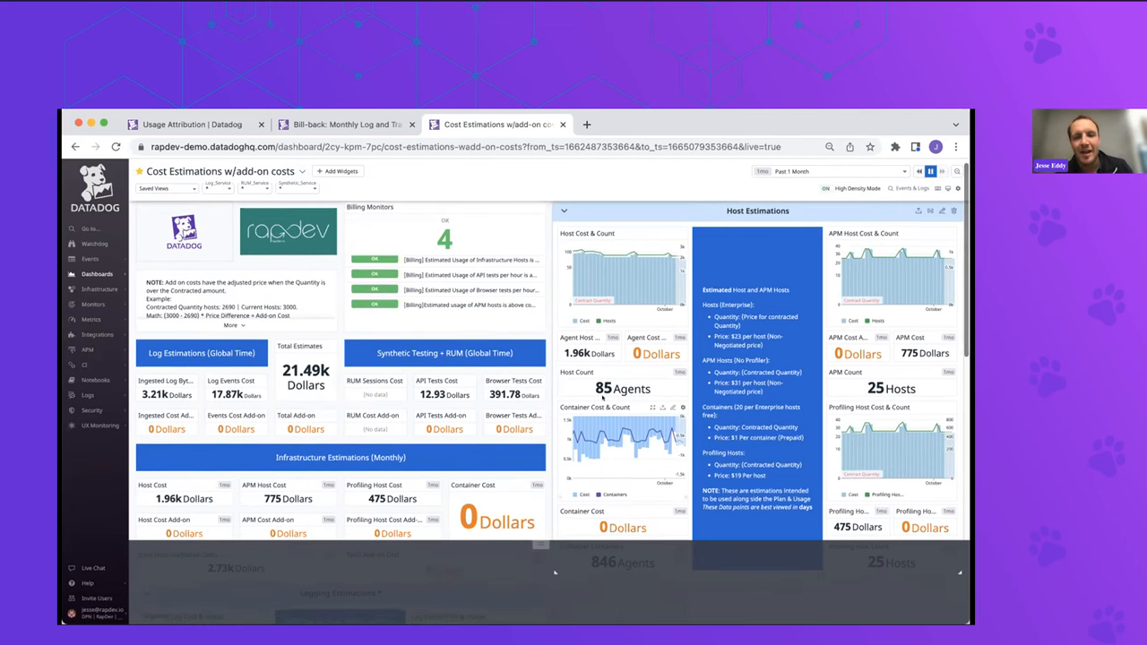
Scroll the Cost Estimations dashboard to review the Billing Monitors widget and host estimates
scroll("down", 3)
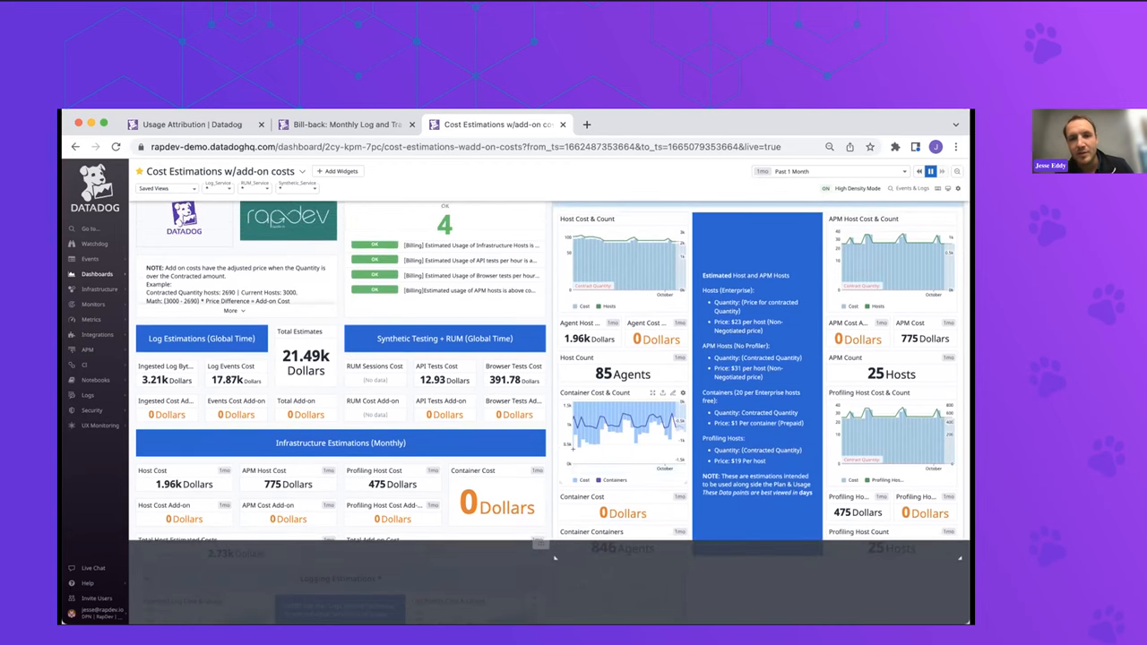
mouse_move(591, 421)
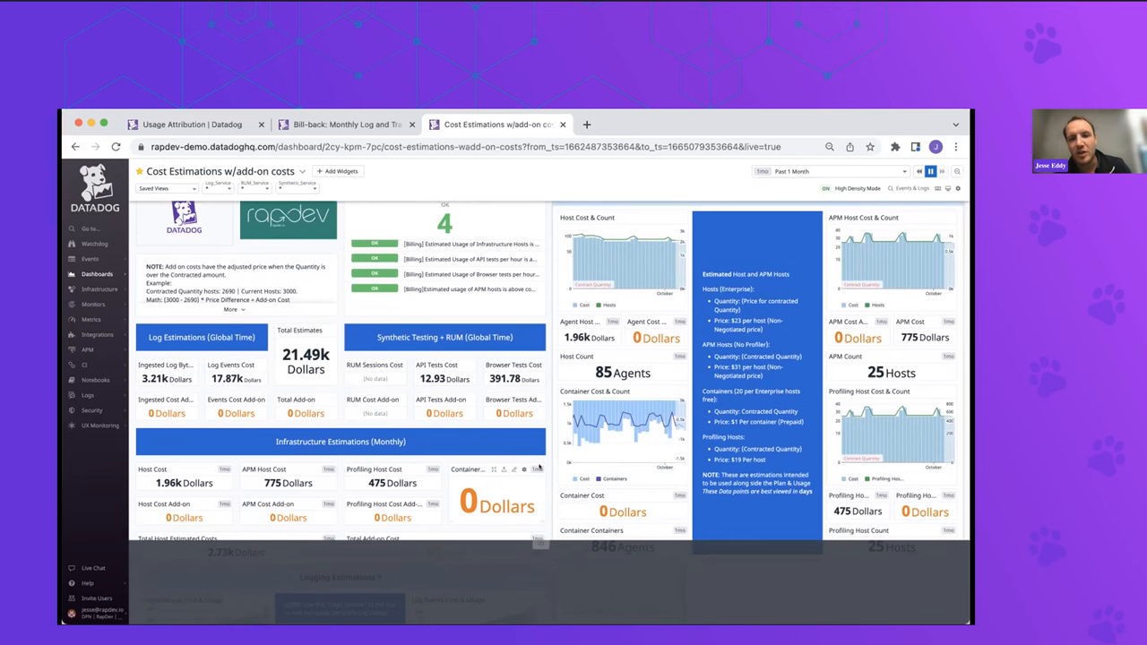
scroll("down", 3)
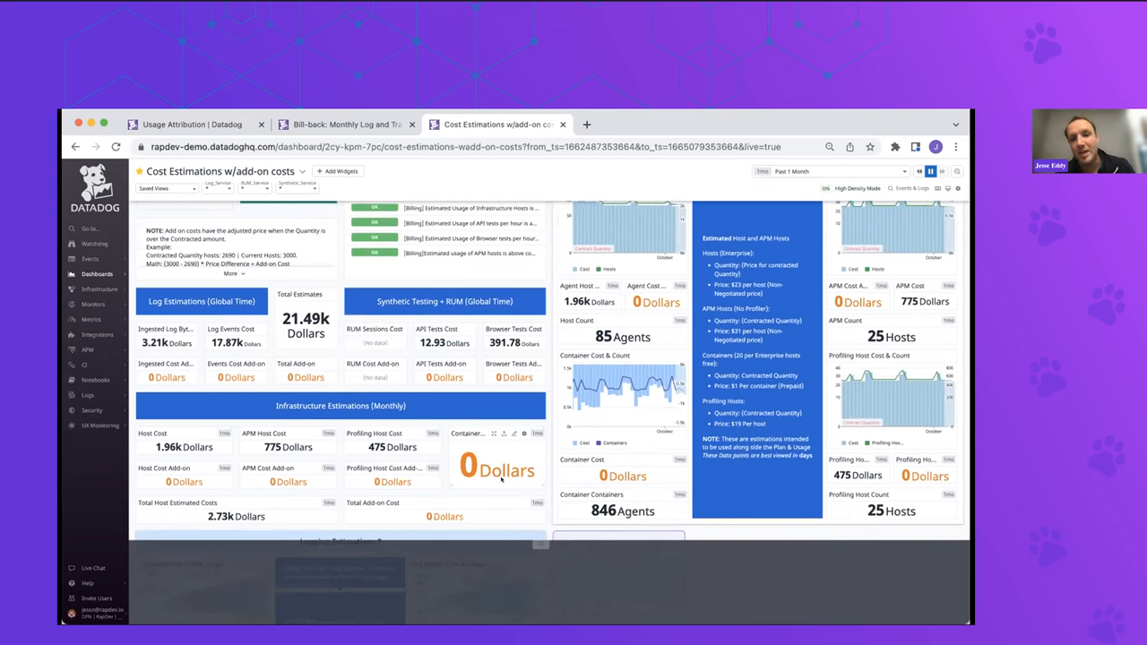
scroll("up", 3)
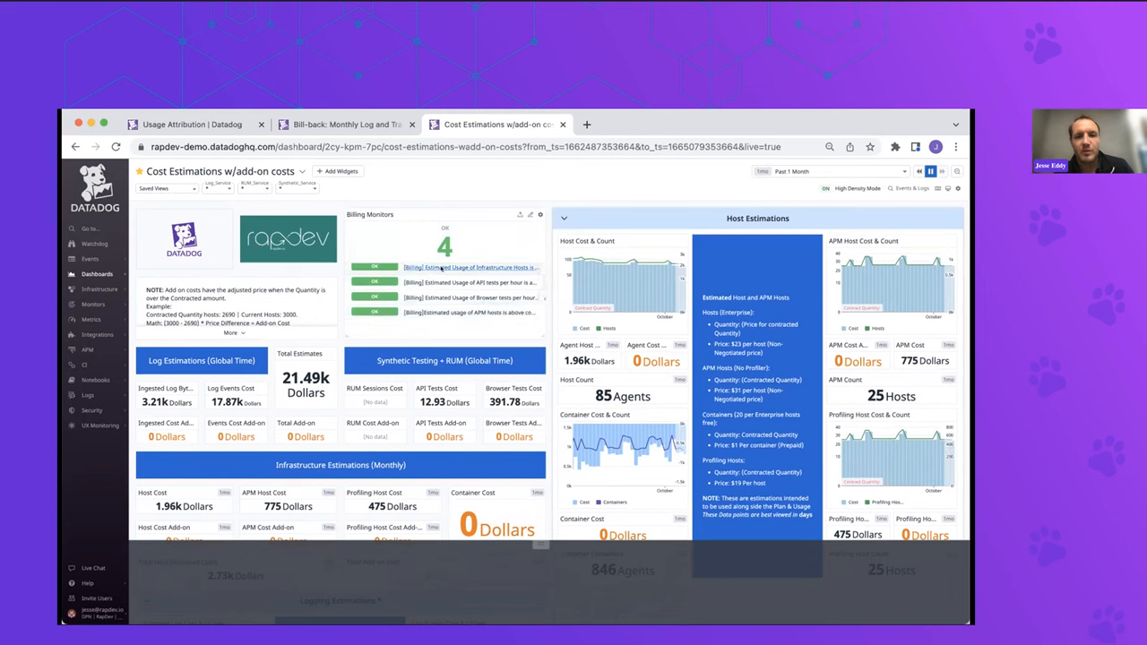
mouse_move(444, 283)
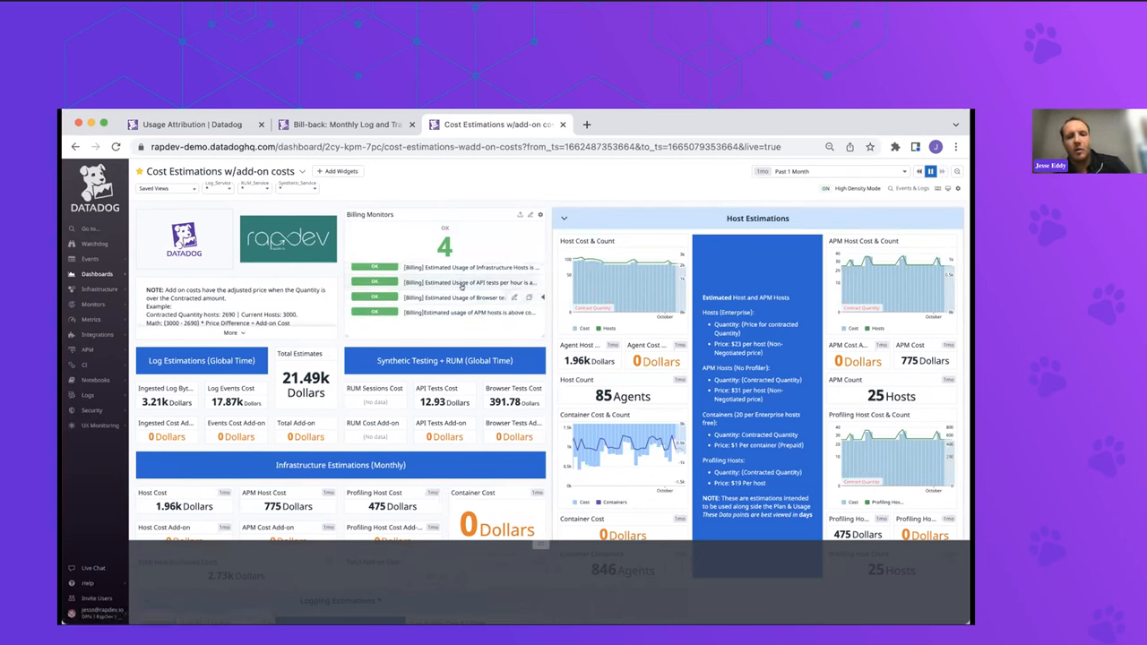
mouse_move(457, 282)
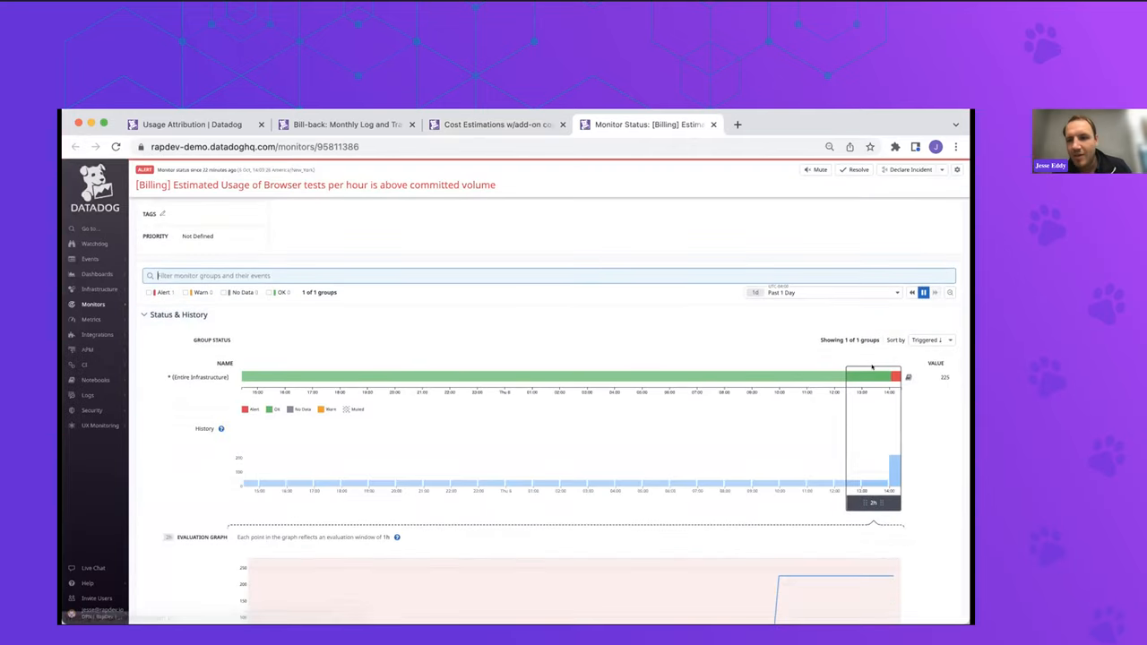
View the browser-test usage monitor status page, then return to the Cost Estimations dashboard
scroll("down", 3)
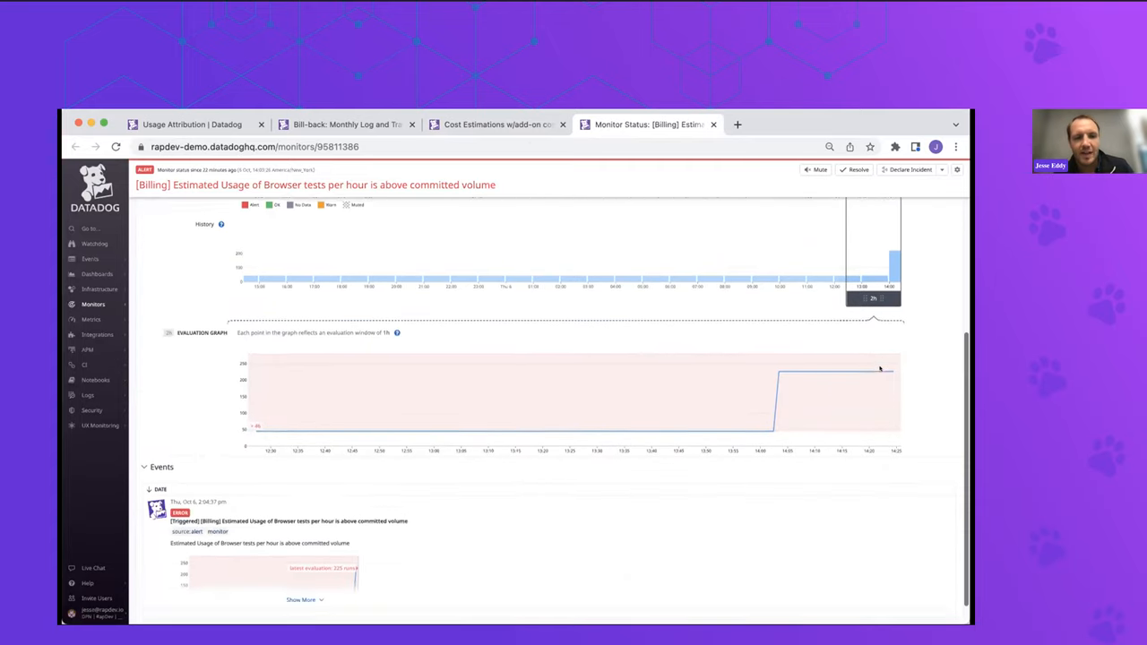
left_click(179, 201)
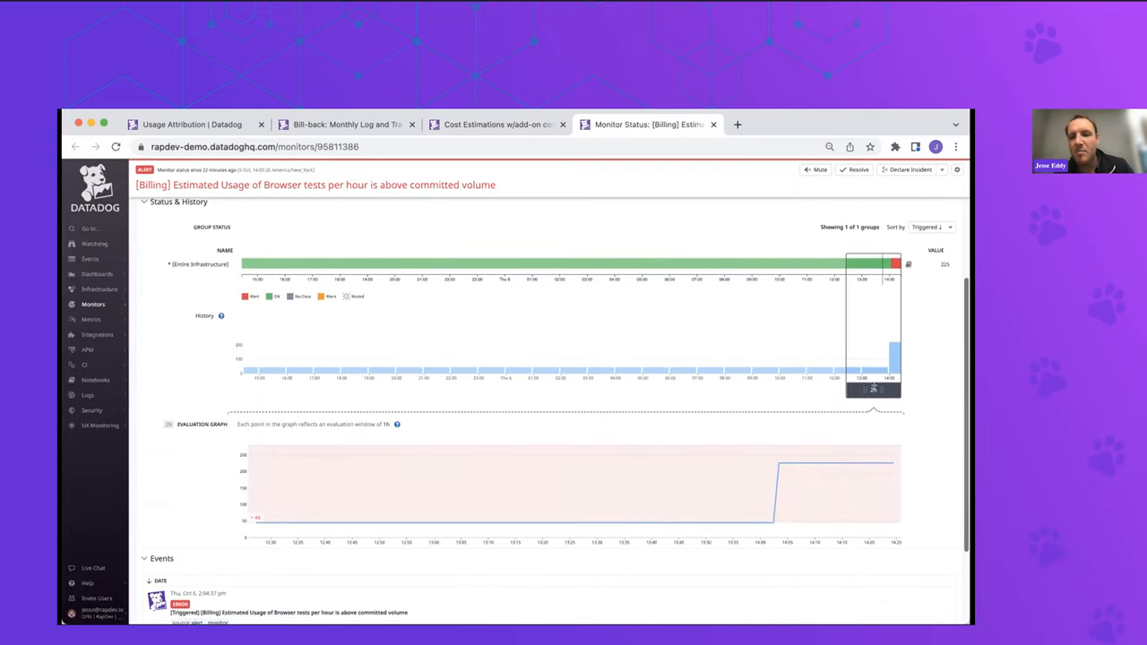
mouse_move(874, 368)
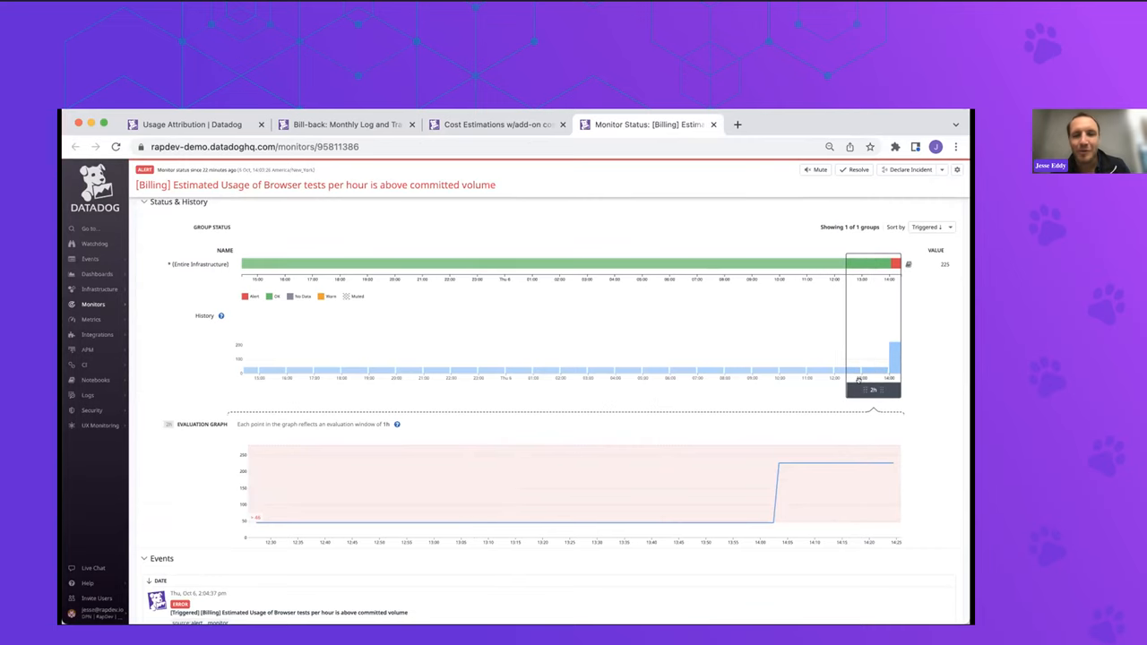
mouse_move(853, 430)
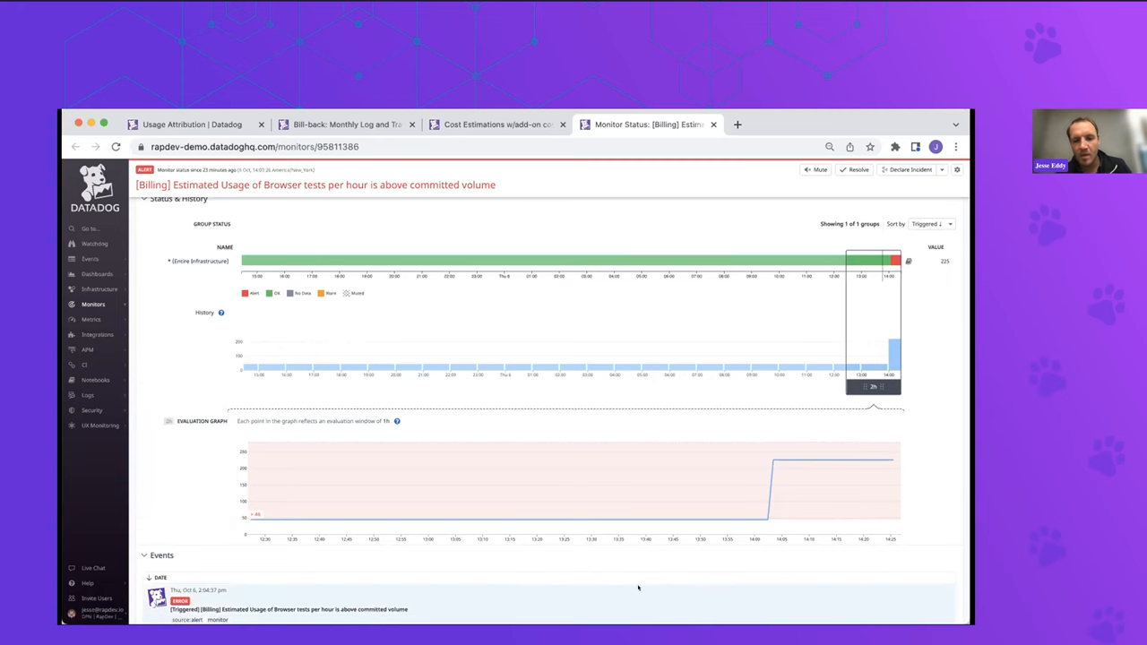
left_click(494, 125)
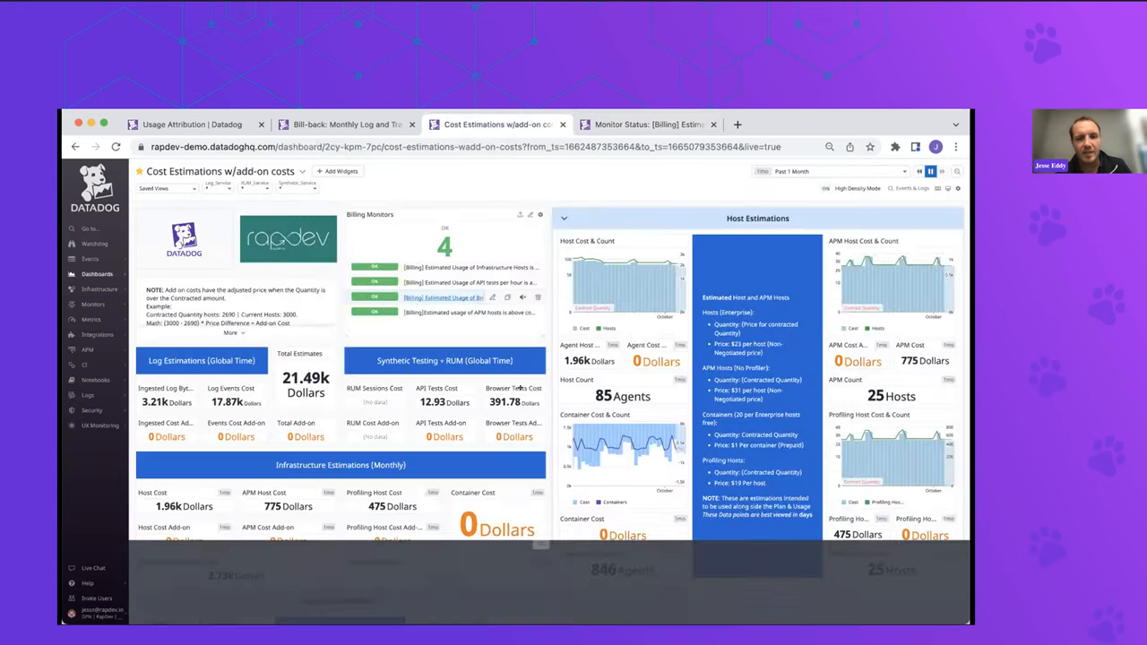
Pick a custom October 2022 date range from the calendar for the dashboard
scroll("down", 3)
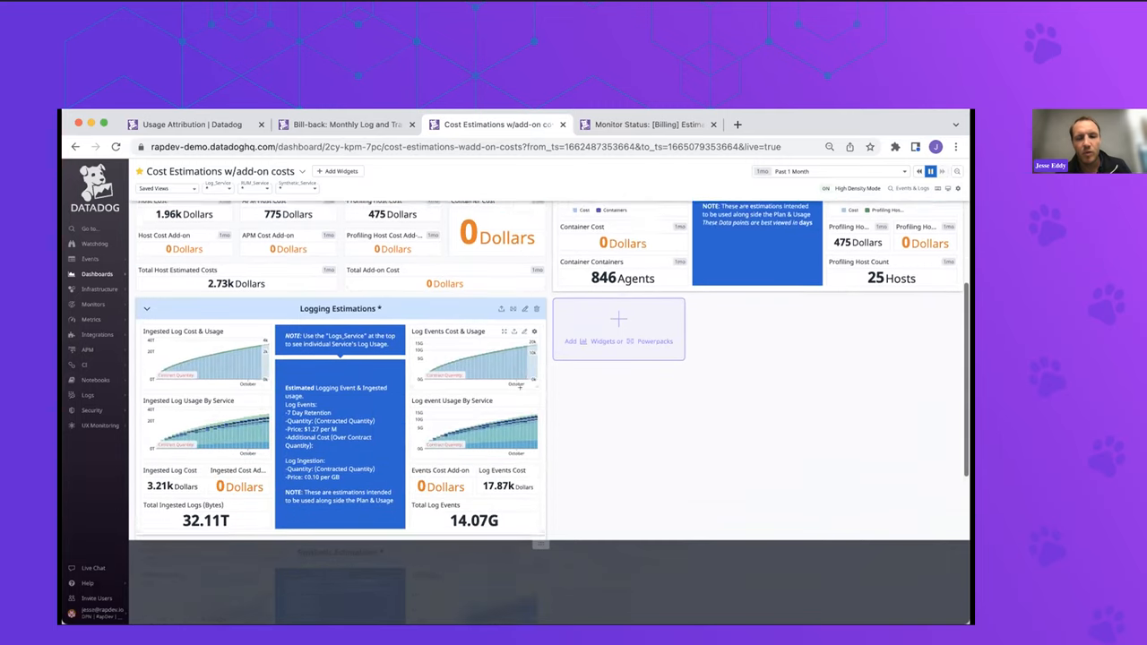
scroll("down", 3)
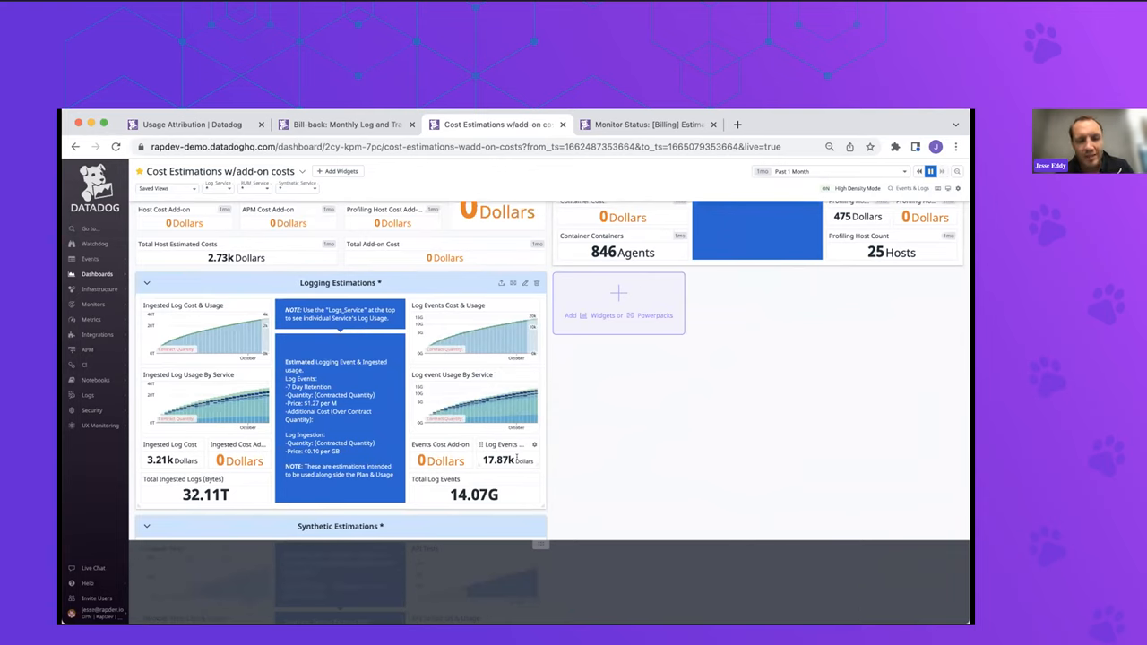
scroll("down", 3)
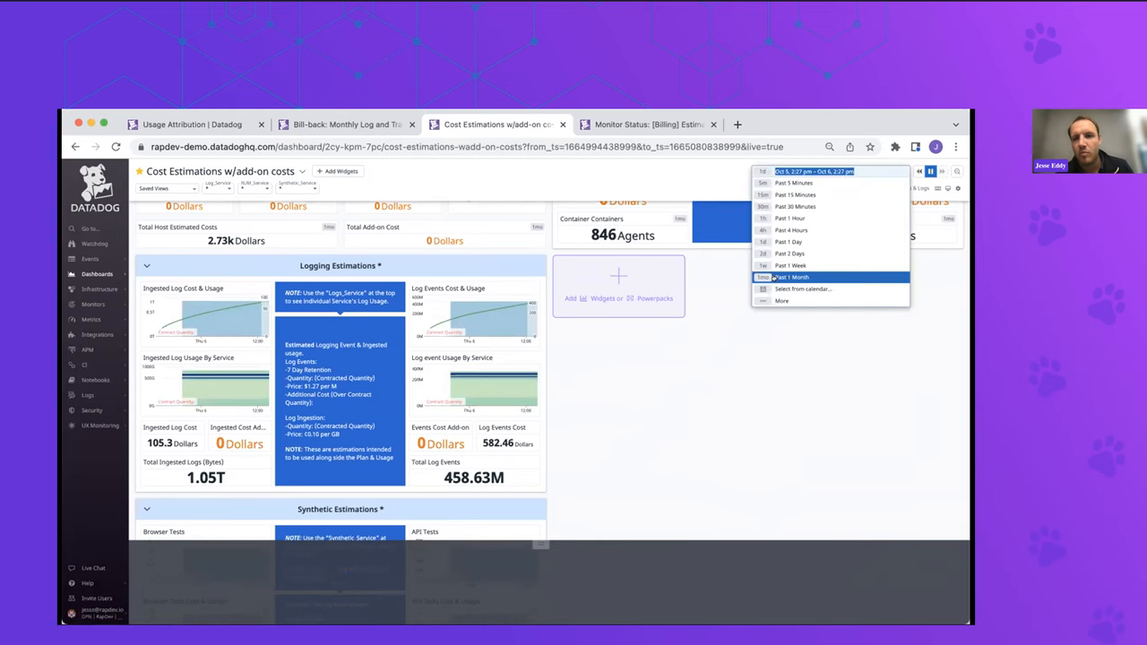
left_click(803, 288)
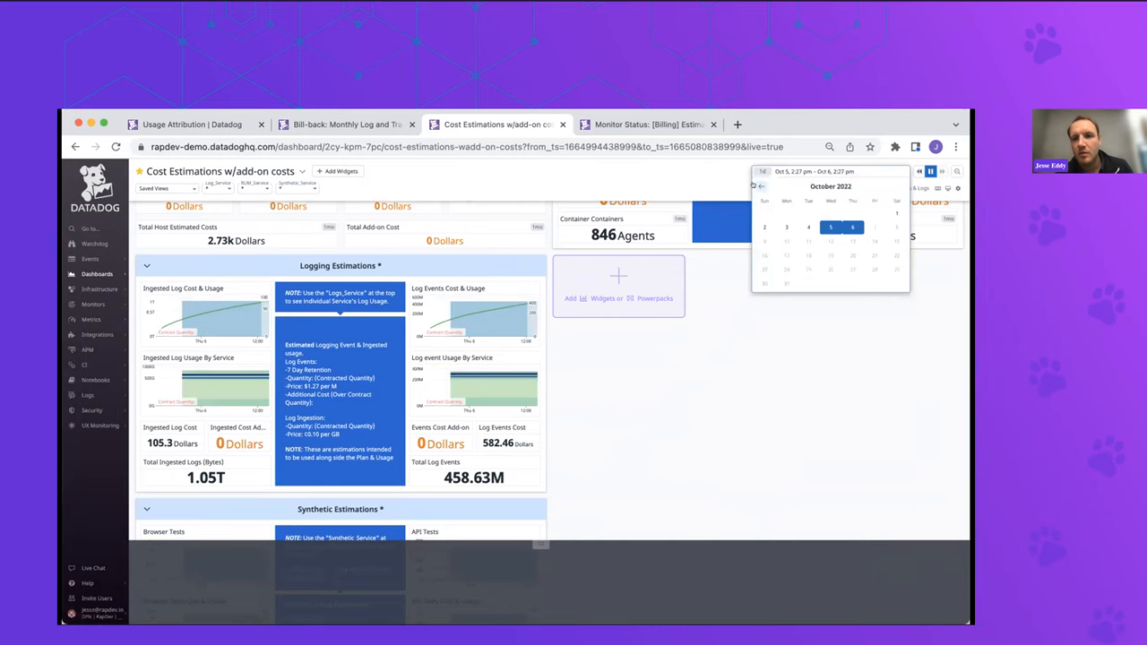
left_click(759, 186)
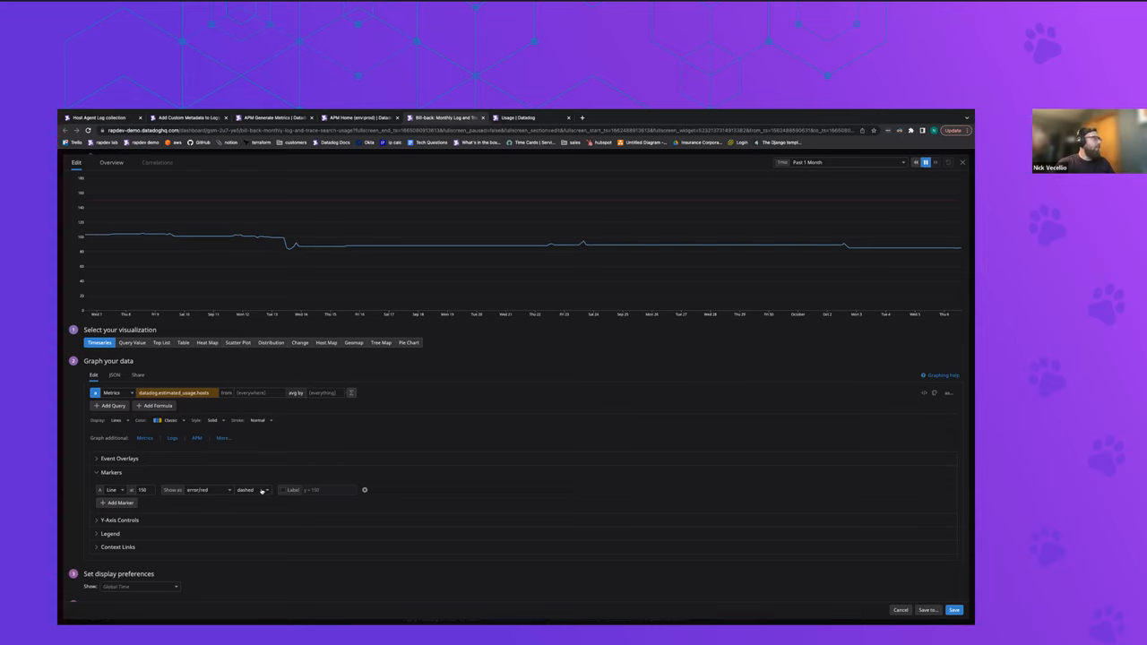
Expand the Markers options for the estimated host usage timeseries
left_click(364, 491)
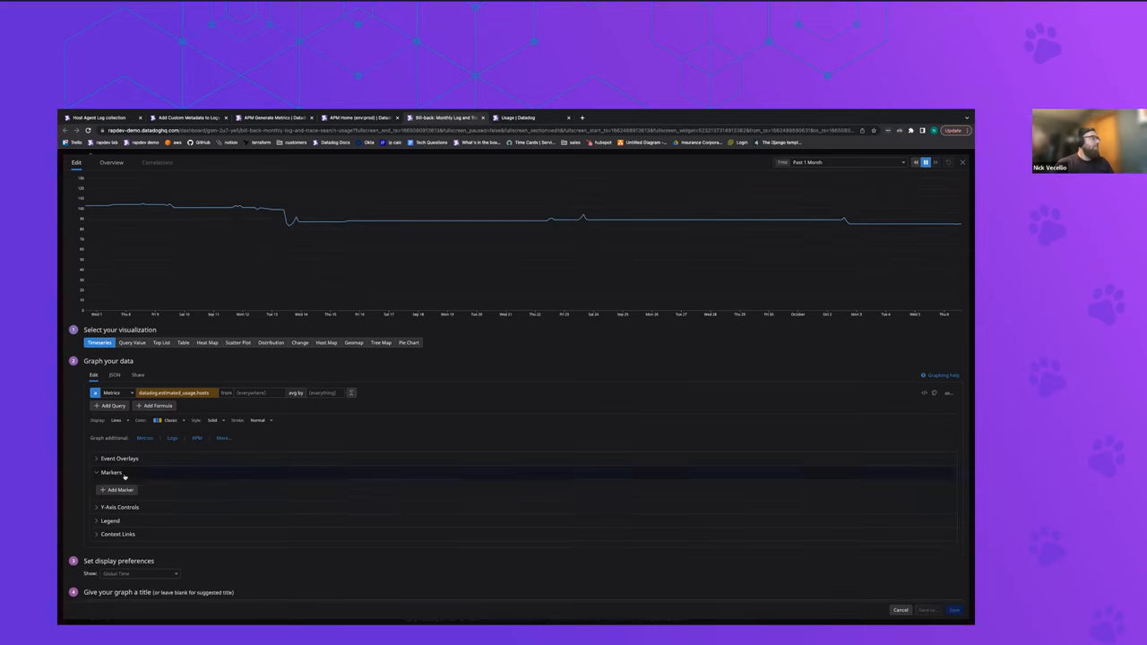
left_click(118, 489)
type("1000")
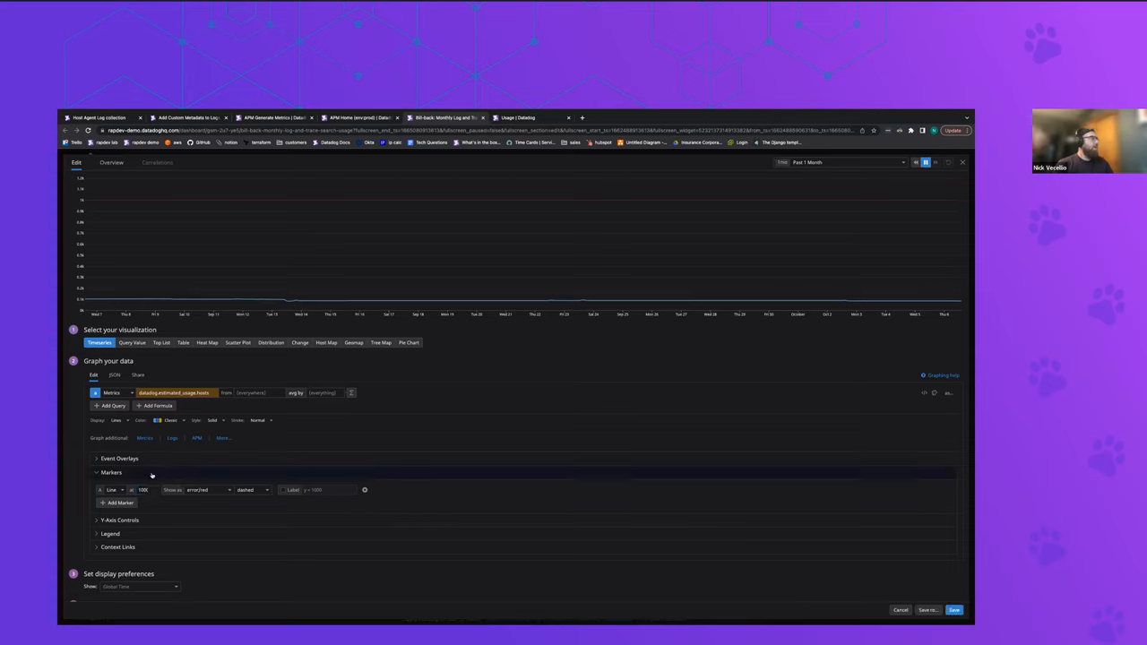
mouse_move(362, 197)
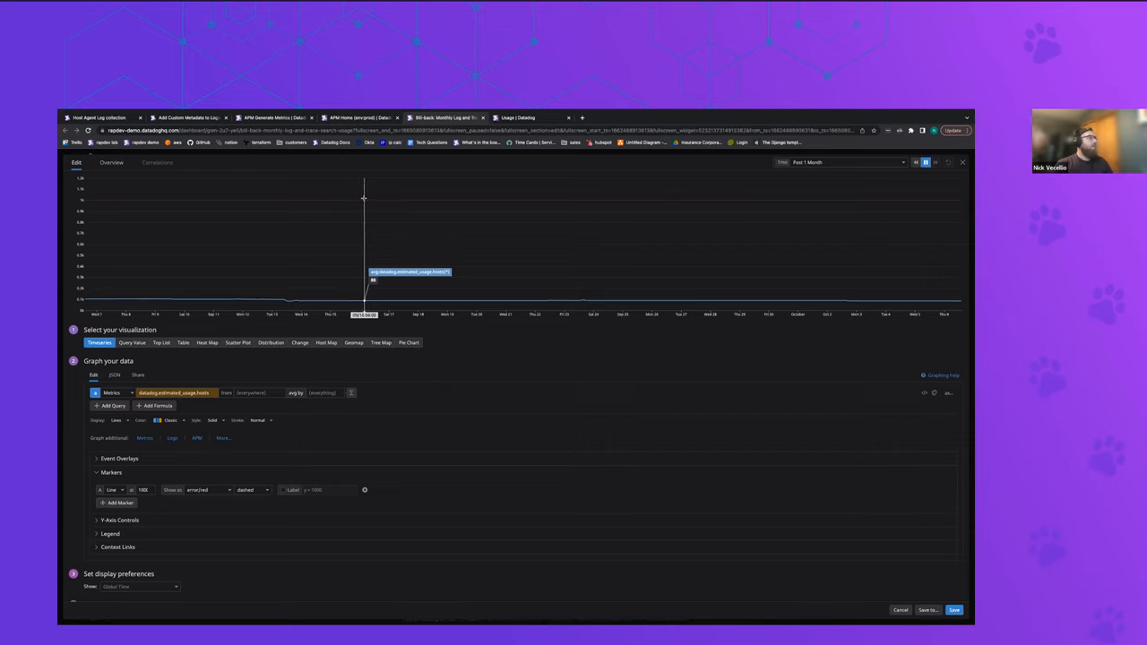
mouse_move(391, 215)
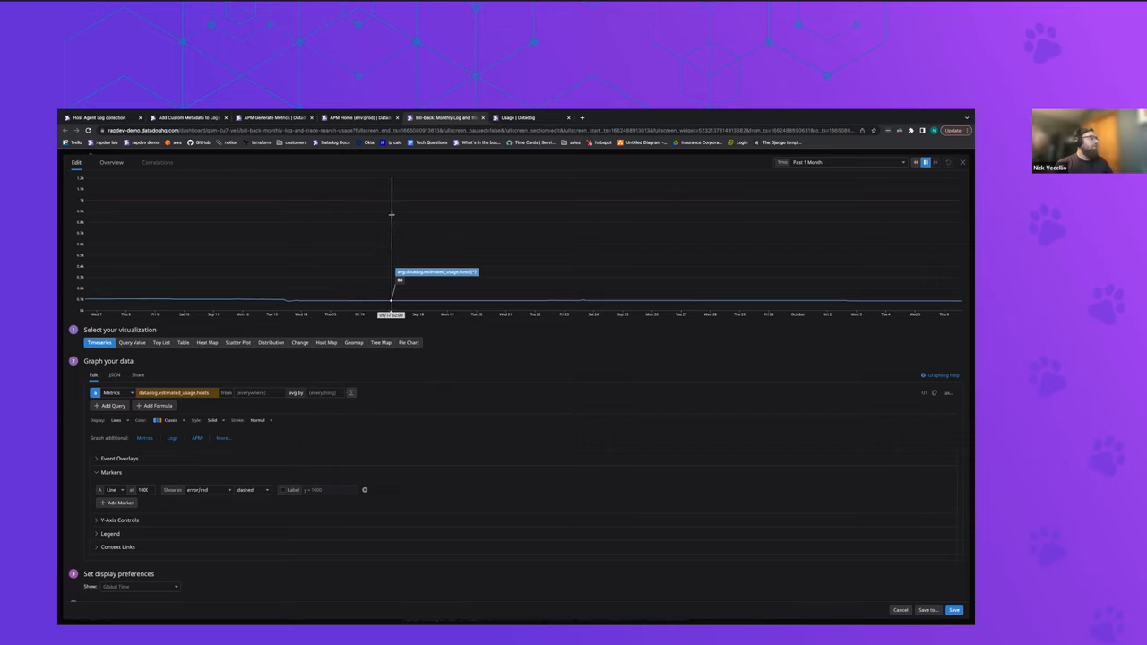
mouse_move(437, 431)
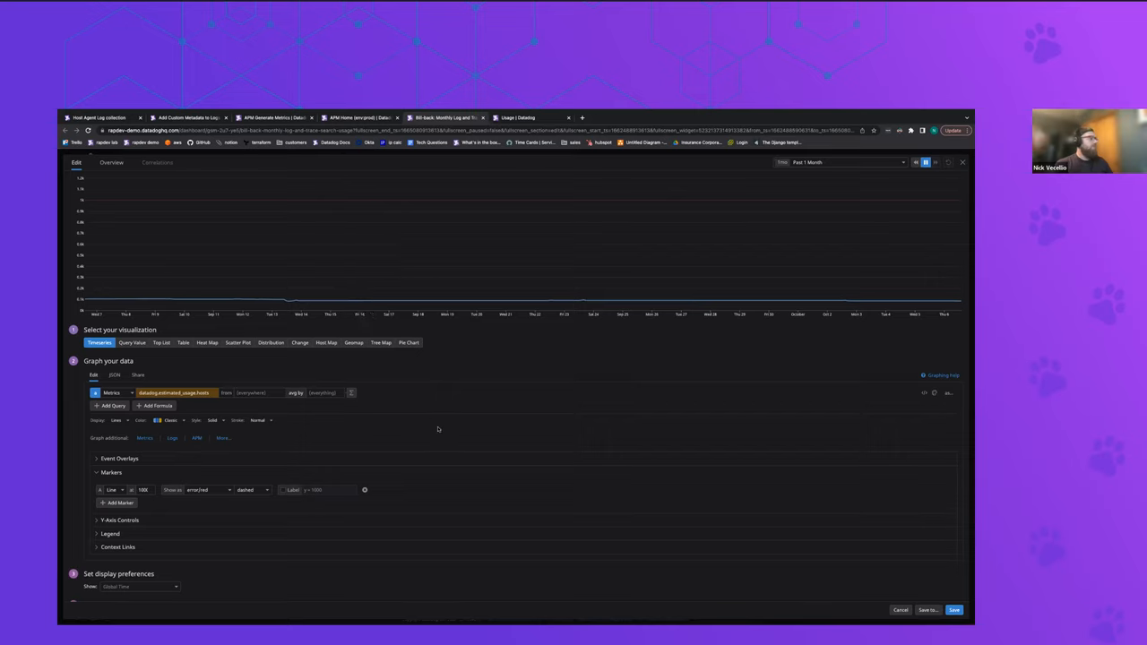
mouse_move(326, 445)
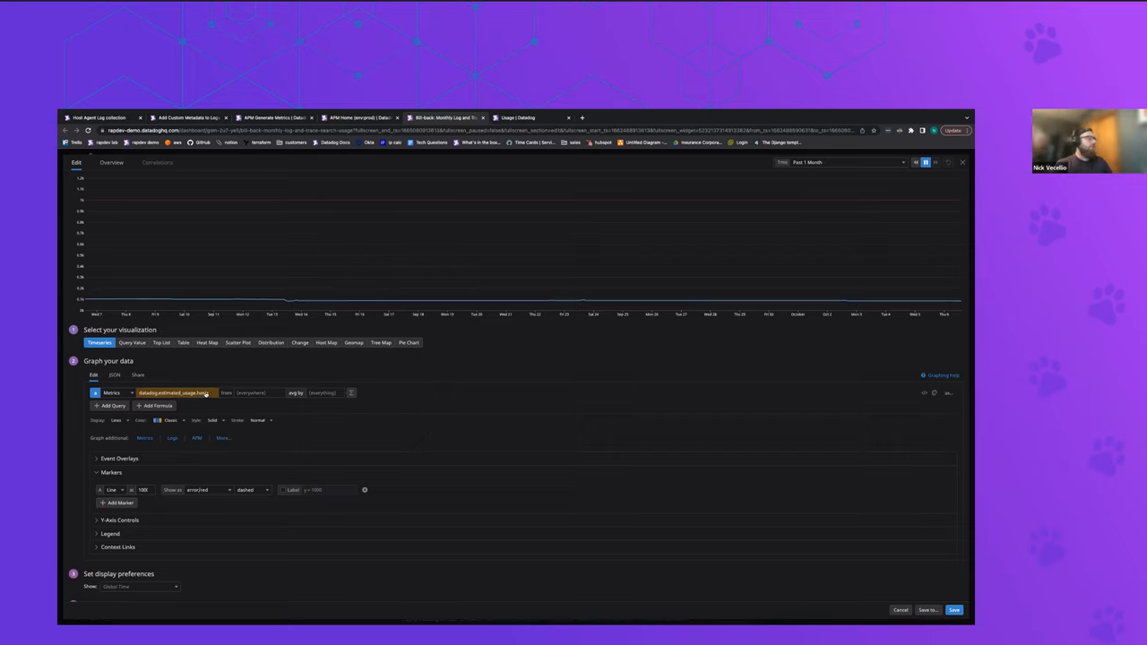
Change the host metric's aggregator and apply a Rollup function to the query
left_click(296, 392)
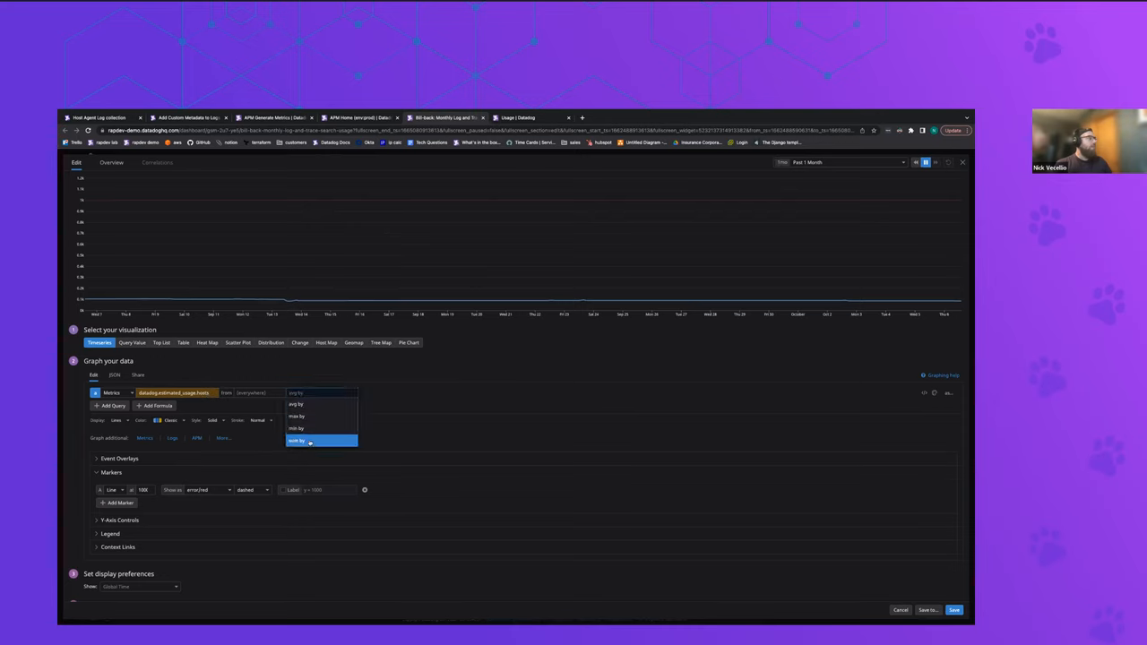
left_click(298, 441)
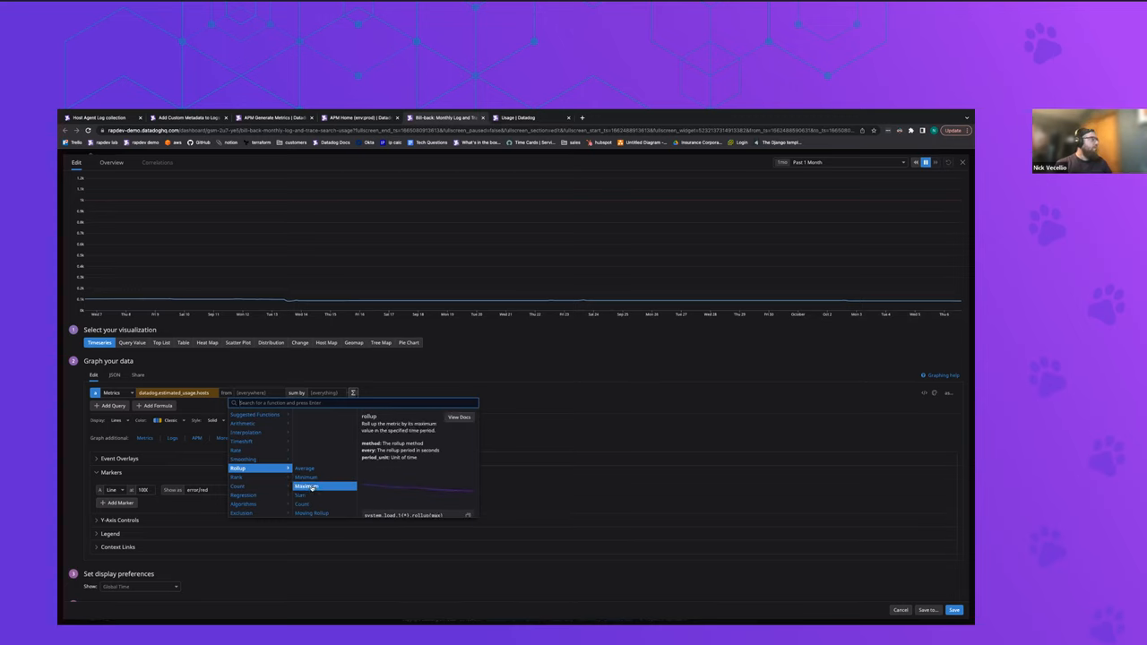
left_click(307, 486)
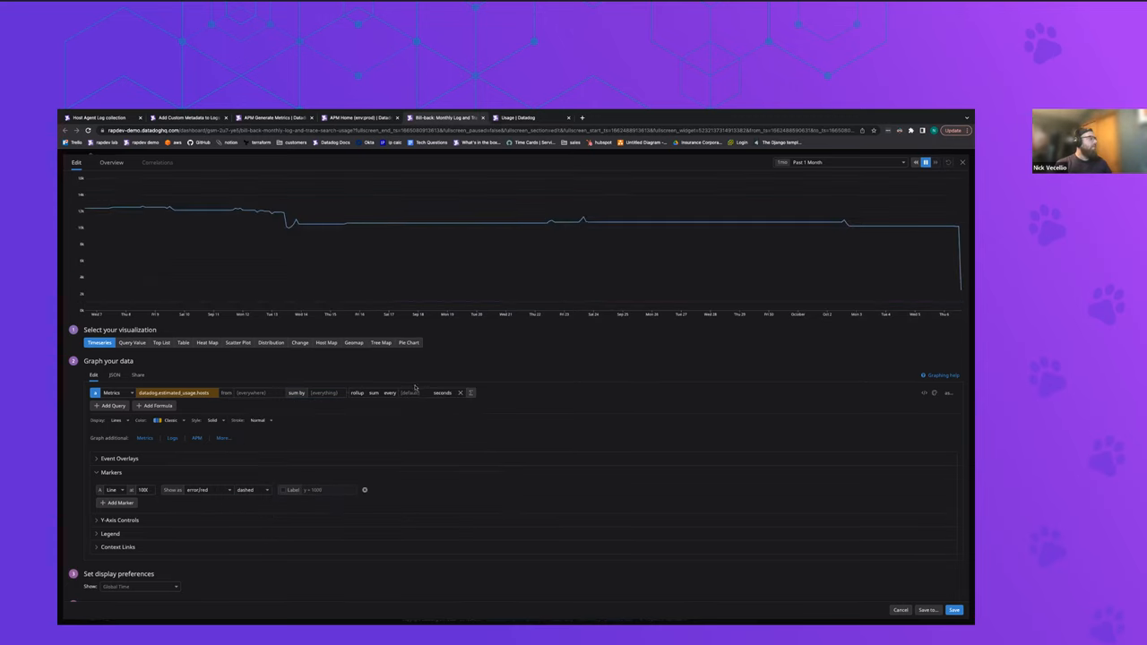
left_click(409, 393)
type("1")
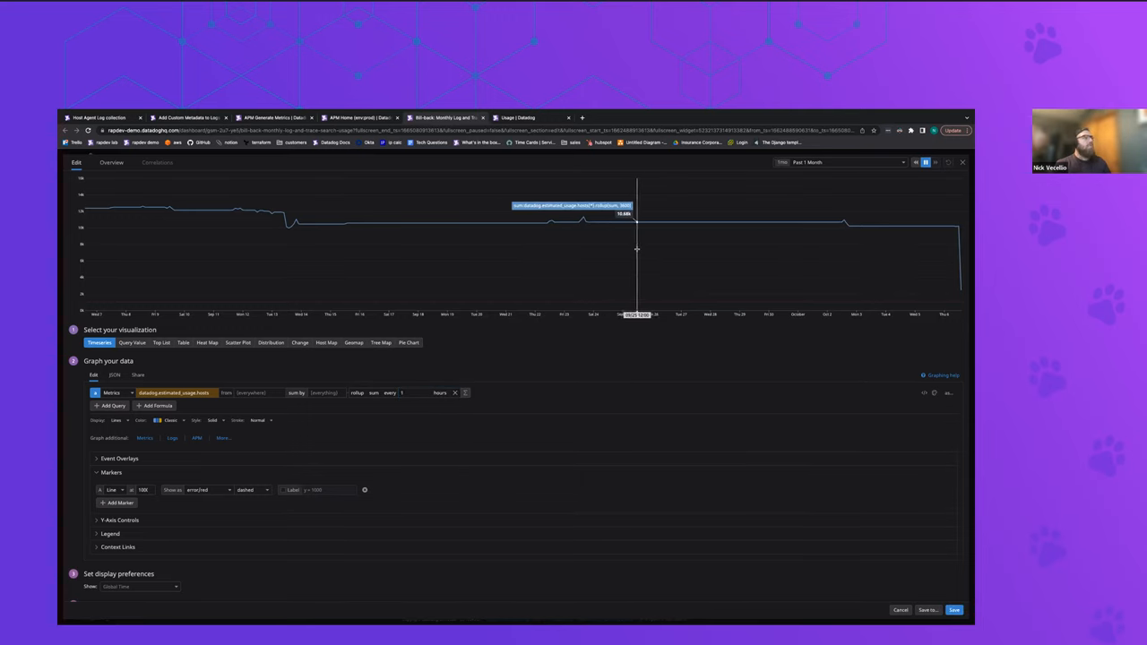
mouse_move(451, 416)
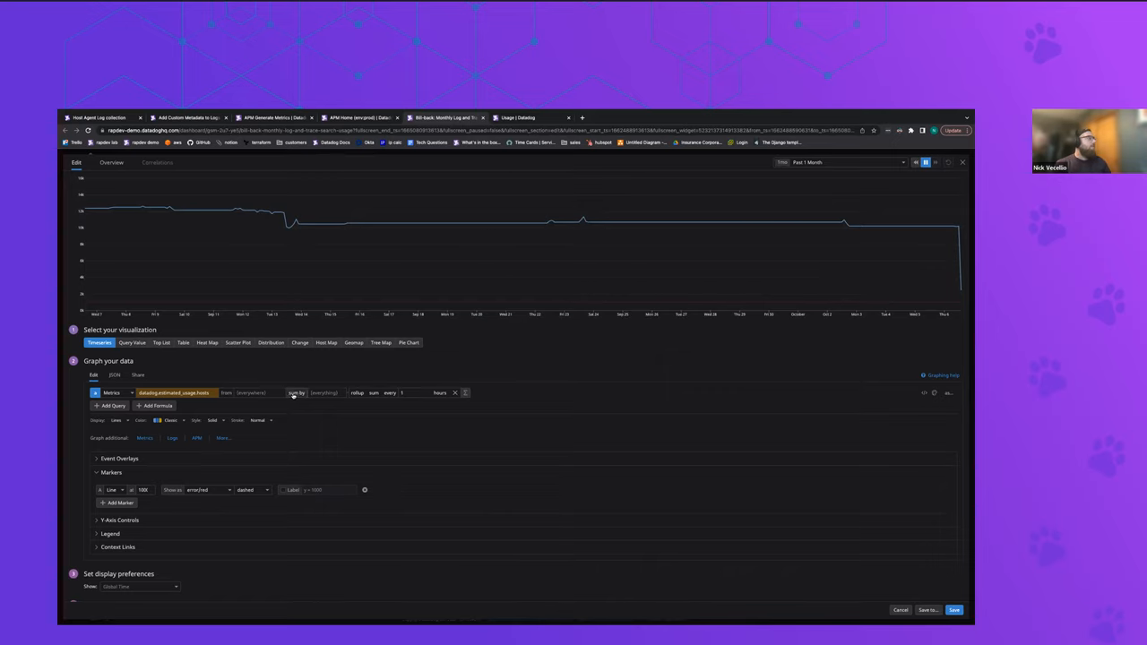
Switch the metric aggregation again and redraw the estimated host usage graph
left_click(298, 392)
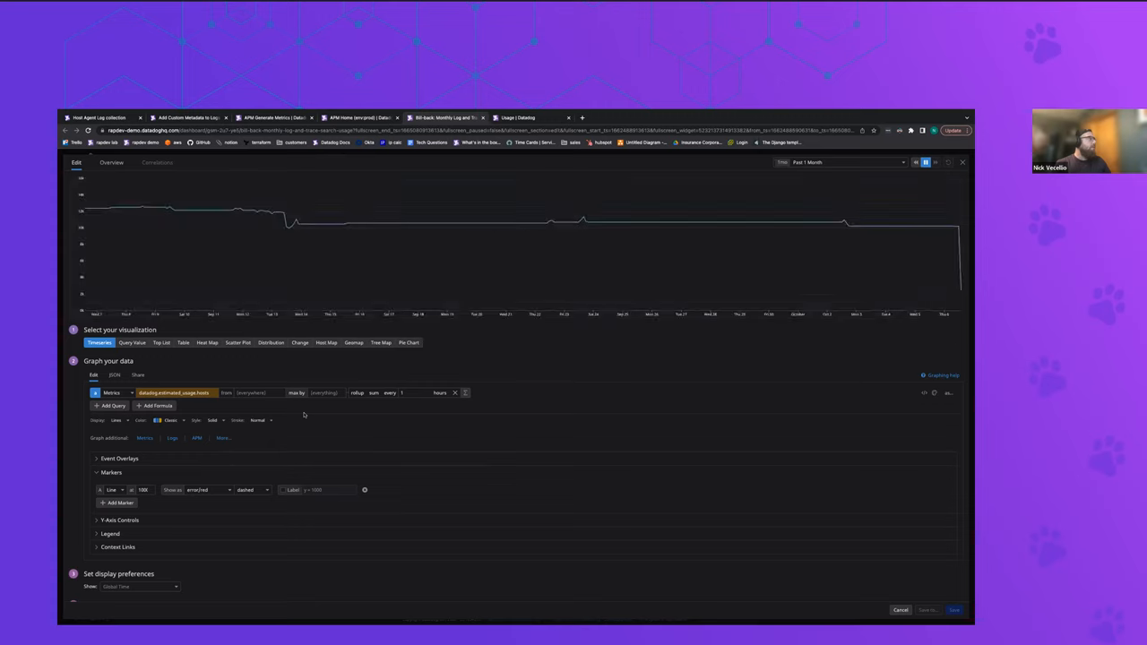
left_click(298, 392)
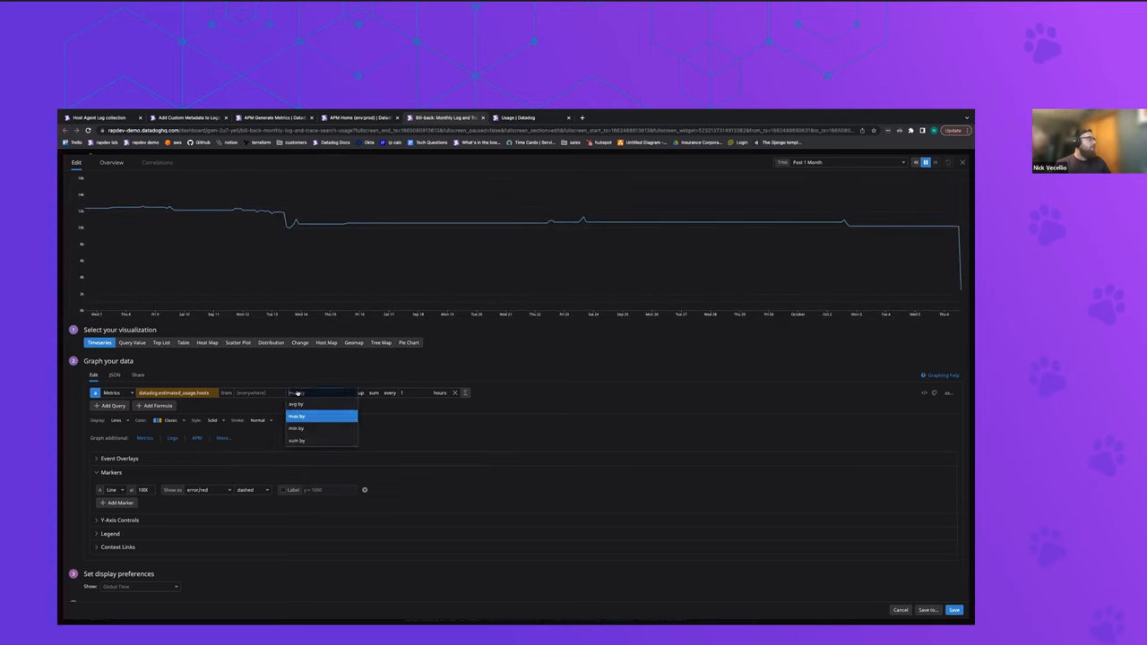
left_click(295, 405)
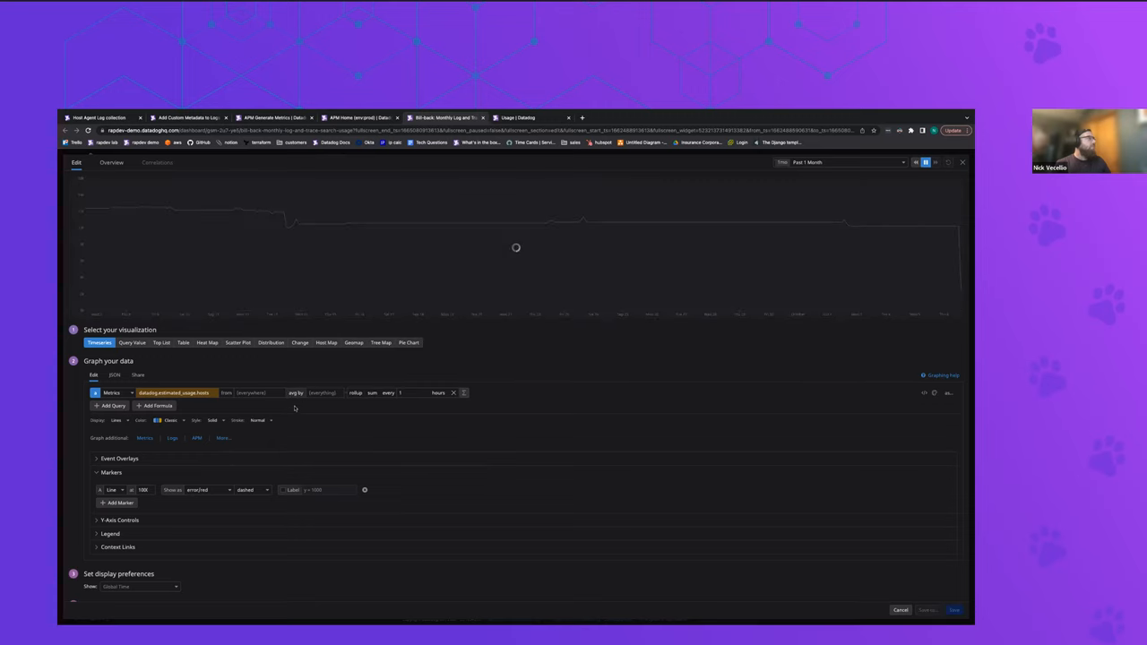
left_click(398, 393)
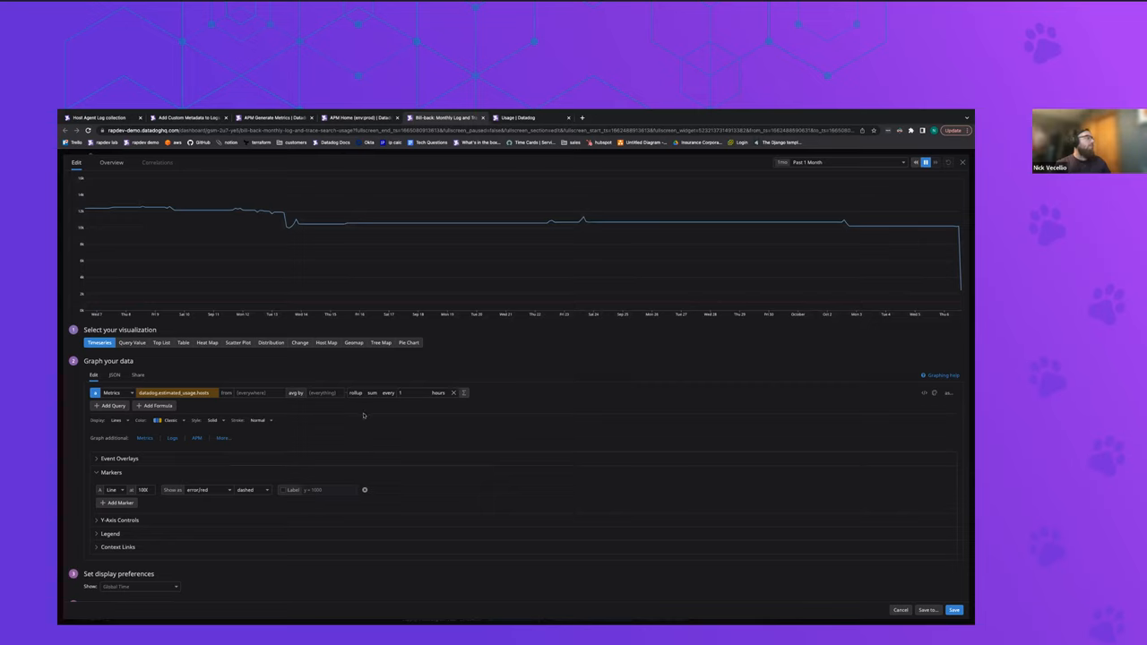
mouse_move(560, 380)
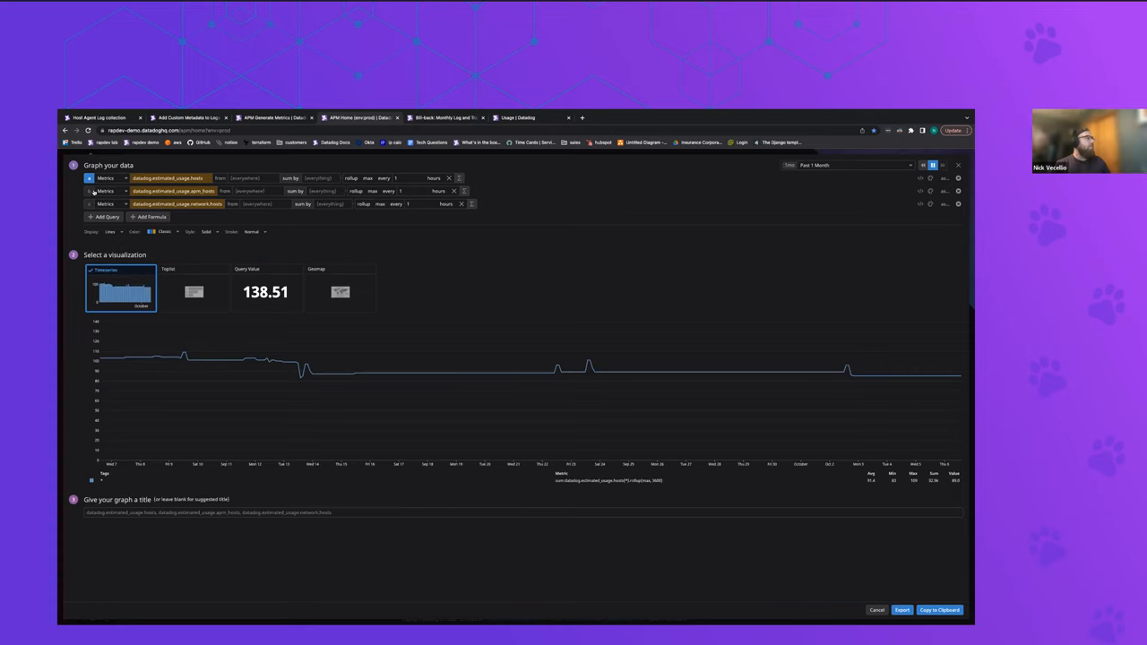
Bring up the graph of three estimated usage queries with the 138.51 query-value preview
left_click(89, 190)
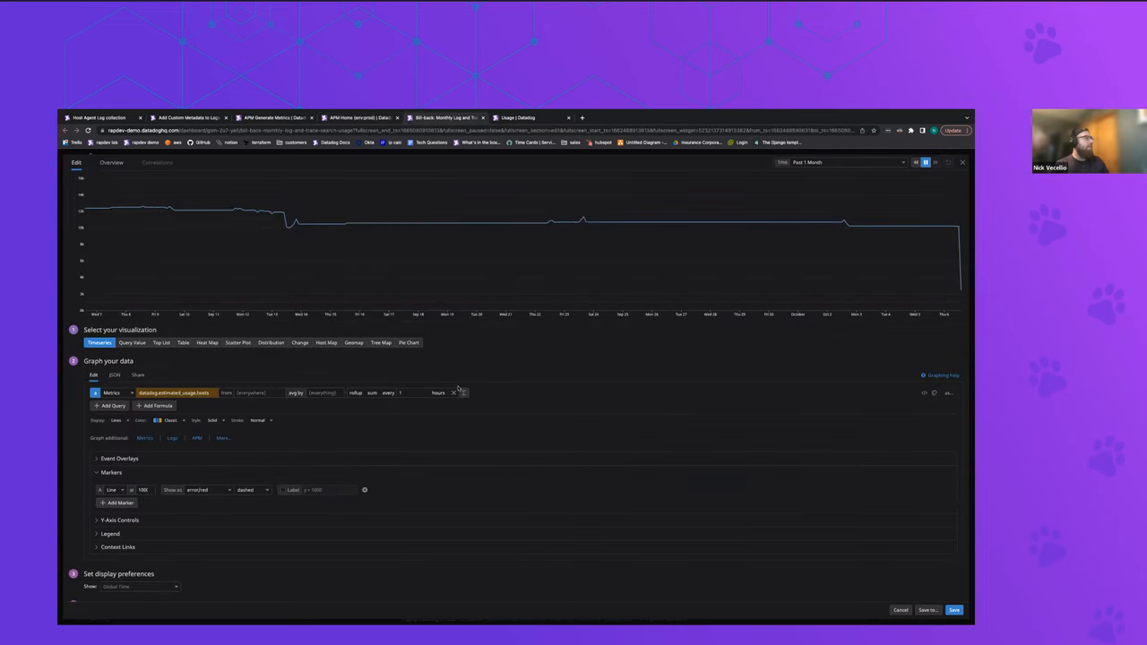
mouse_move(515, 240)
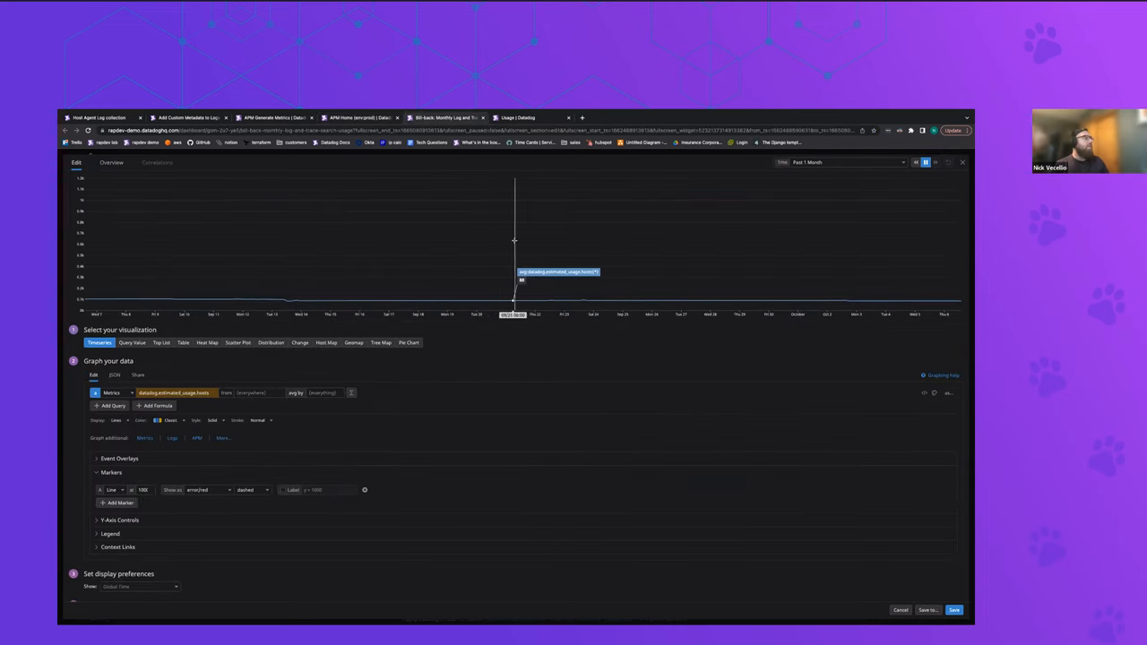
mouse_move(579, 314)
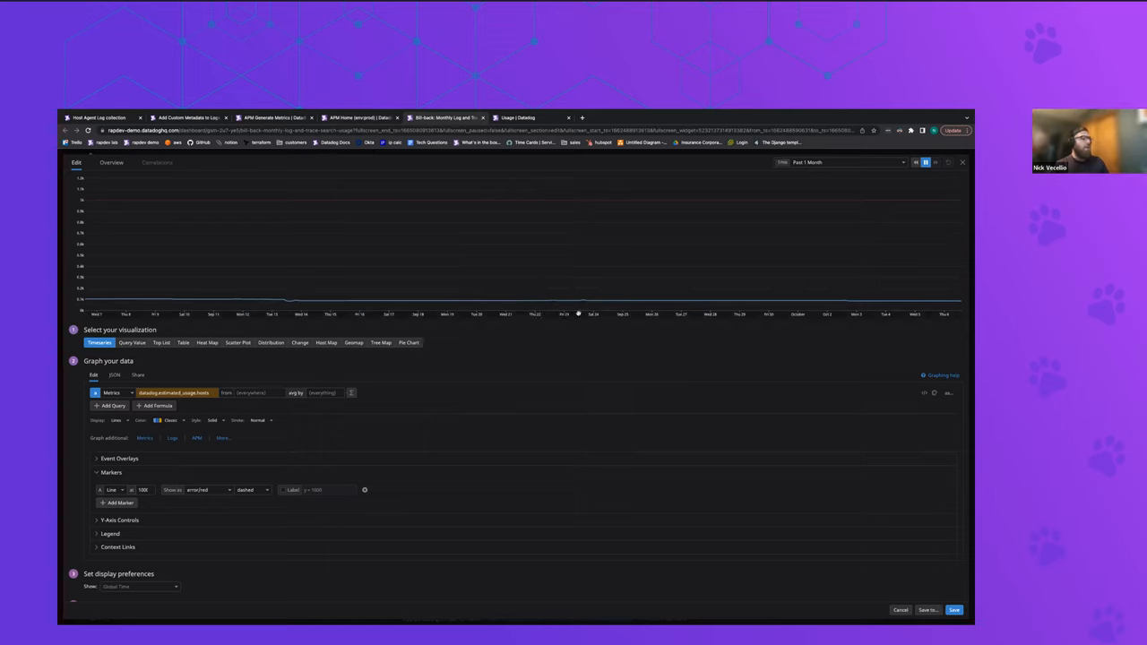
mouse_move(682, 401)
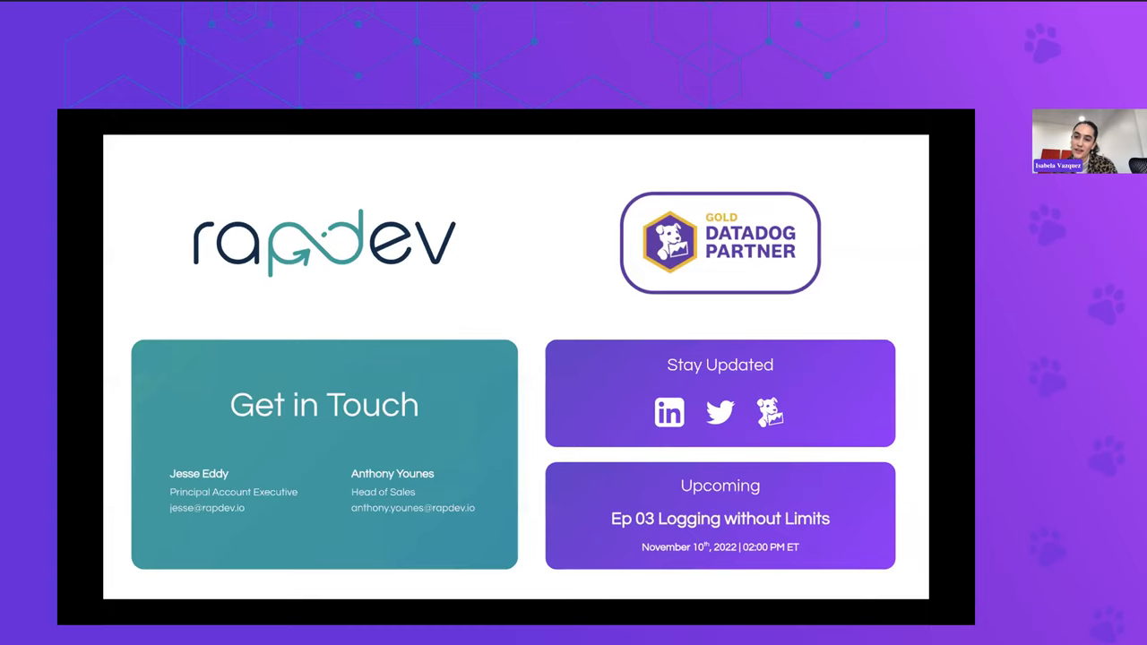
mouse_move(466, 326)
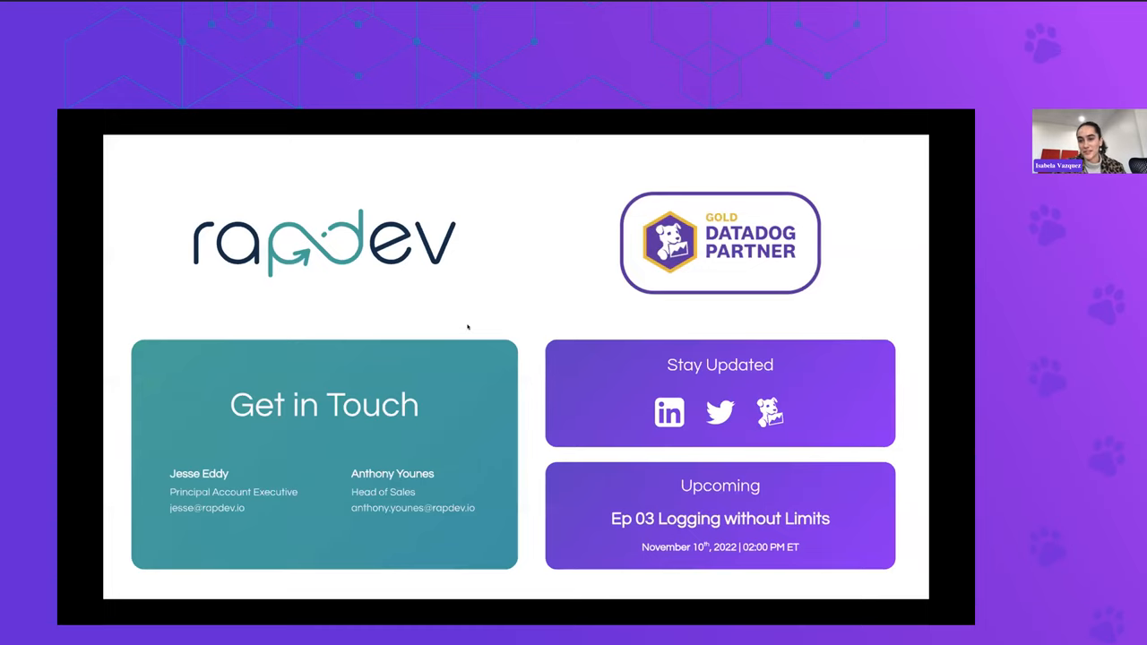